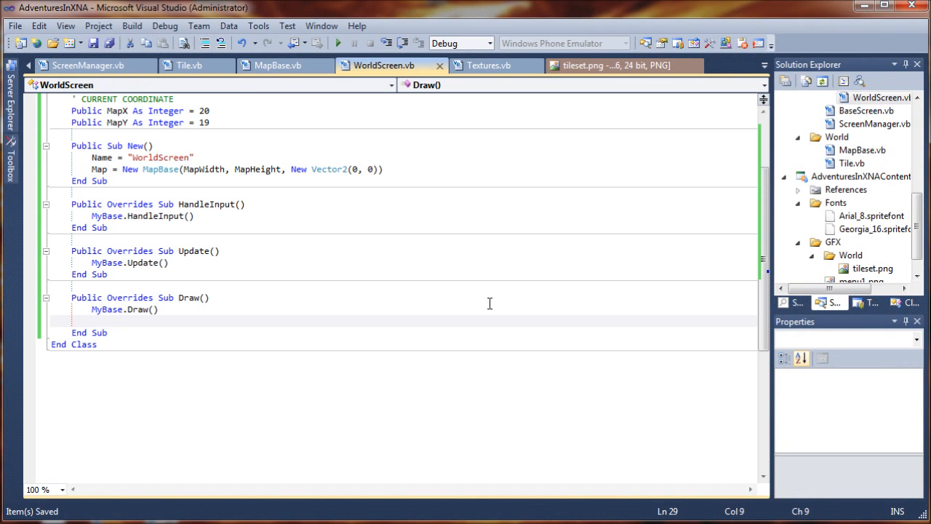
Start a Globals.SpriteBatch.Begin call in Draw with SpriteSortMode.Immediate and BlendState.AlphaBlend
type("Globals.")
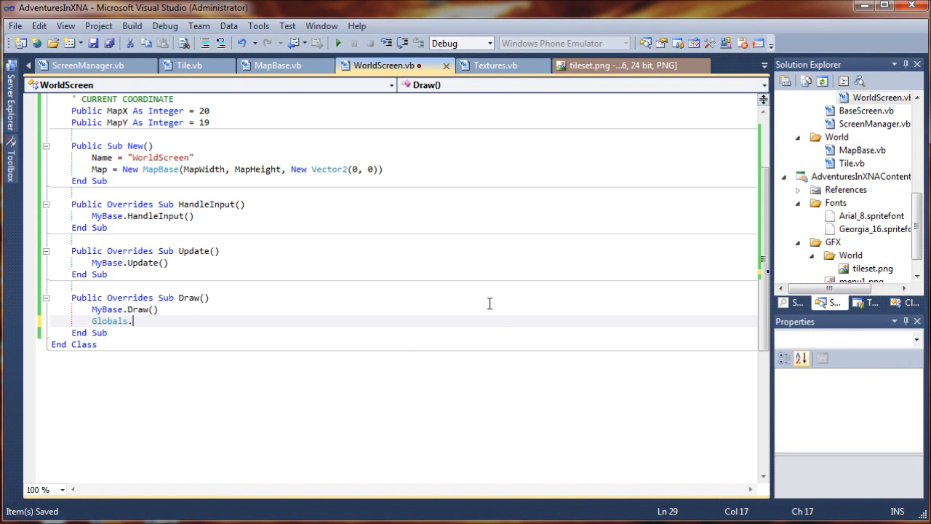
type("SpriteBatch")
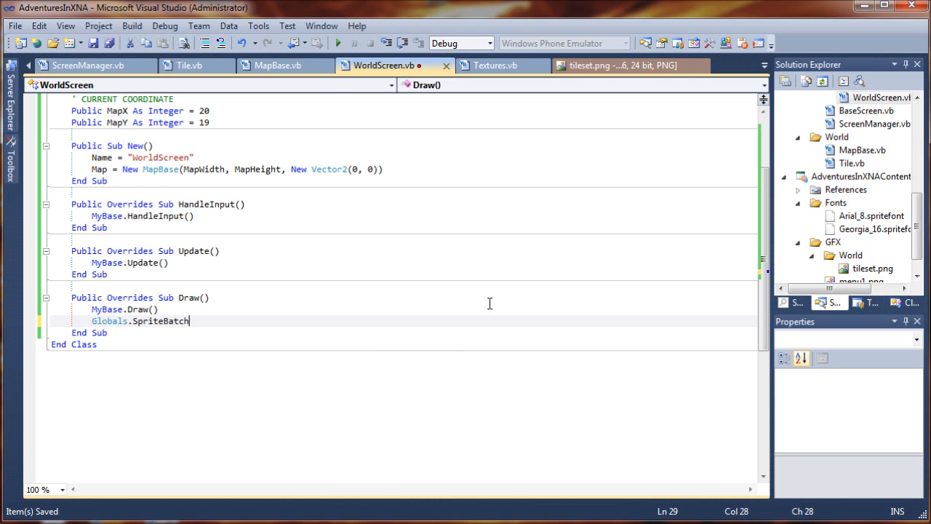
type(".beg")
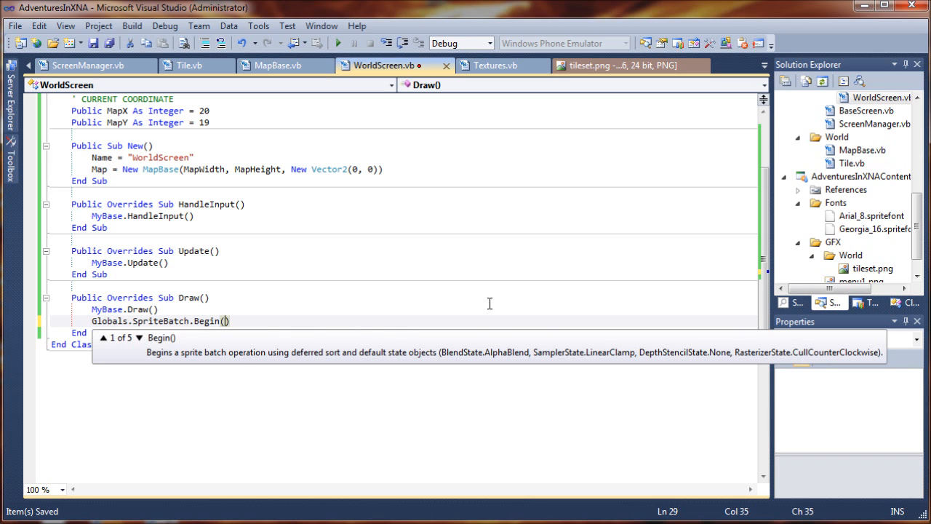
type("SpriteSortMode.Immediate, BlendState.AlphaBlend,SamplerState.")
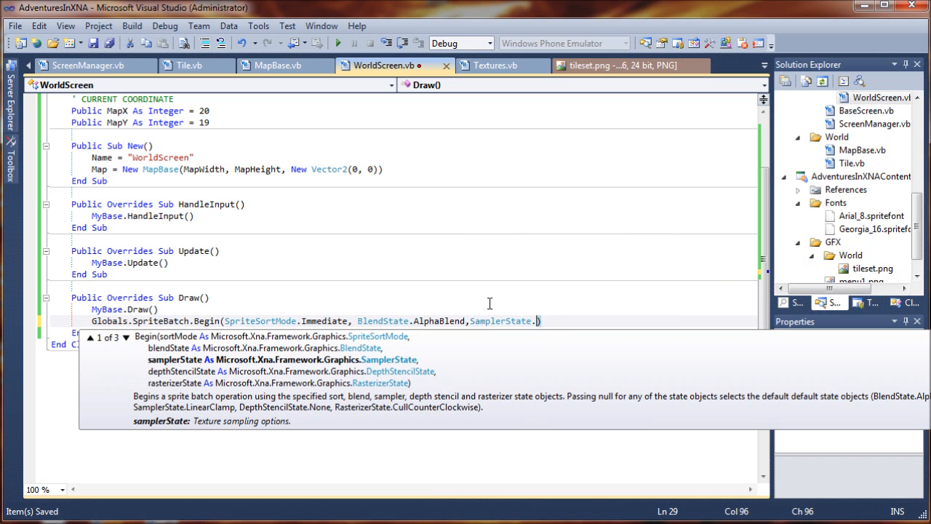
Complete Begin with SamplerState.PointClamp, DepthStencilState.Default and RasterizerState
type("PointClamp,")
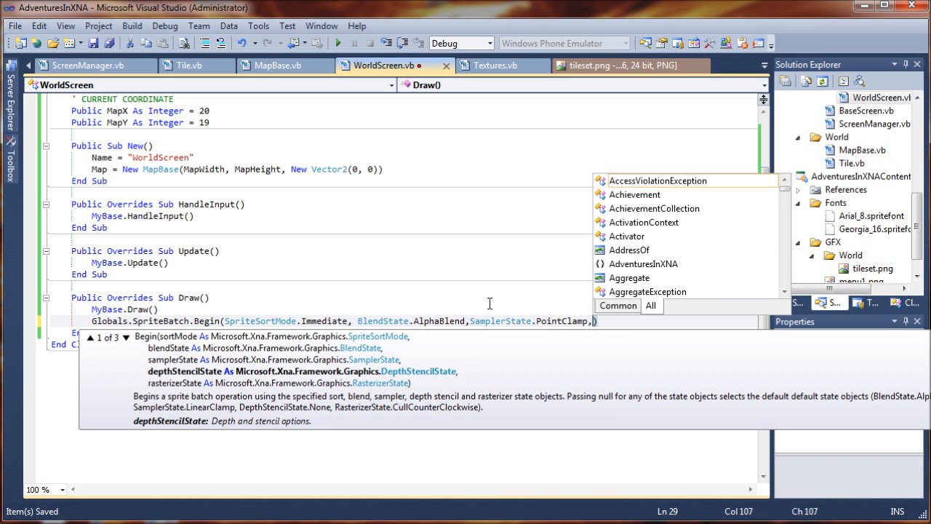
type("DepthStencilState.Default,")
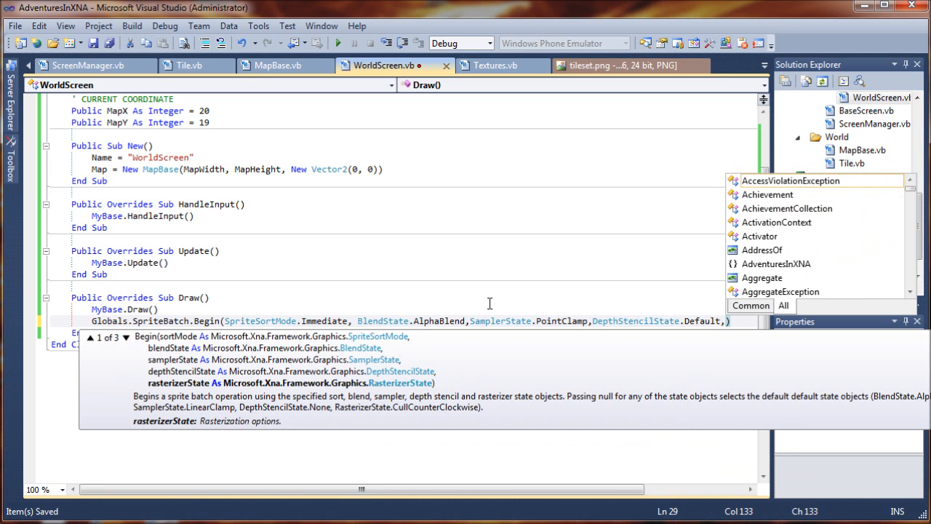
type("Res")
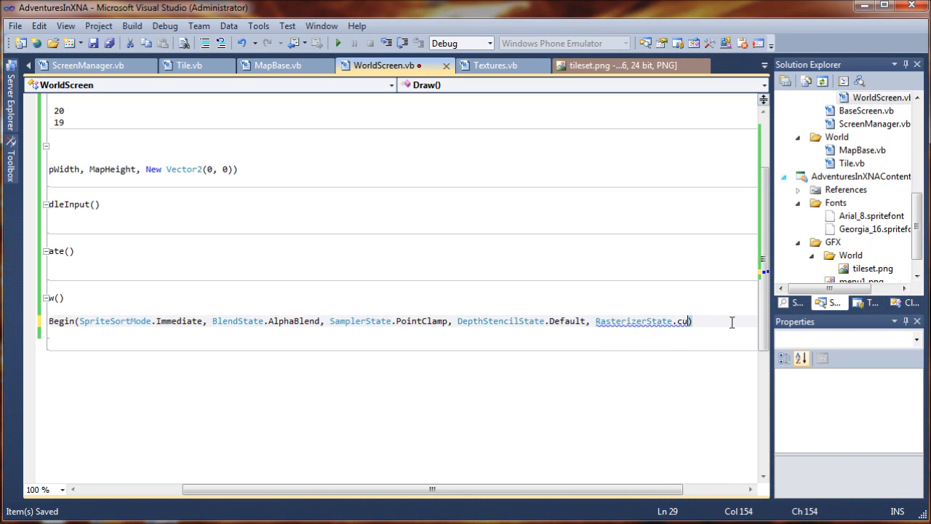
type("l")
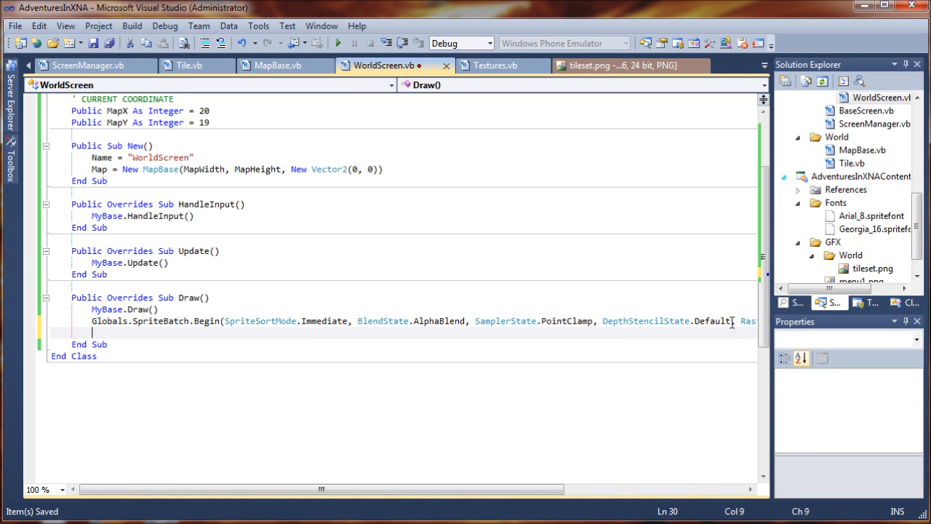
Add Globals.SpriteBatch.End() and a 'DRAW TILE LAYER comment between Begin and End
type("Global")
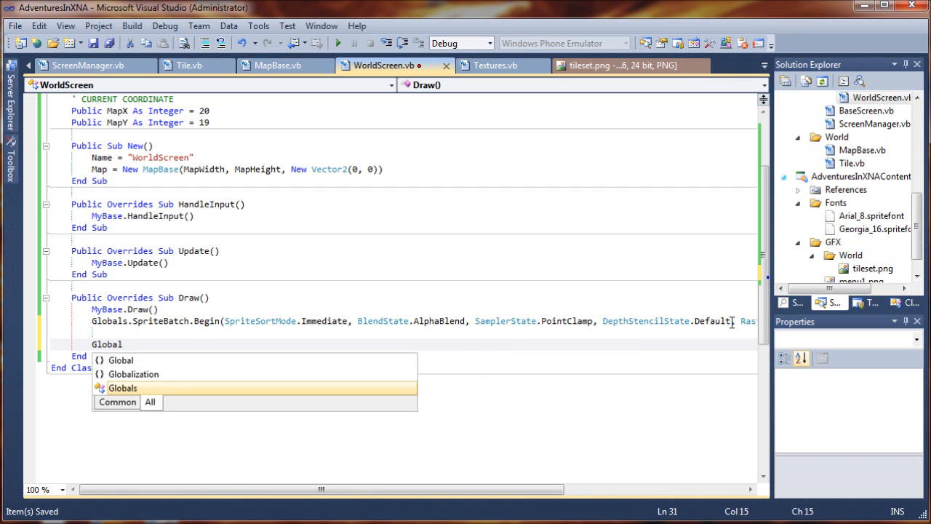
type(".Sp")
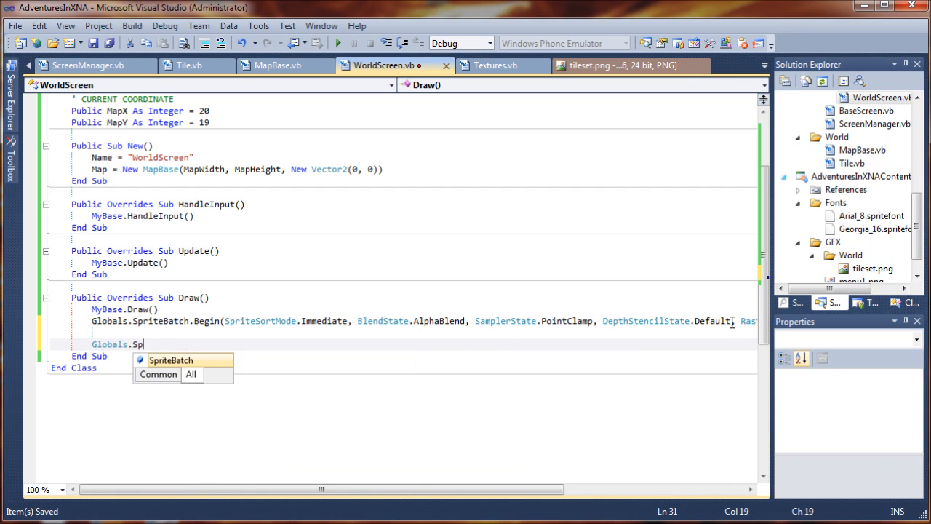
type("riteBatch.end(")
type("'")
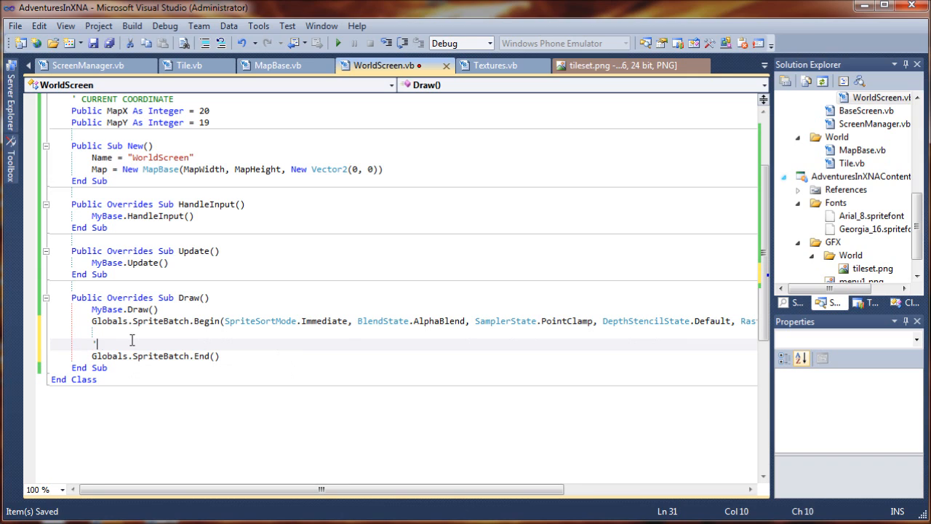
type("DRAW TILE LA")
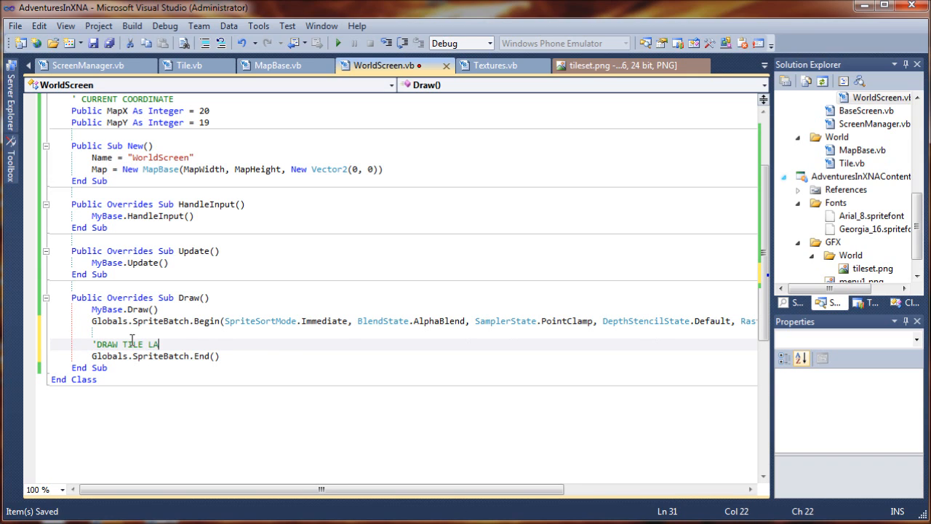
type("YER")
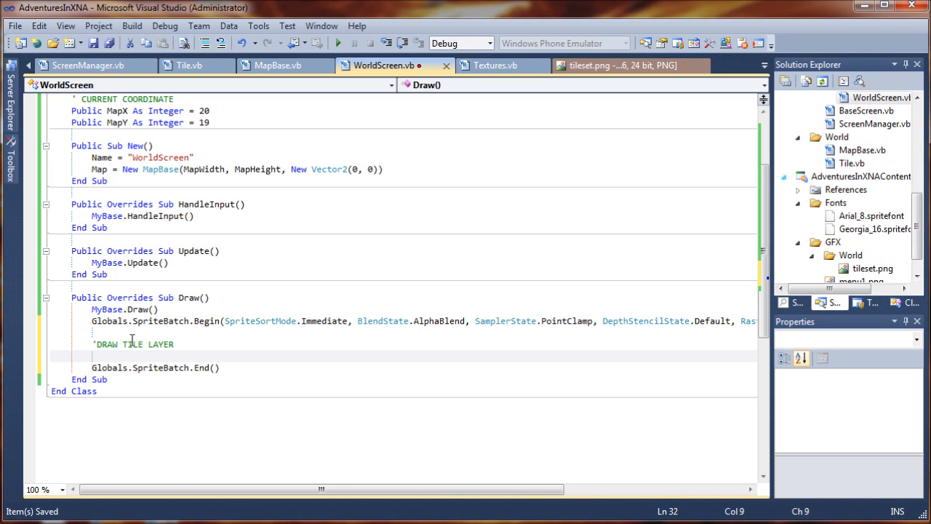
Write the loop header For DrawX = -1 To 16 under the tile layer comment
type("F")
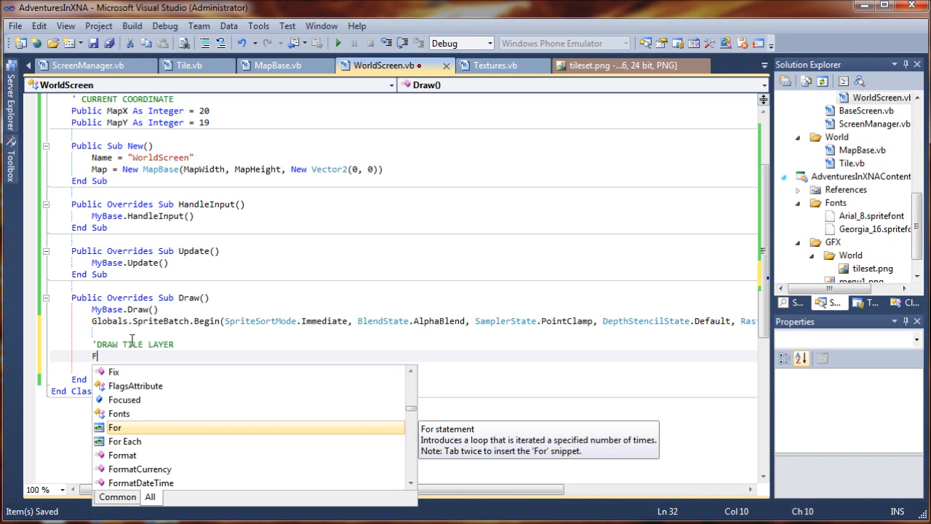
type("or")
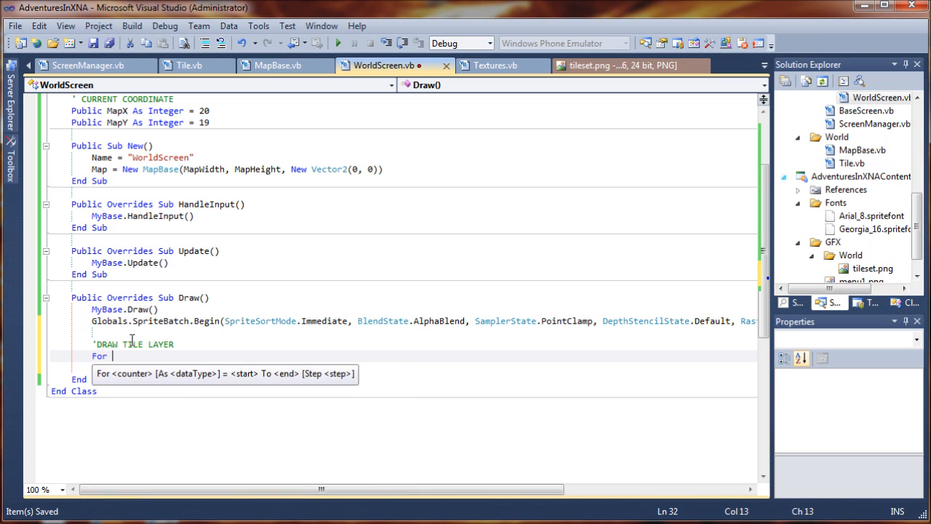
type("DrawX = -1")
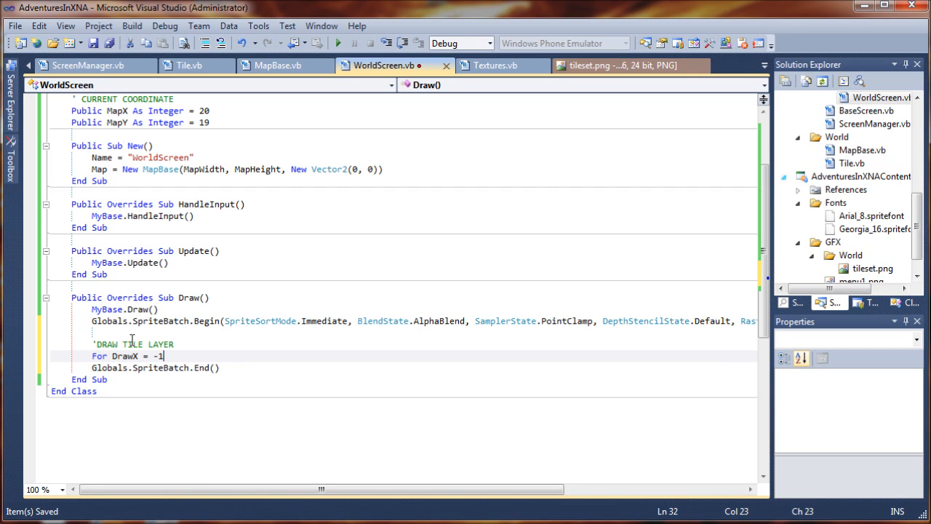
type("to 16")
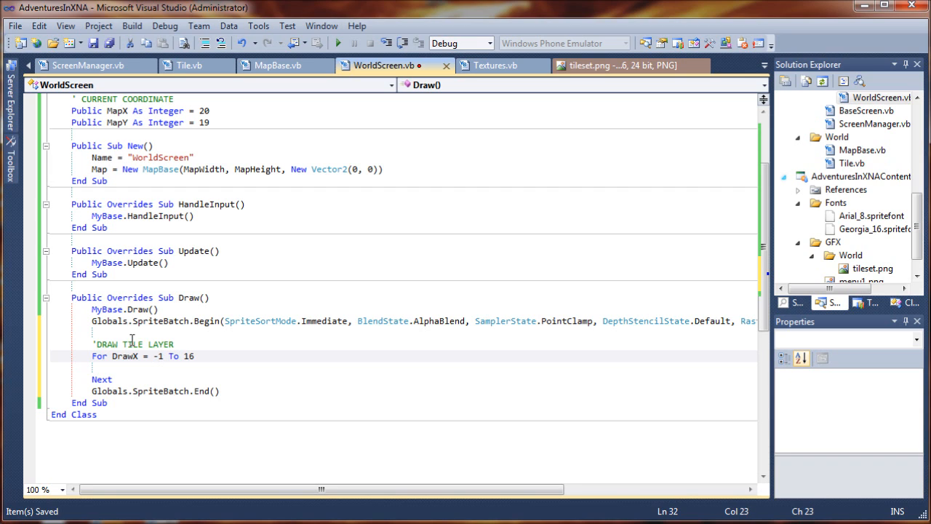
Adjust the DrawX loop's upper bound to 16 and position the caret in its empty body
left_click(164, 355)
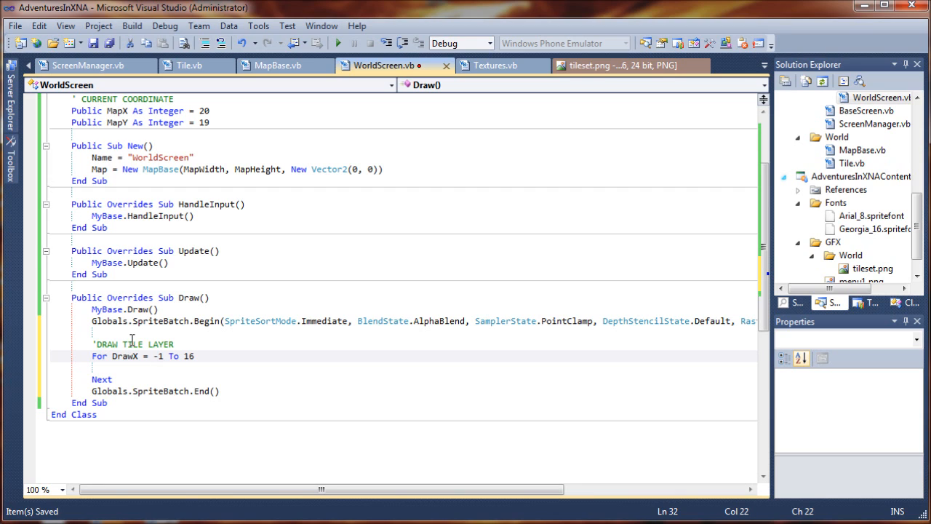
key("Right")
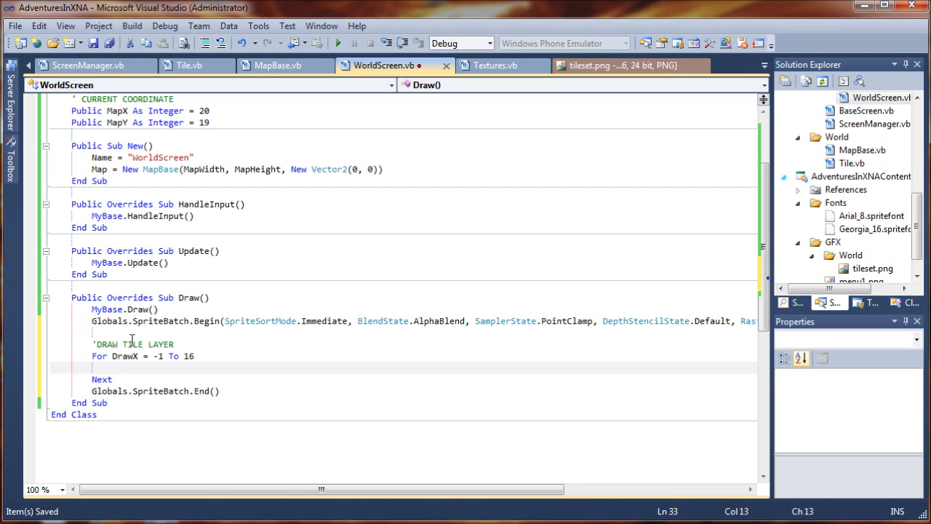
left_click(180, 355)
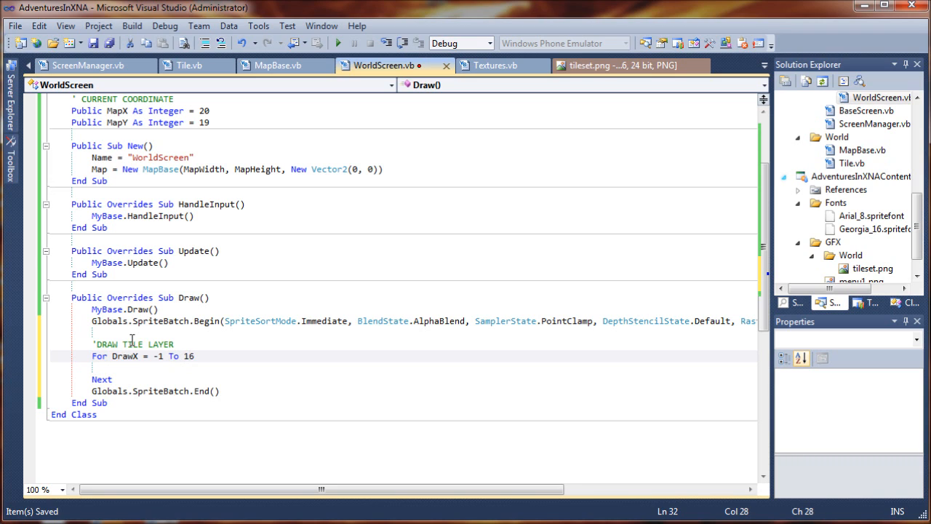
left_click(171, 355)
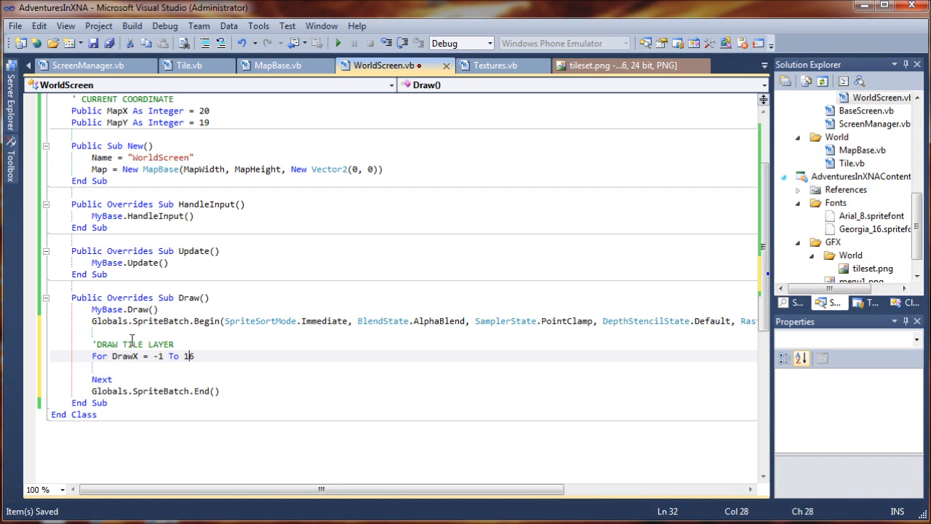
type("6")
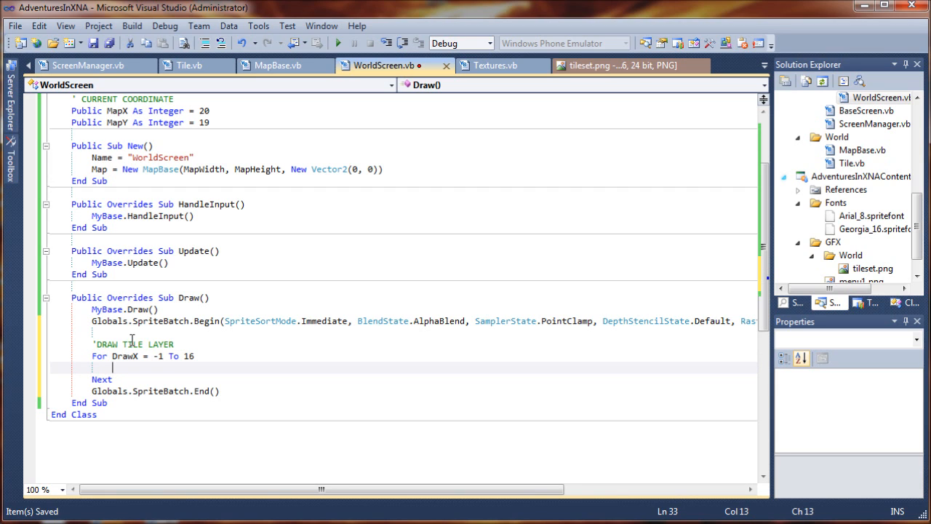
Nest a For DrawY = -1 To 15 loop with Next inside DrawX, leaving an empty body line
type("F")
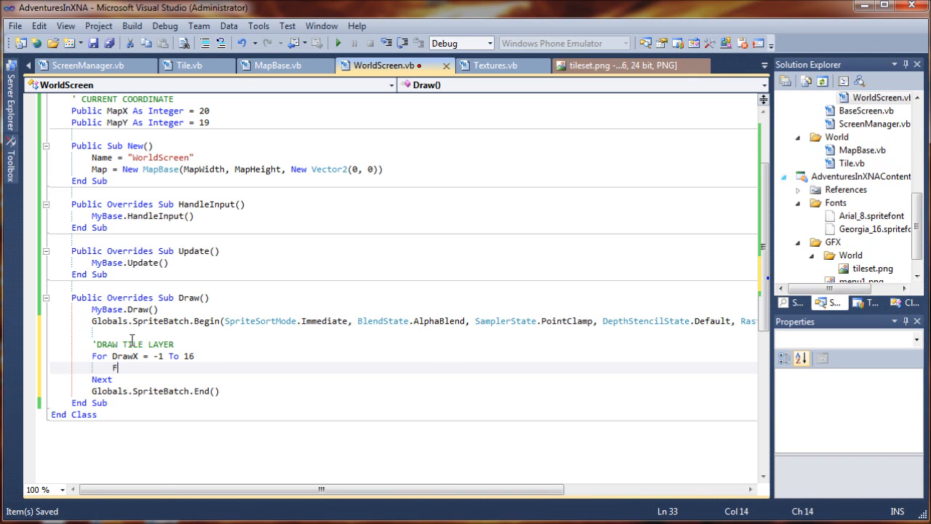
type("For")
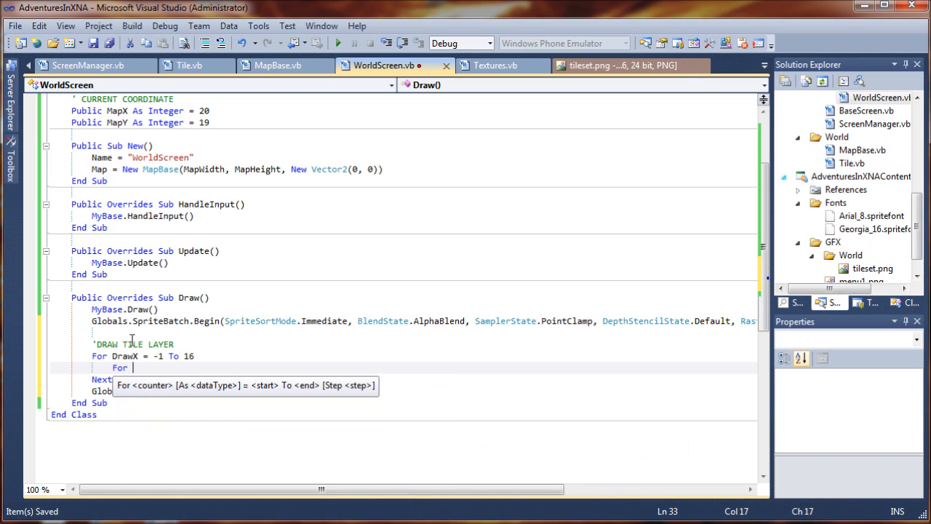
type("DrawY =")
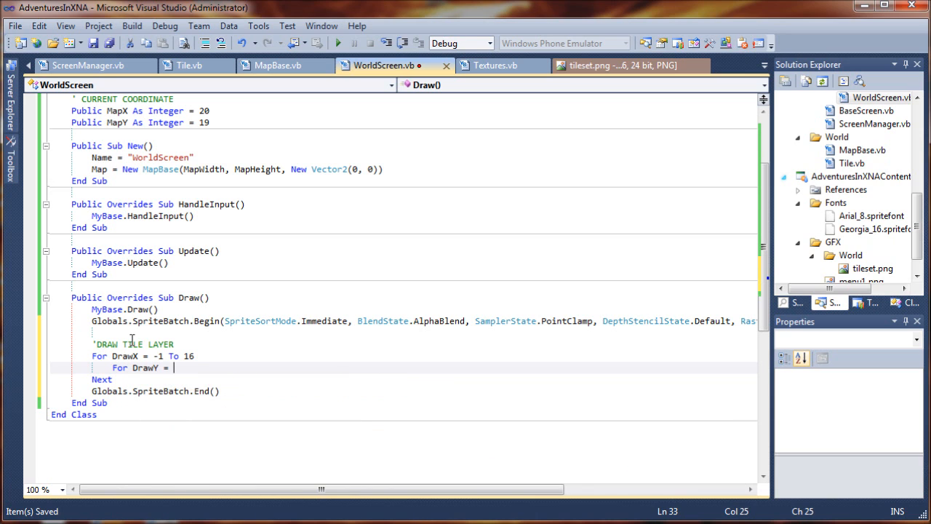
type("-1 to")
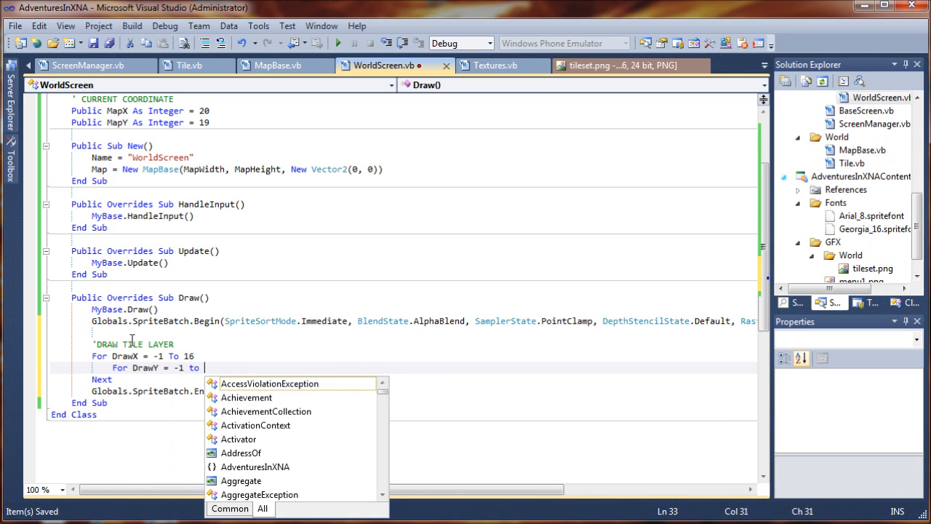
key("Return")
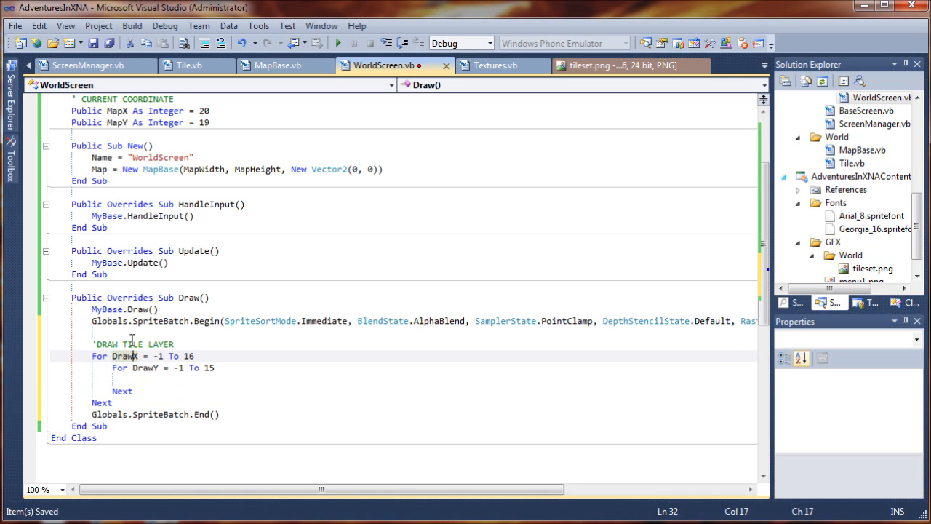
left_click(183, 366)
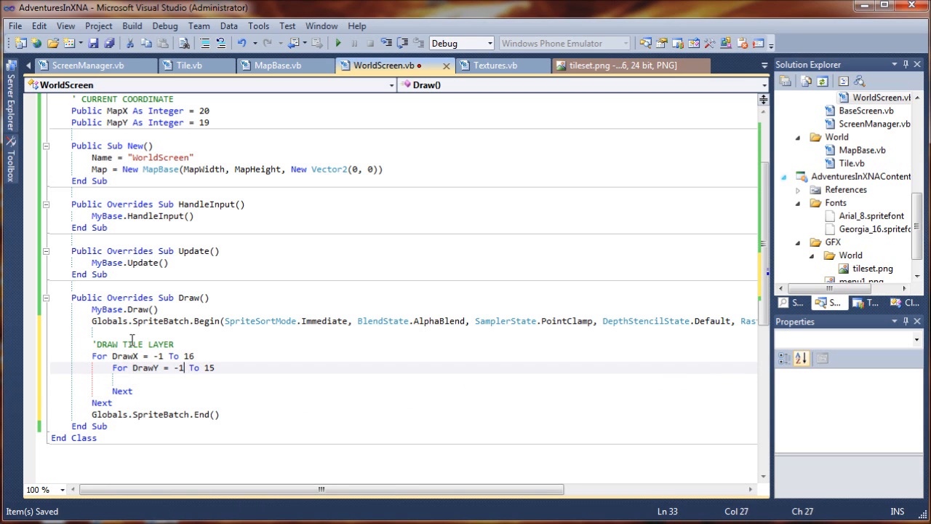
key("Left")
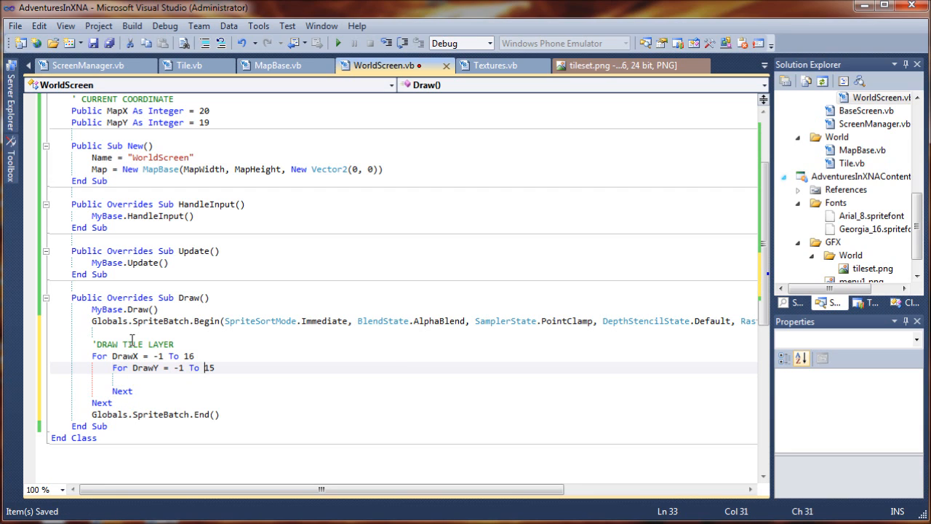
key("Return")
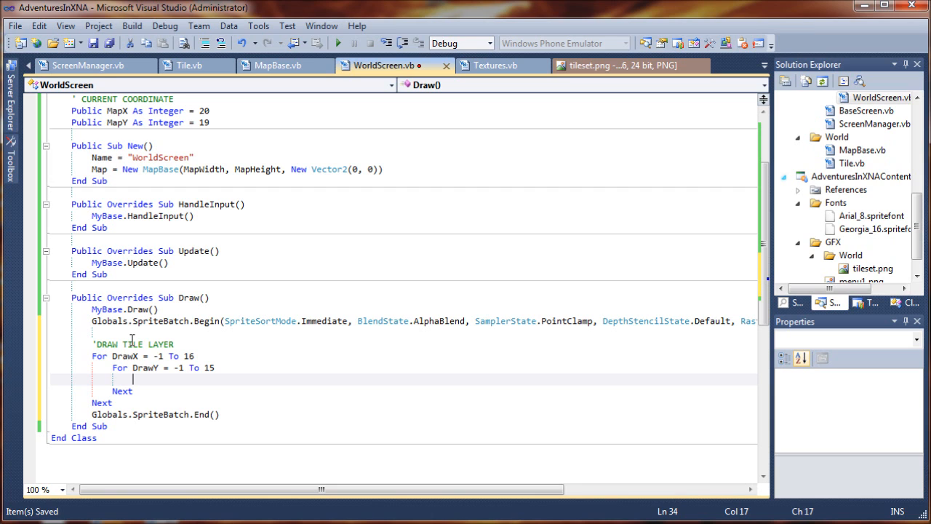
Declare Dim x As Integer = DrawX + MapX inside the inner DrawY loop
type("Dim")
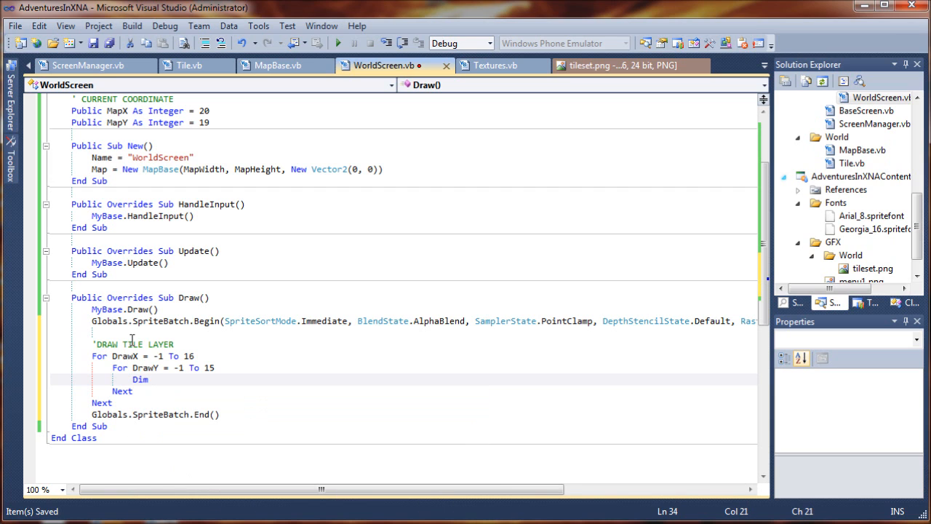
type("x As")
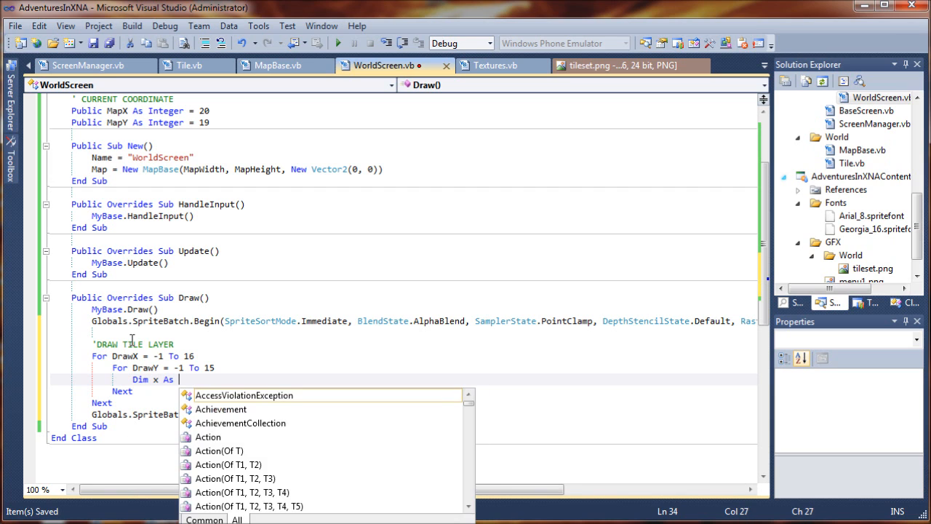
type("integer =")
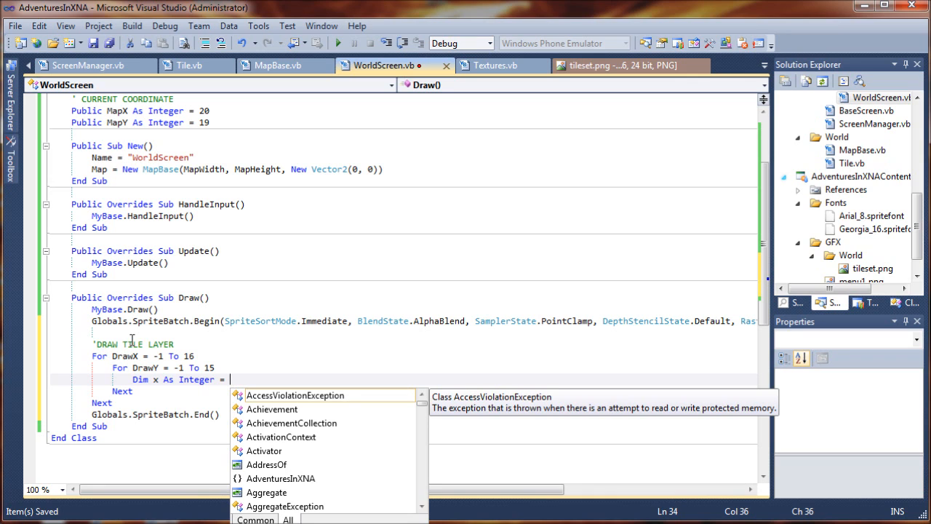
type("DrawX +")
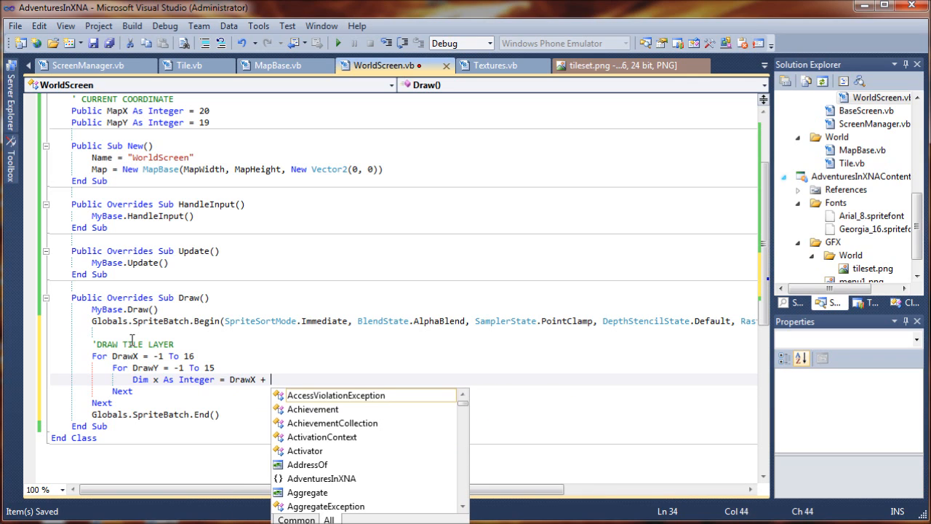
type("MapX")
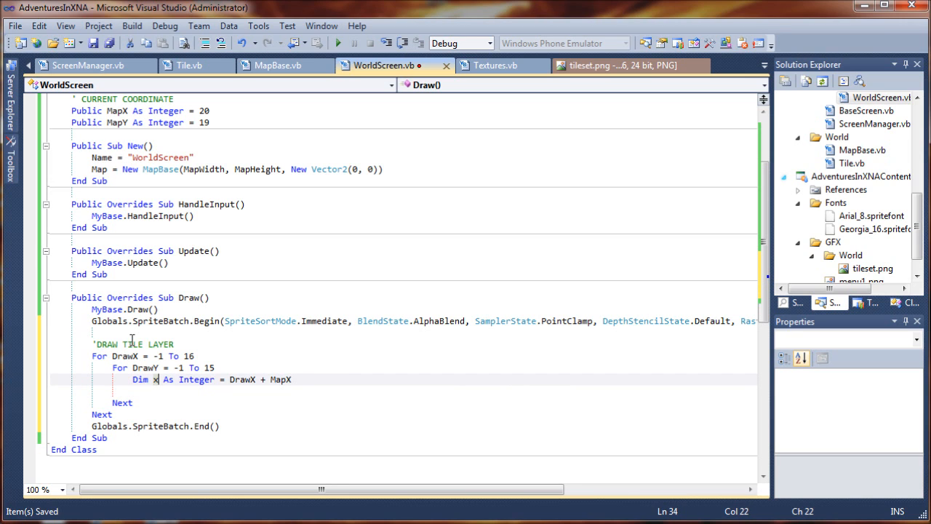
key("Left")
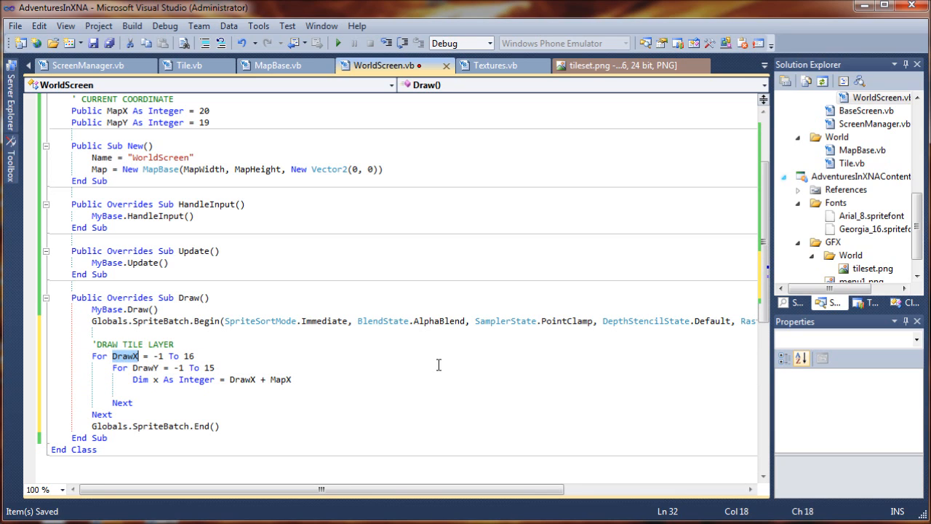
Declare Dim y As Integer = DrawY + MapY below the x declaration
scroll("up", 3)
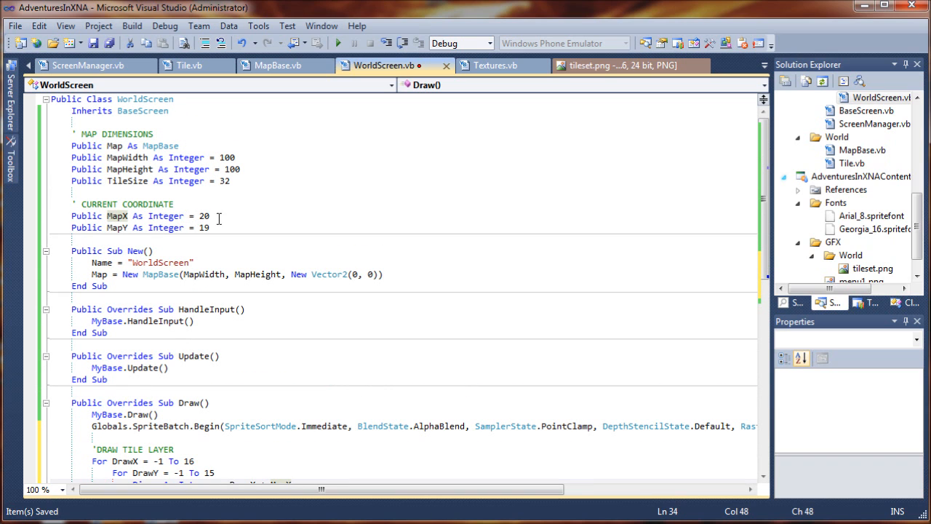
mouse_move(124, 230)
type("Dim")
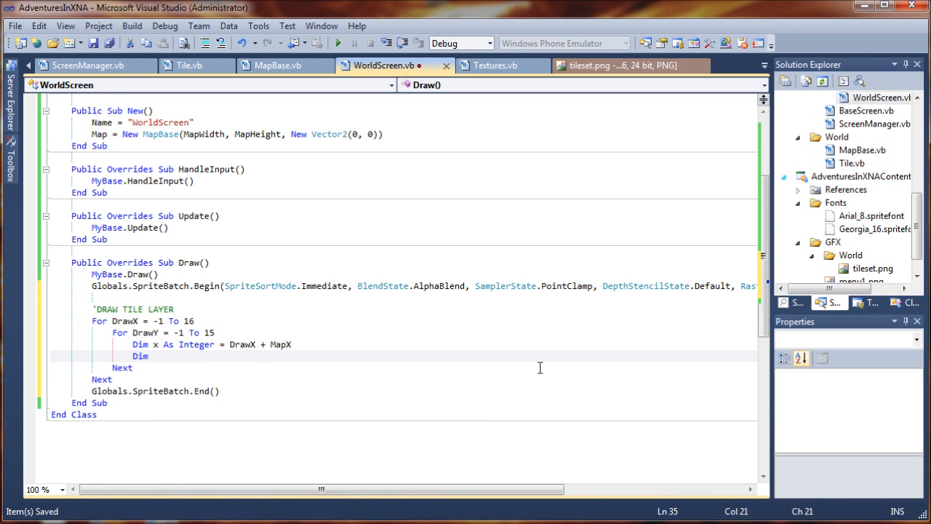
type("y As")
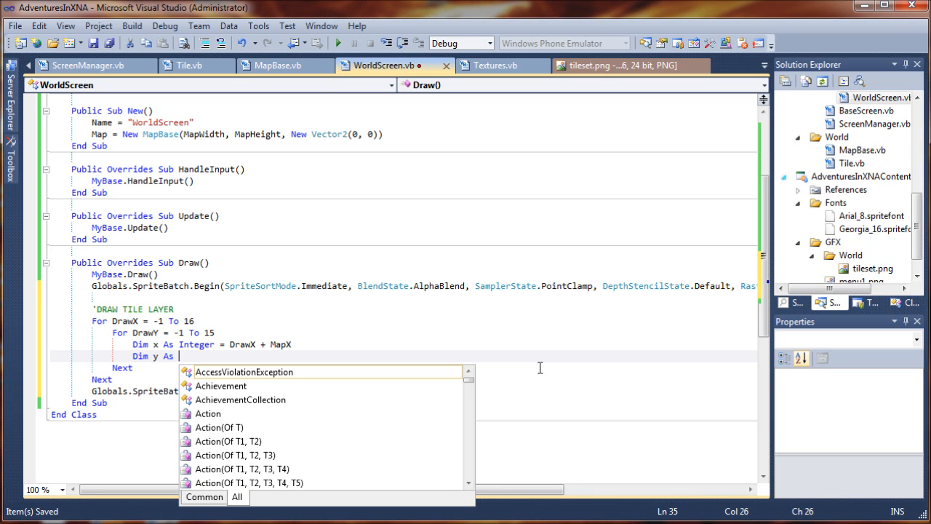
type("Integer =")
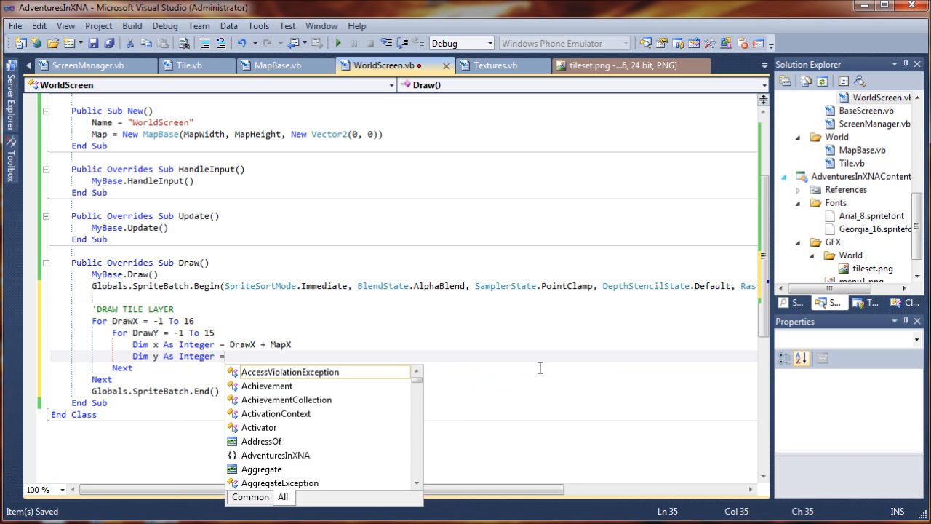
type("DrawY")
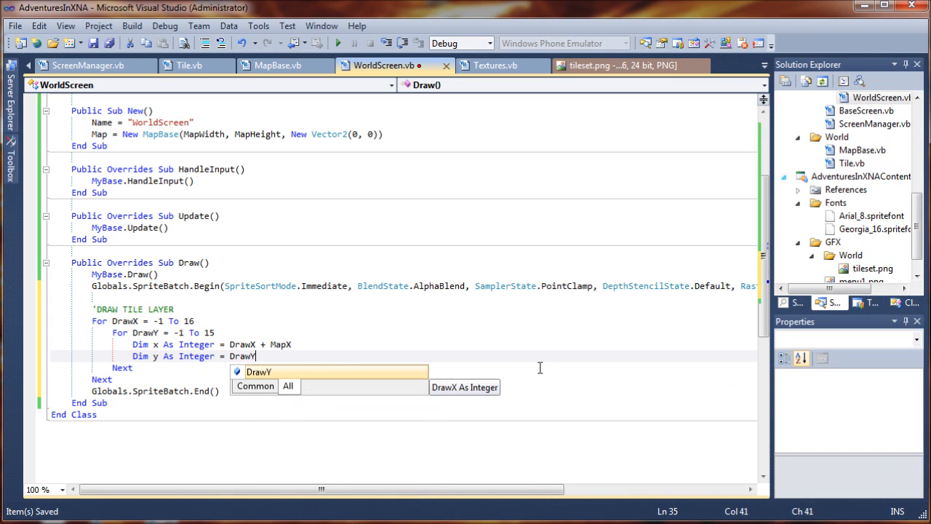
type("+")
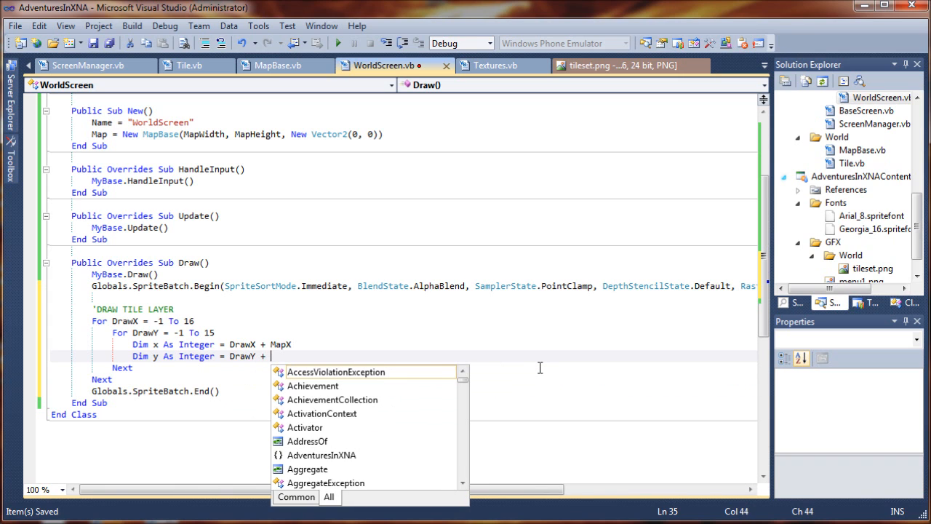
type("MapY")
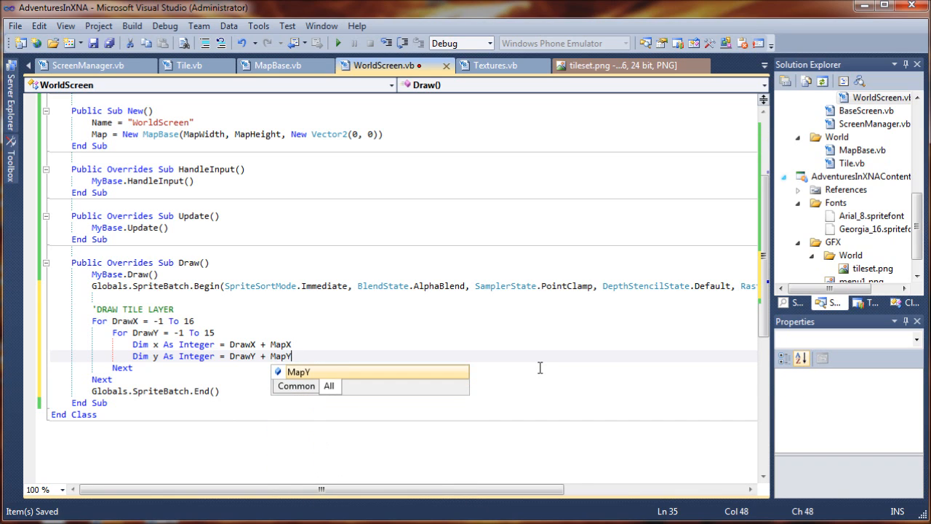
key("Return")
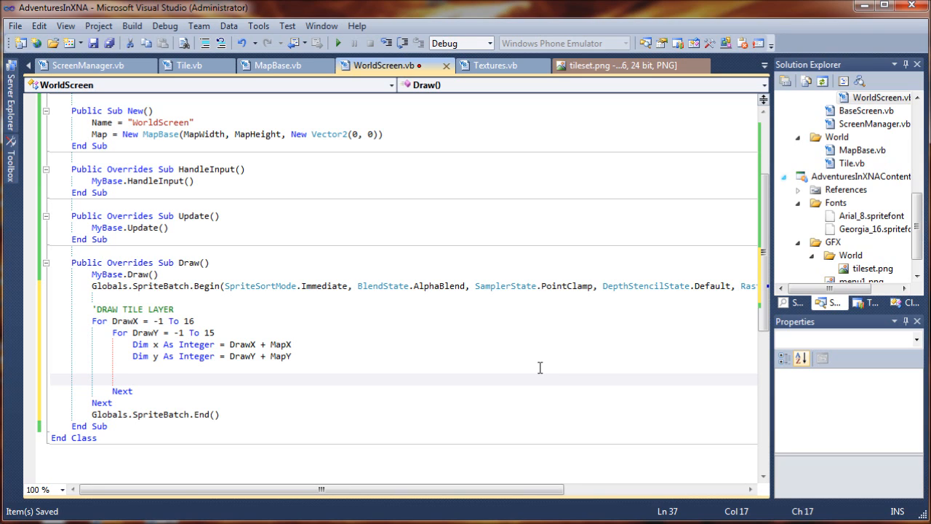
Begin the If condition checking x > 0 And x <= MapWidth
type("If")
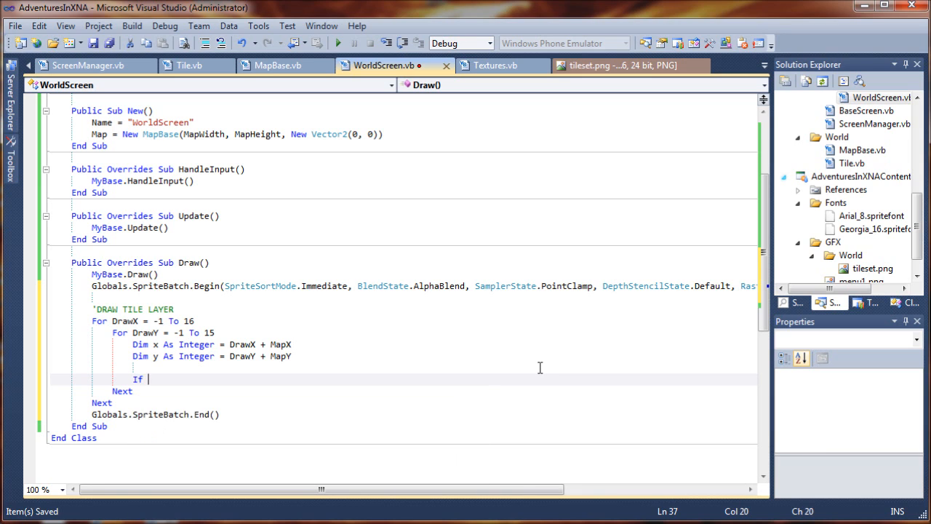
type("x")
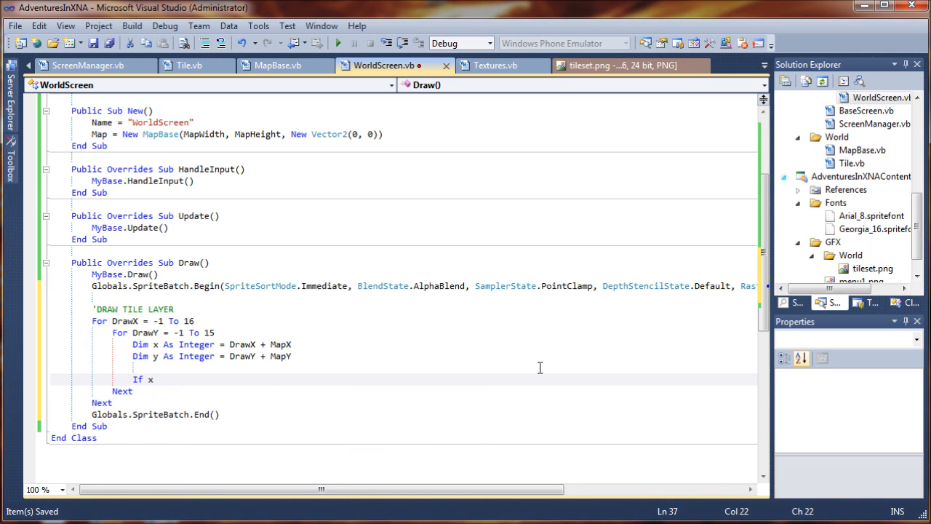
type(">0 And")
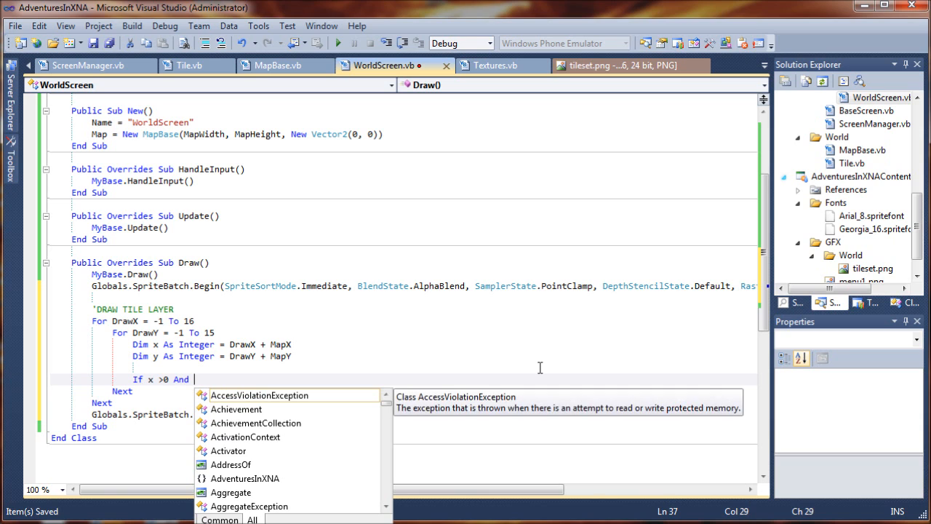
type("x")
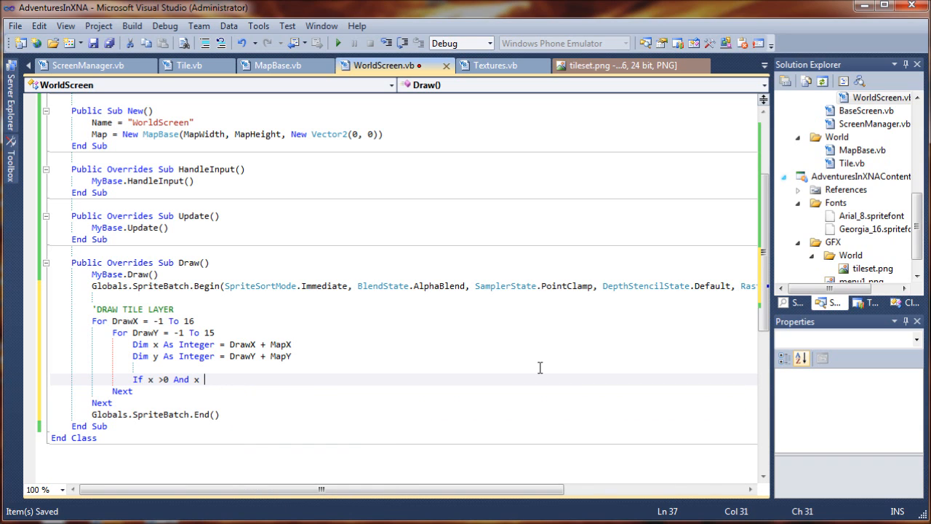
type("<=")
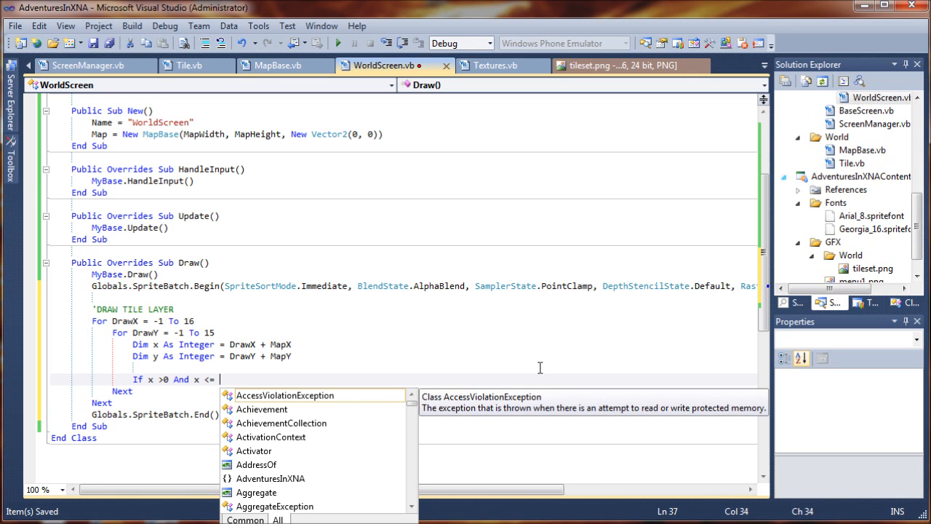
type("MapWdth")
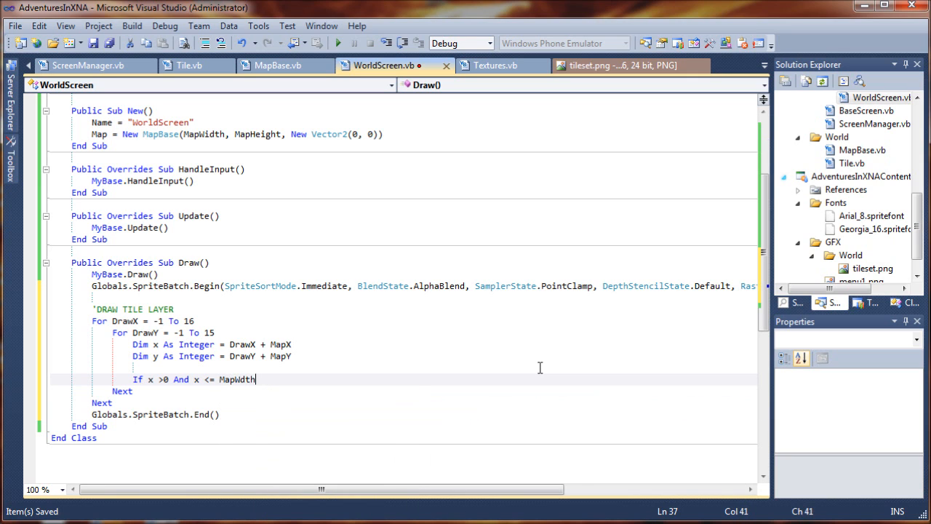
type("MapW")
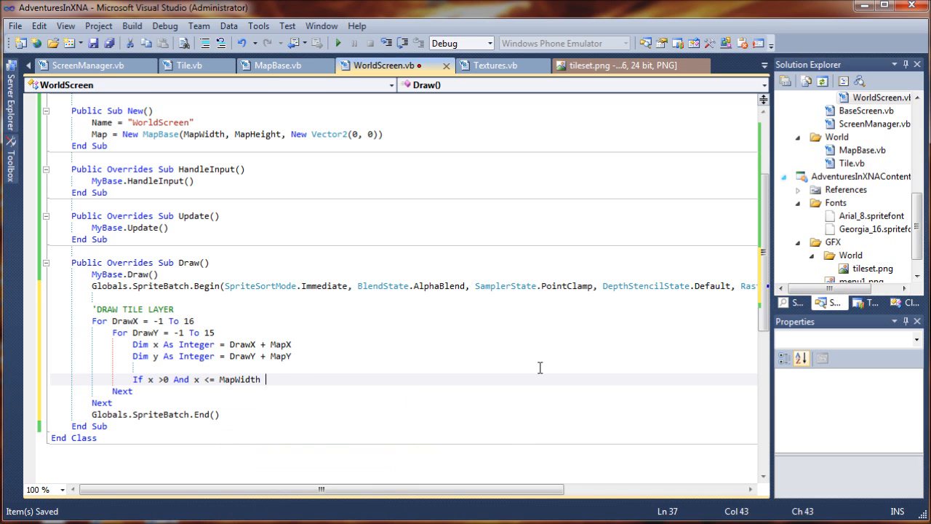
type("And y >= 0")
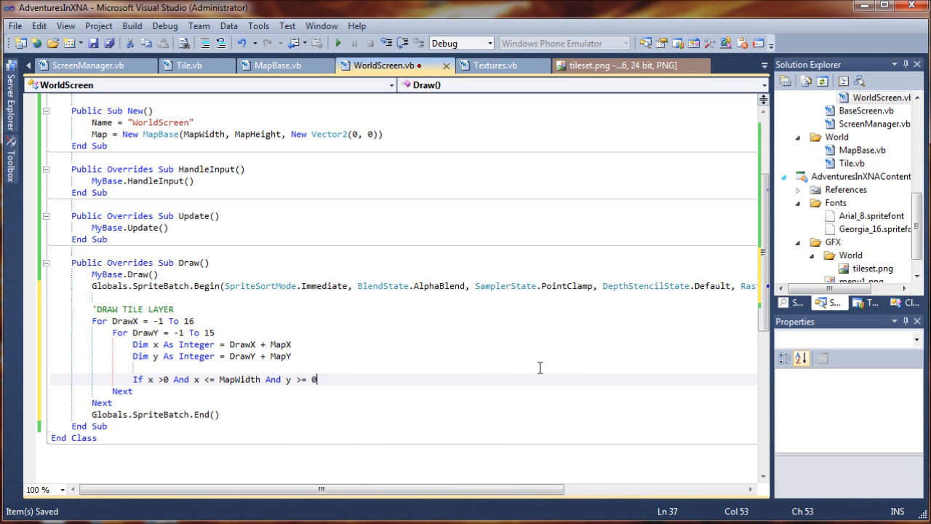
Finish the condition with y >= 0 And y <= MapHeight Then and place the caret inside the If block
type("A")
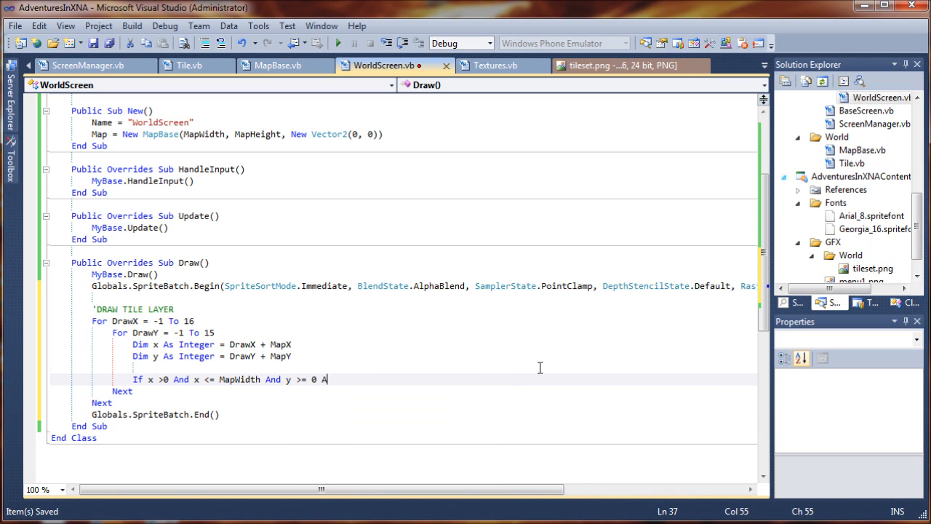
type("nd")
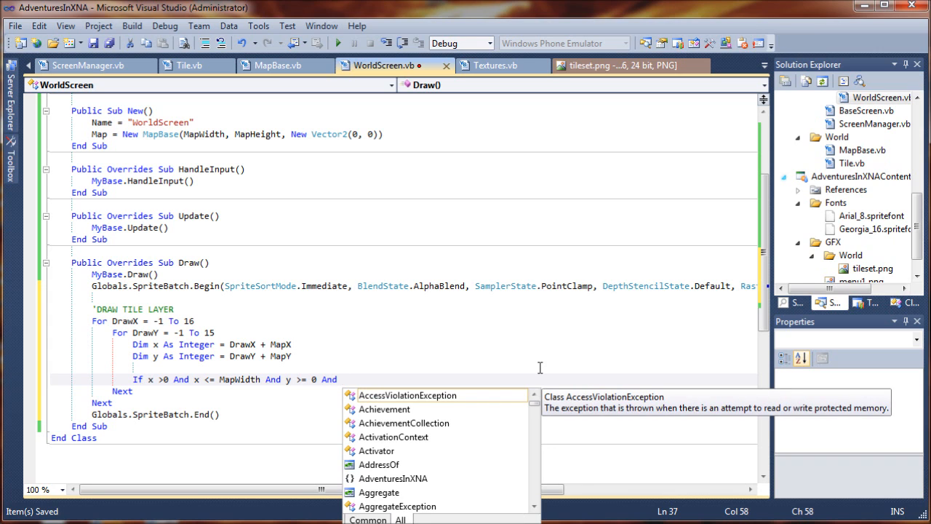
type("y <=")
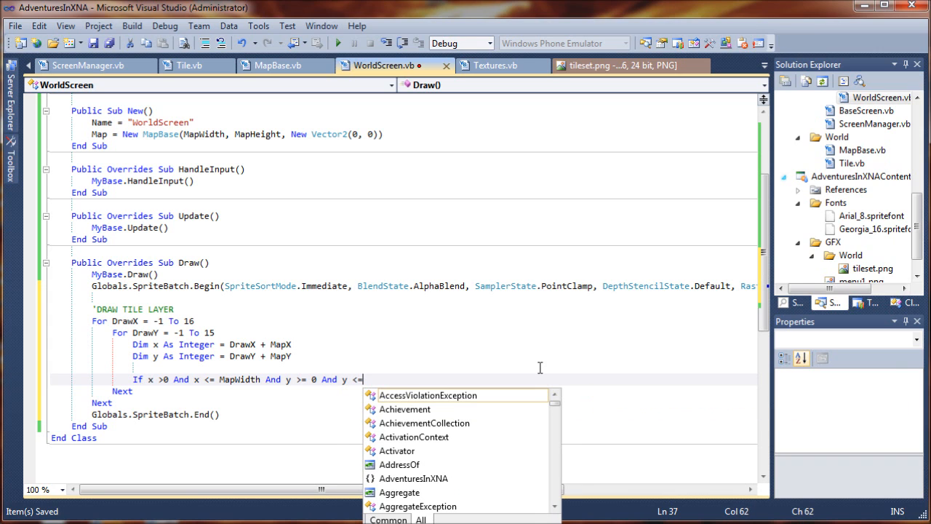
type("MapHeight Then")
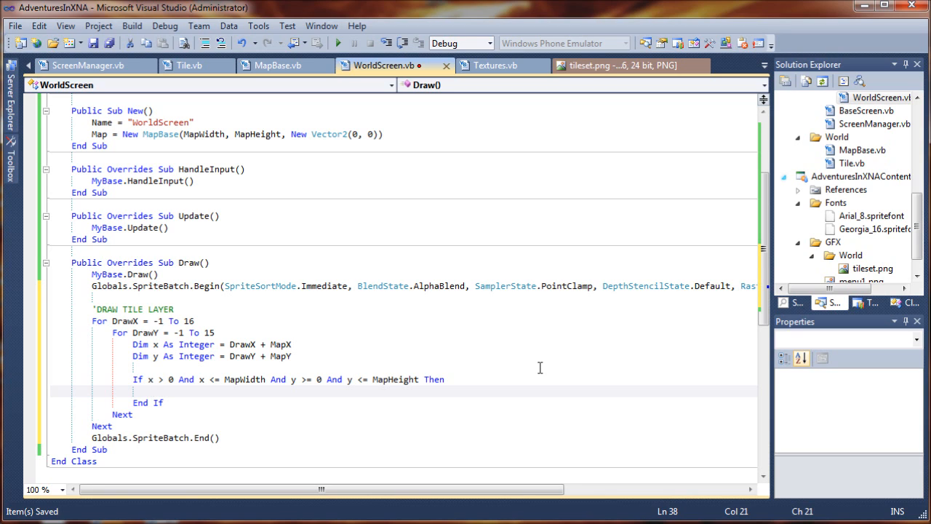
left_click(153, 390)
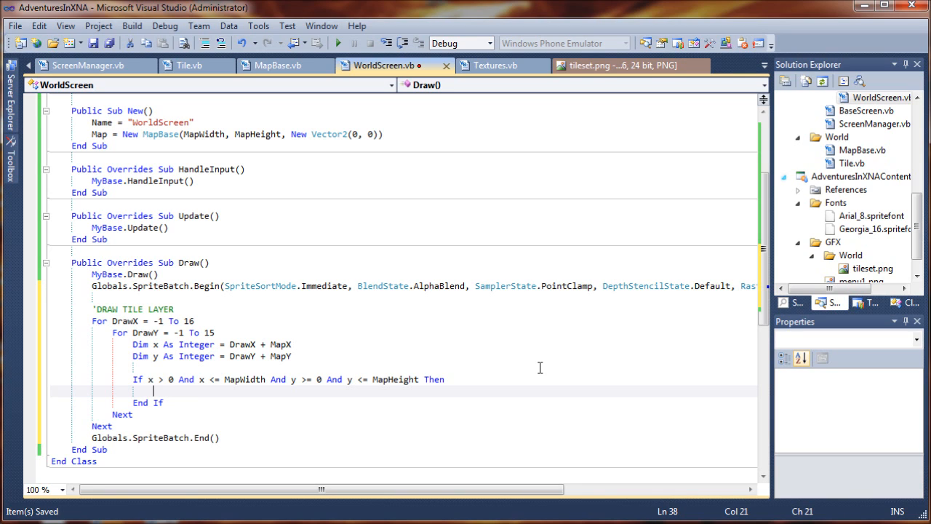
Start Globals.SpriteBatch.Draw(Map.TileList(x,y).TileGFX in the If block and look at MapBase.vb
type("G")
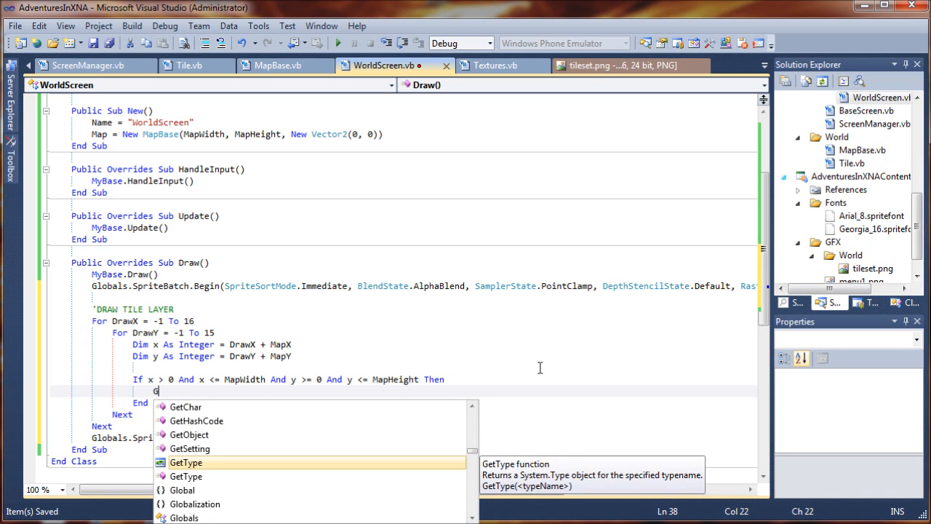
type("lobals.SpriteBatch.")
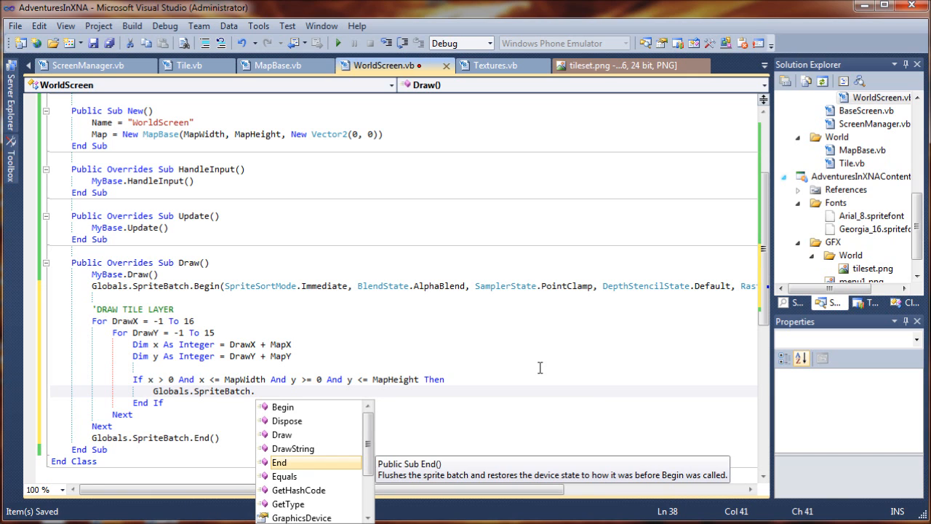
type("dr")
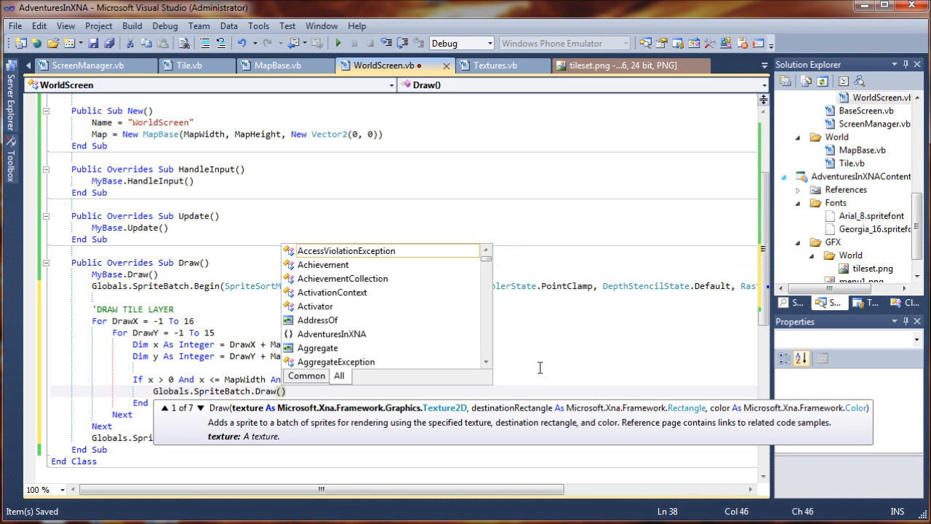
type("Map.TileList(")
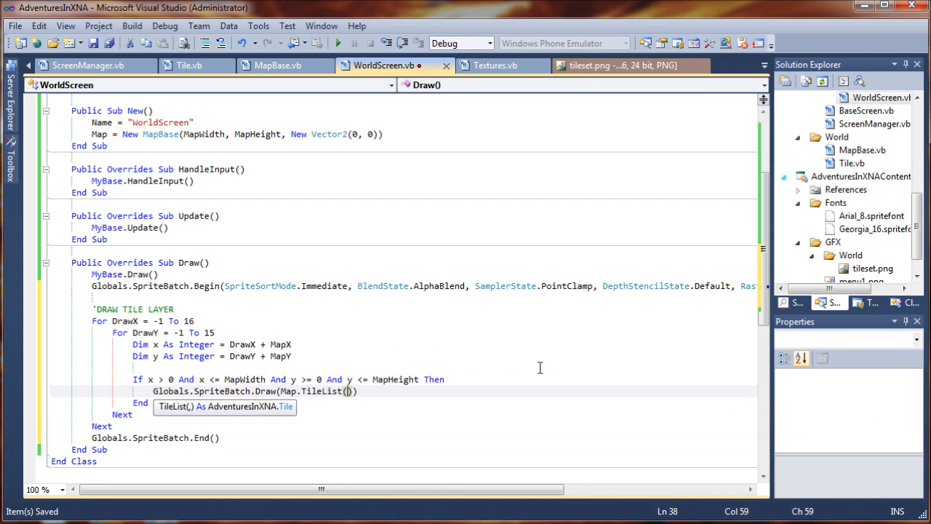
type("x")
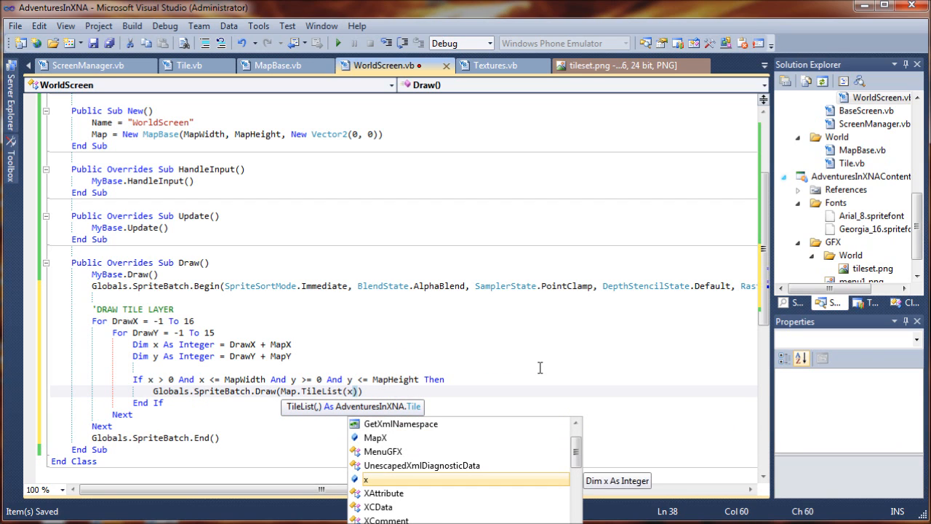
type(",y")
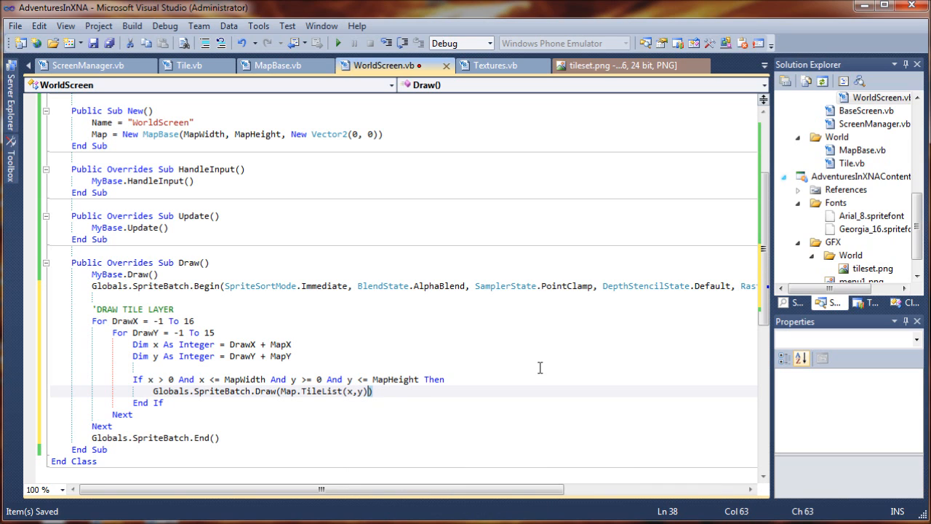
type(".Ti")
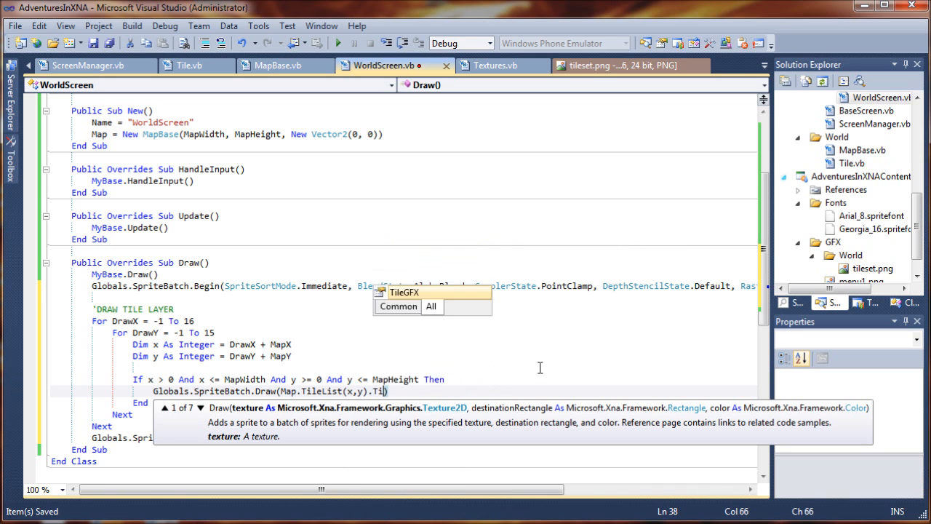
type("leGFX,")
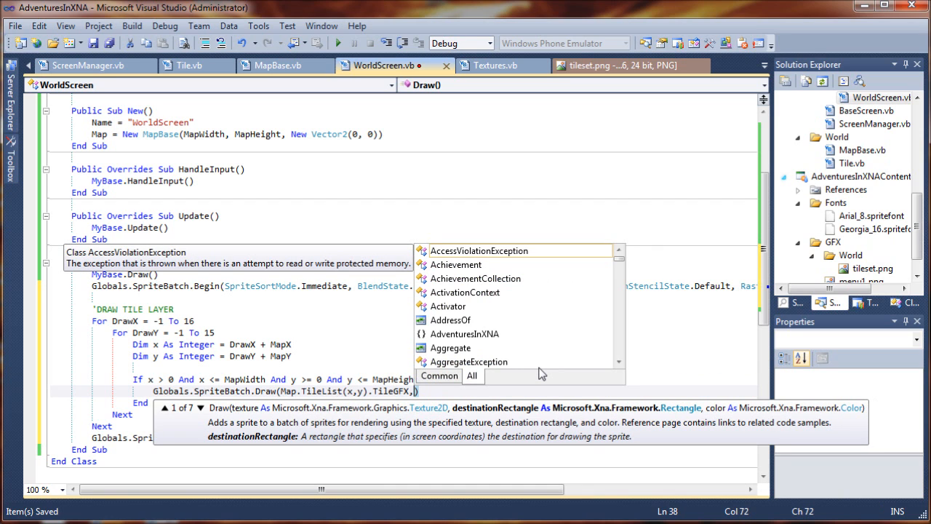
mouse_move(352, 371)
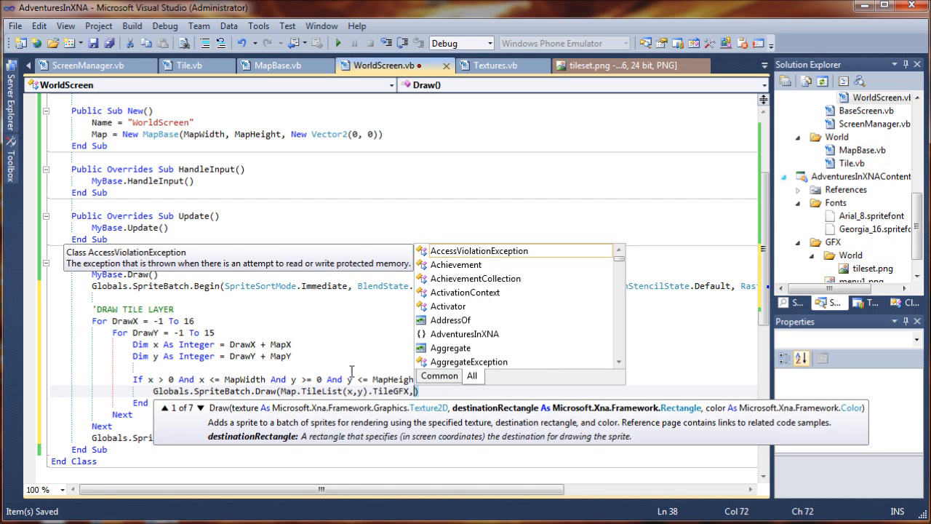
left_click(276, 64)
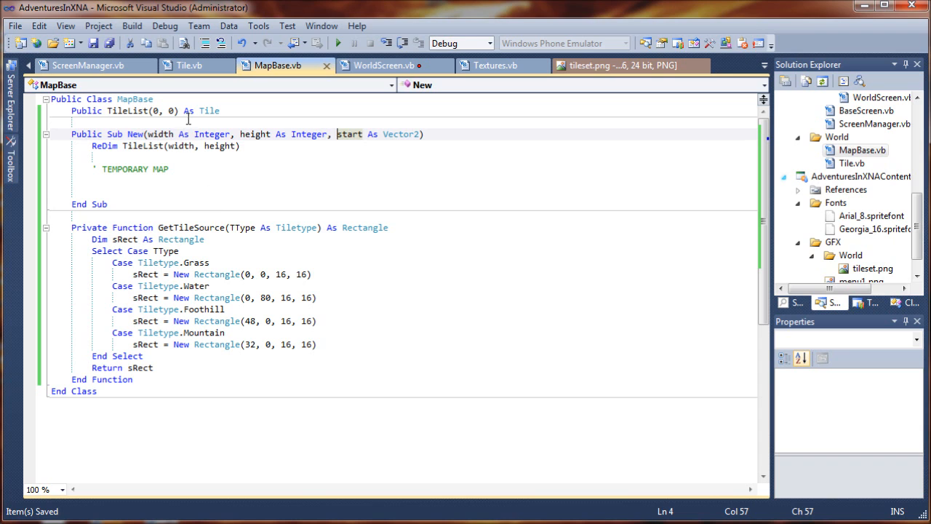
left_click(188, 66)
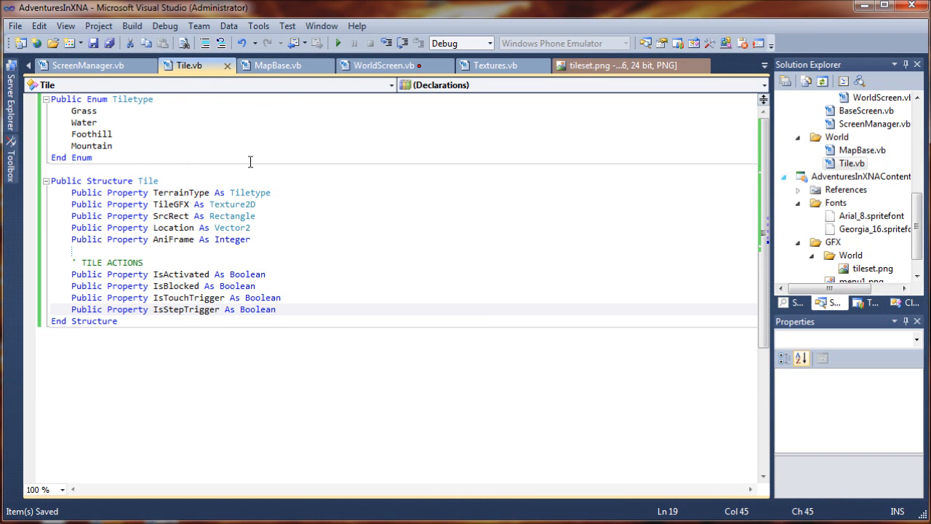
mouse_move(386, 65)
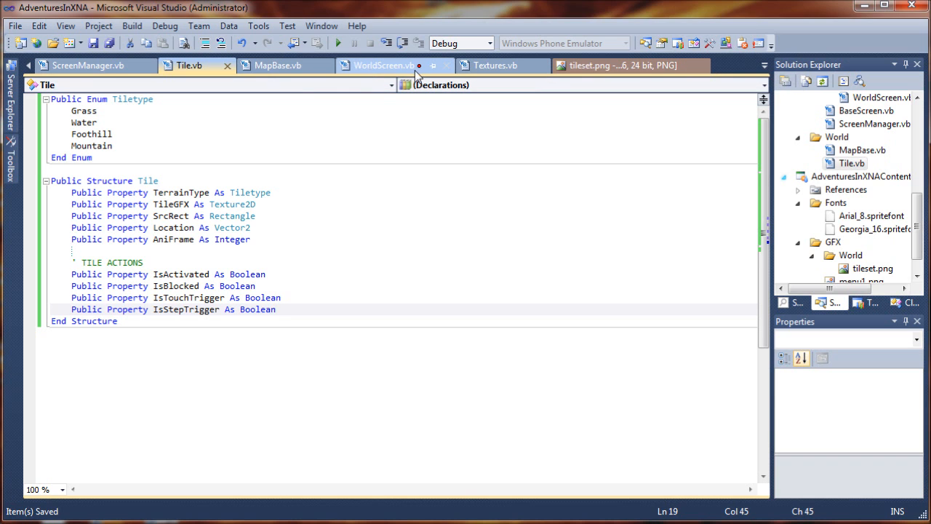
left_click(382, 64)
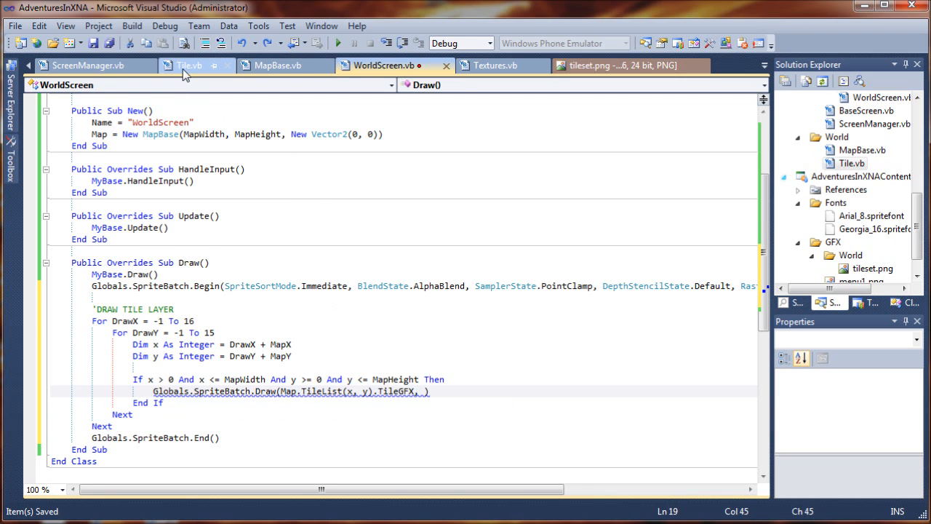
left_click(189, 65)
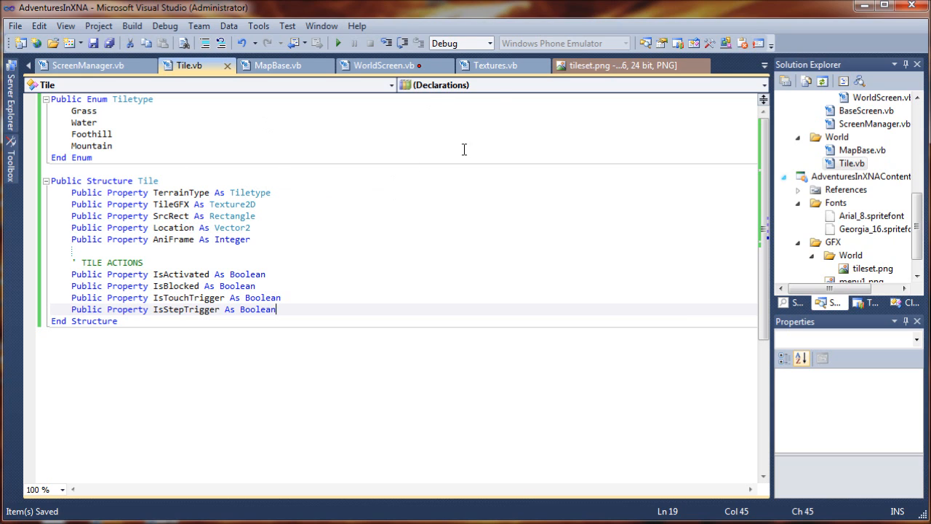
left_click(494, 66)
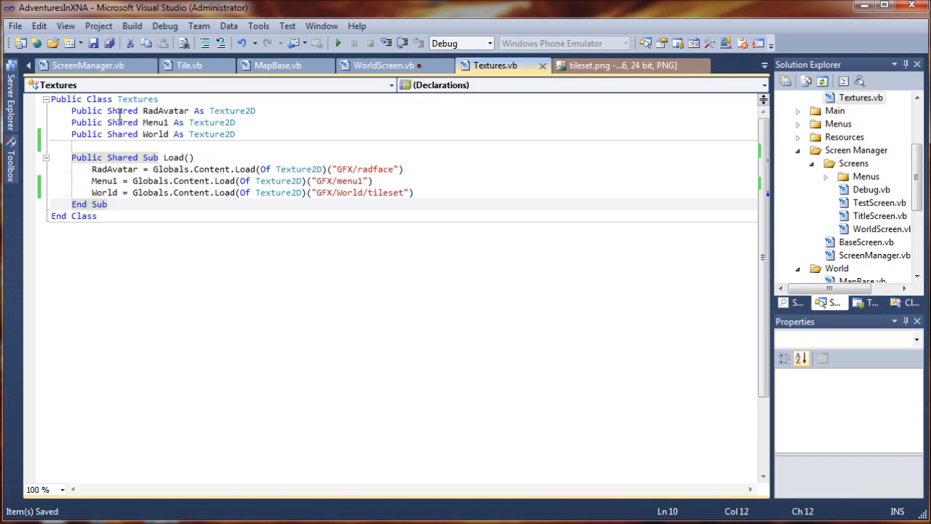
mouse_move(386, 64)
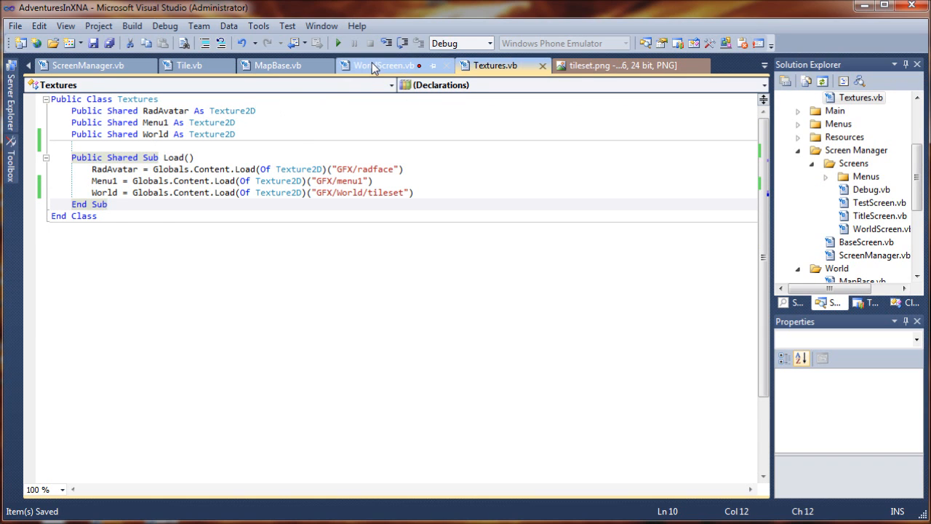
left_click(382, 66)
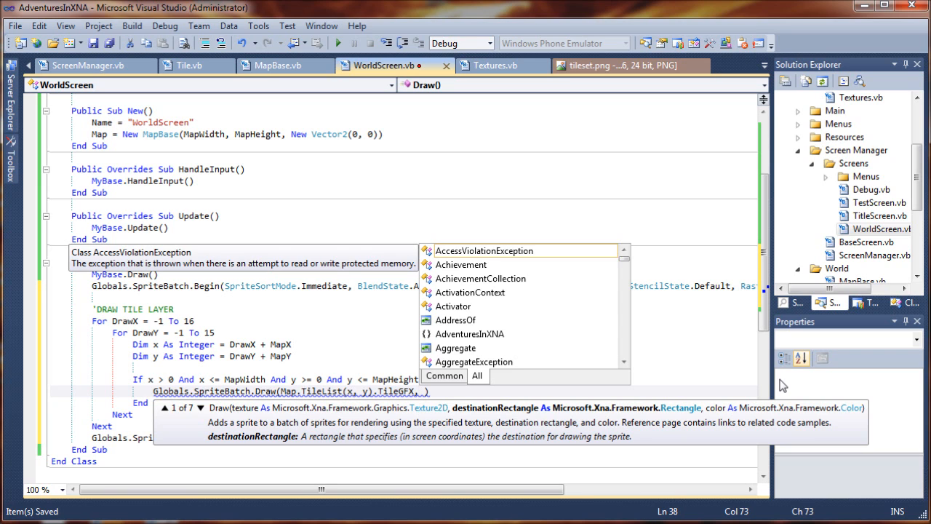
Pass New Rectangle(DrawX * TileSize, DrawY * TileSize, TileSize, TileSize), as the Draw destination
type("New Rectangle(")
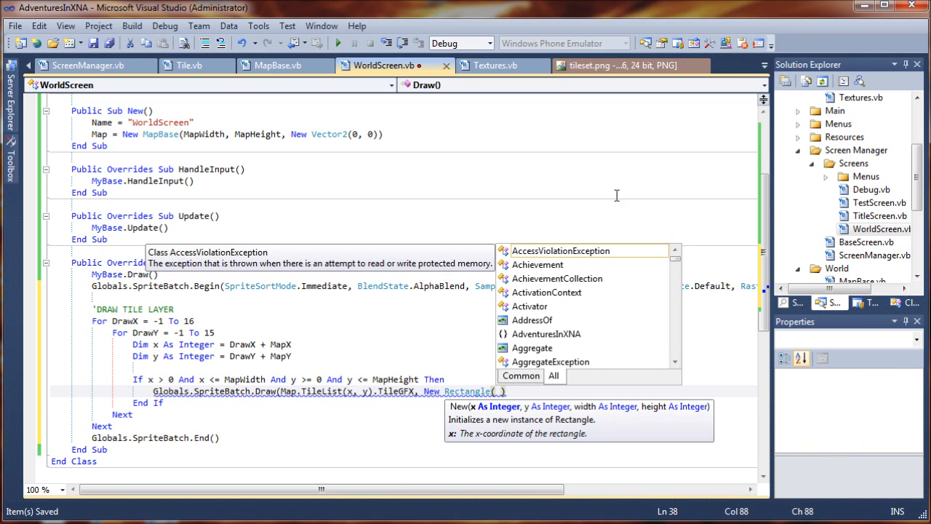
mouse_move(222, 350)
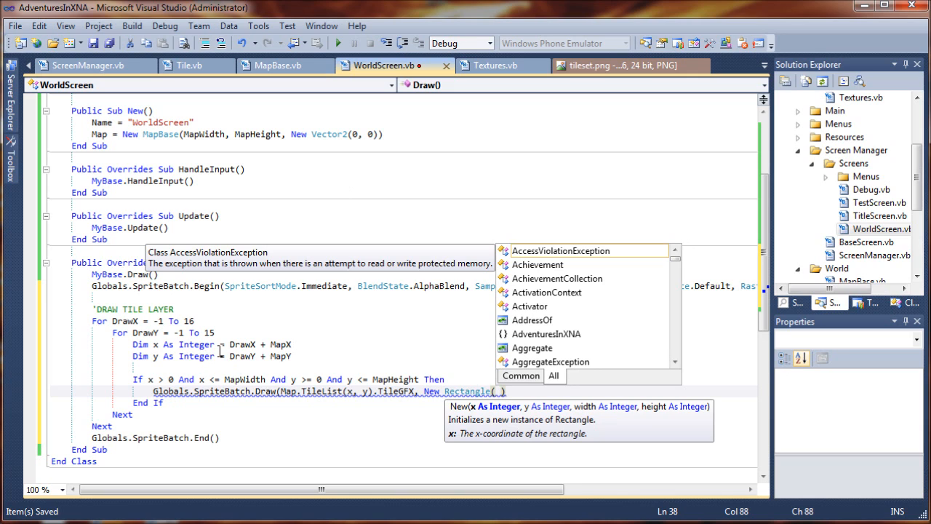
mouse_move(582, 410)
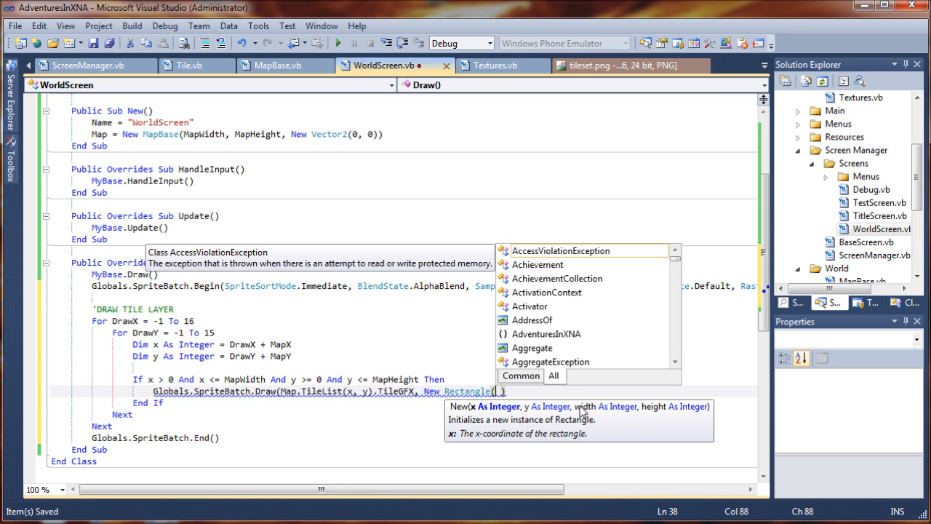
type("DrawX *")
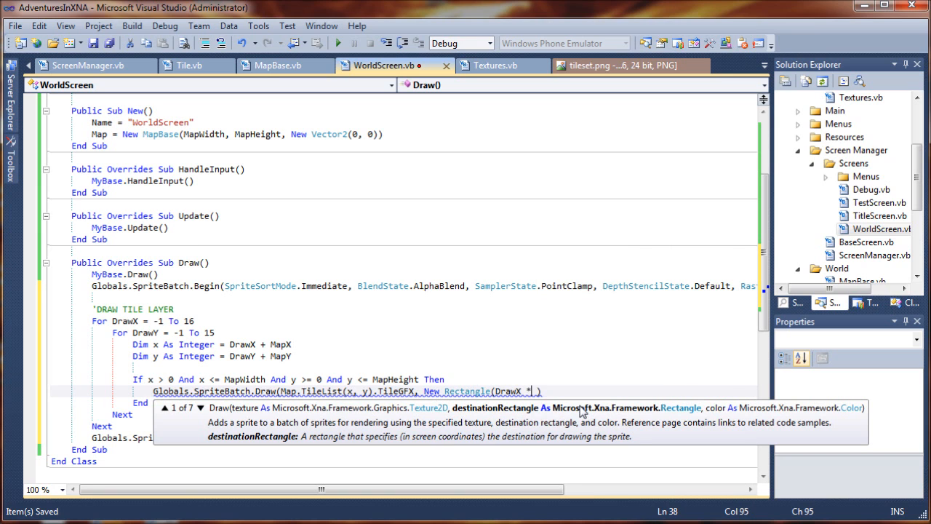
type("TileSize,")
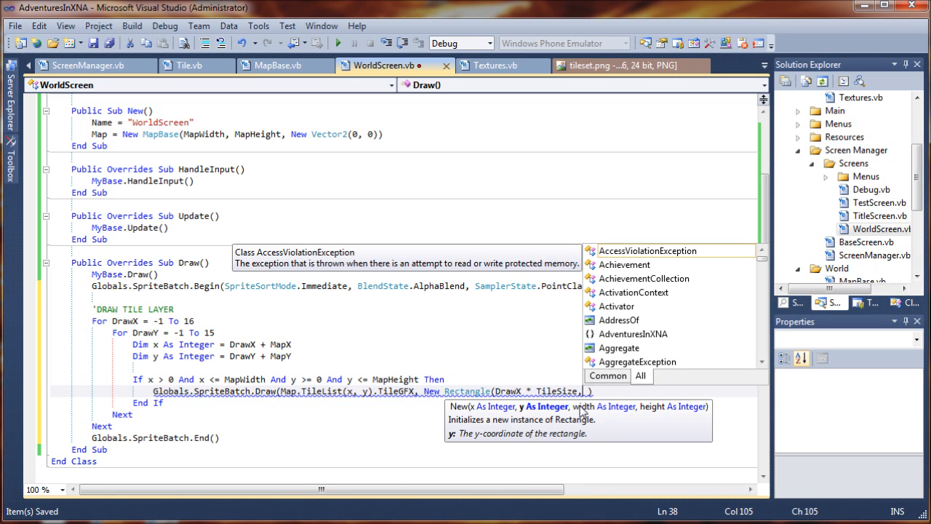
type("DrawY *")
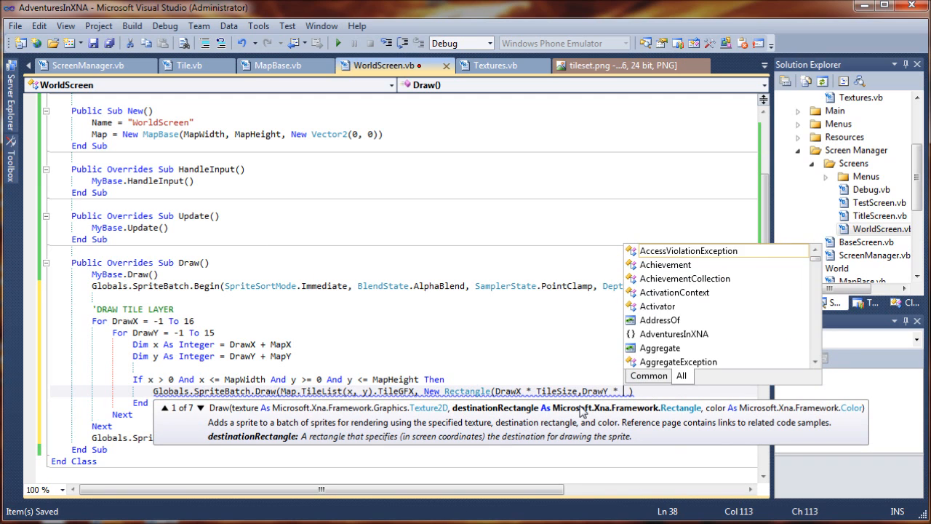
type("TileSize,")
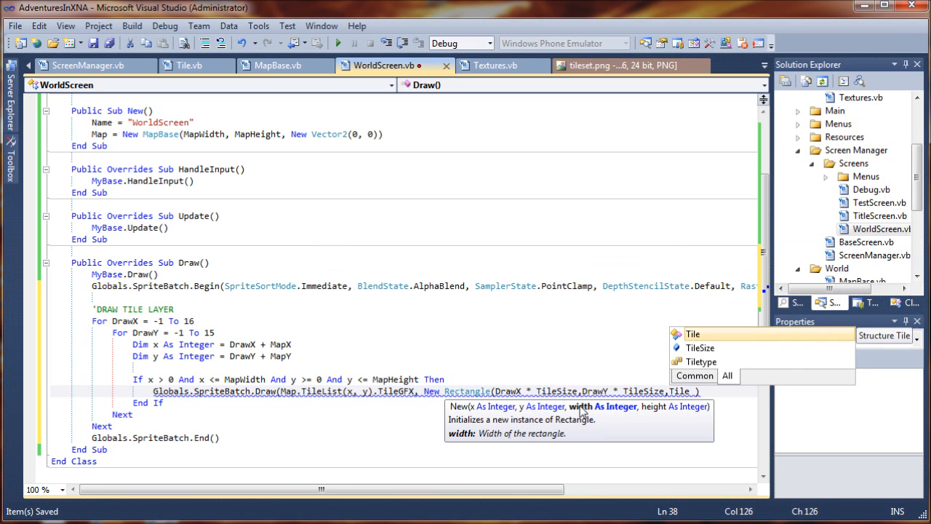
type("TileSize,Ti")
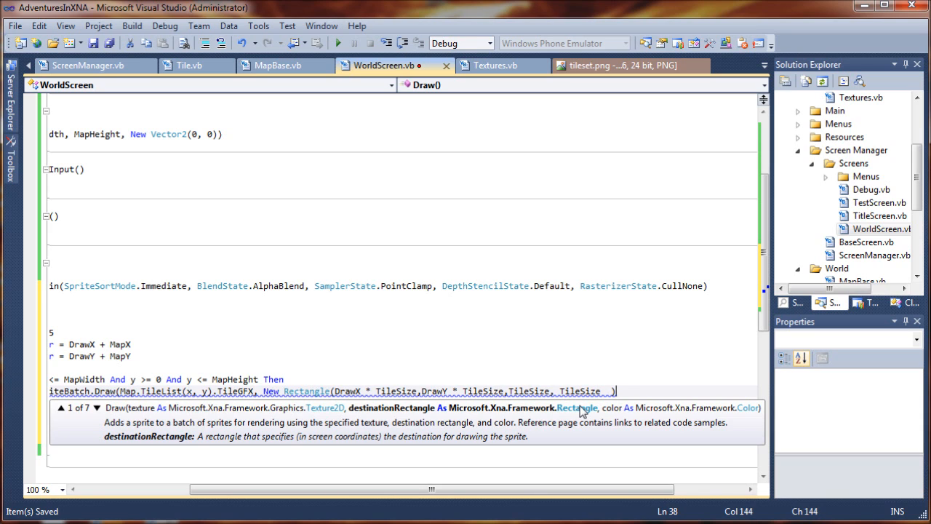
type(",")
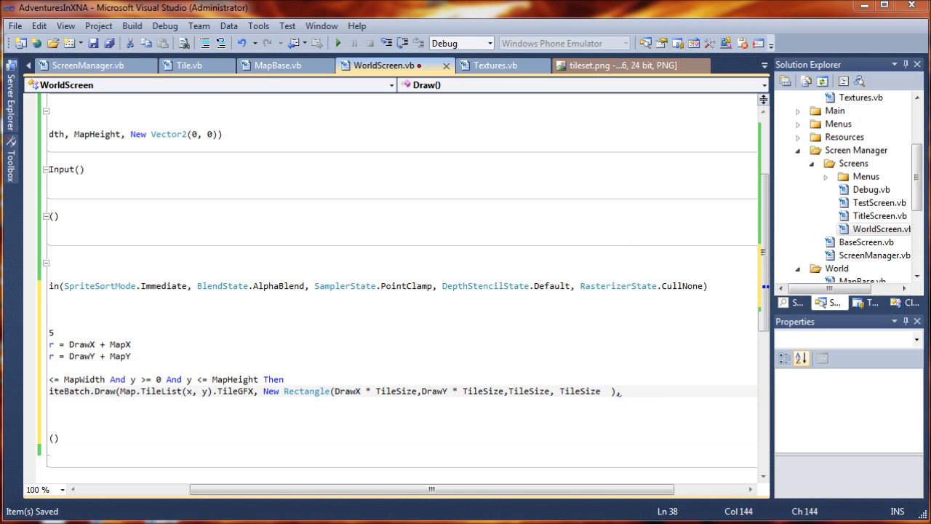
mouse_move(567, 321)
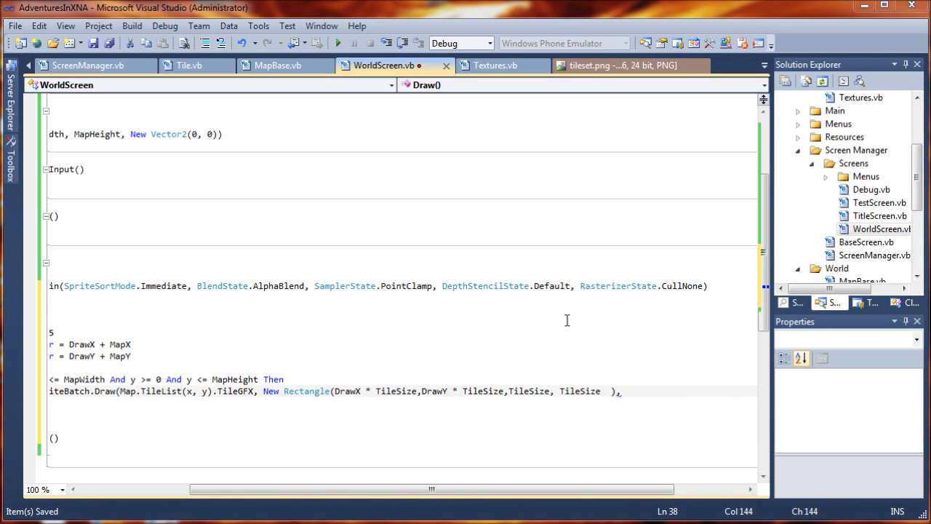
mouse_move(742, 404)
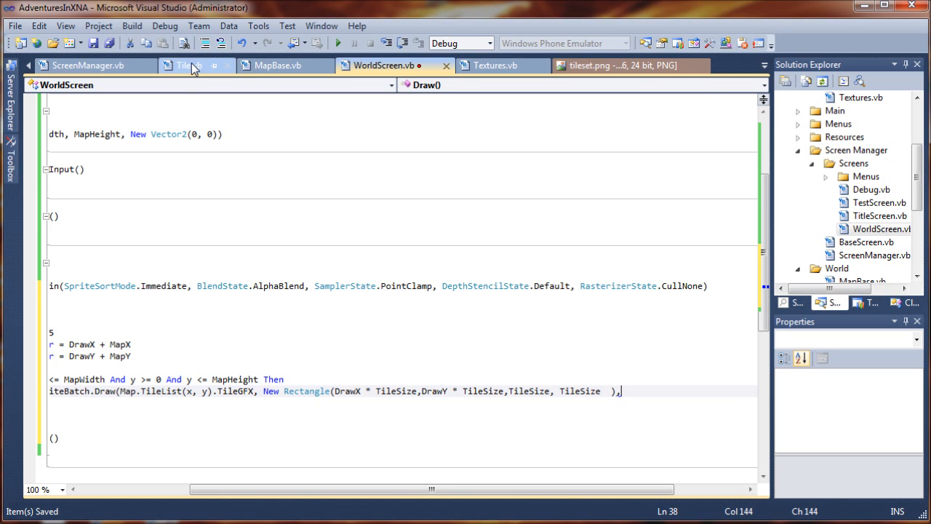
mouse_move(189, 66)
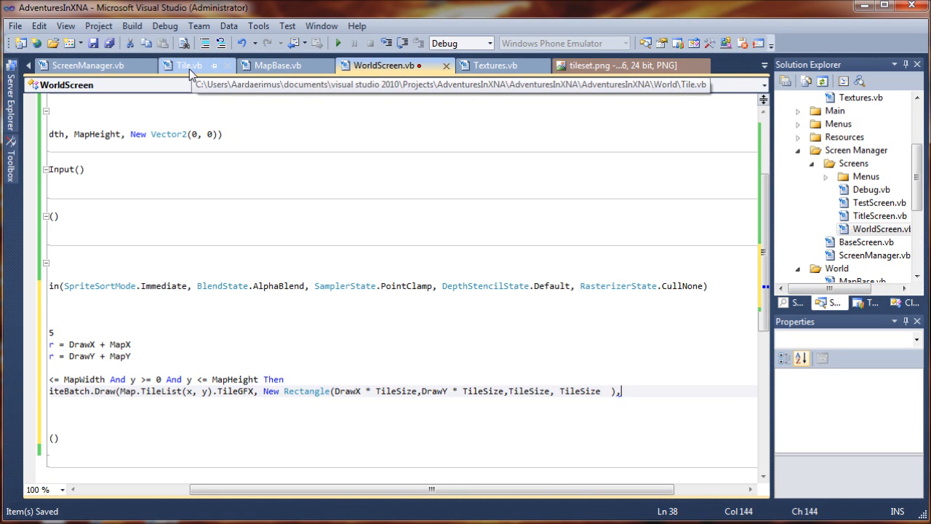
left_click(190, 66)
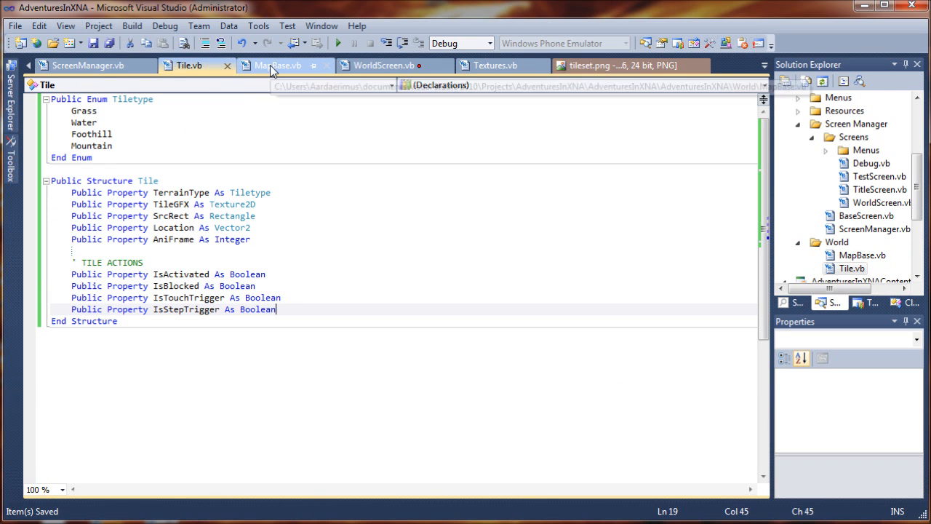
left_click(280, 66)
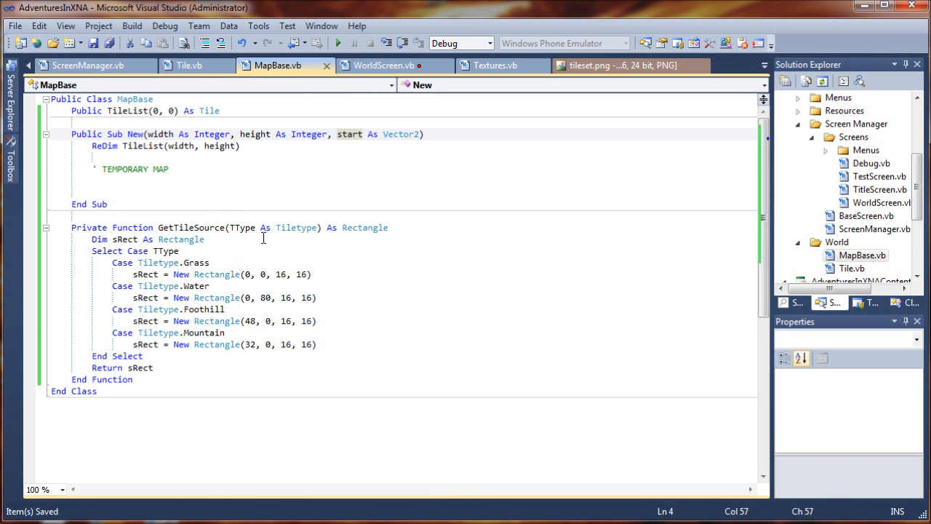
left_click(384, 64)
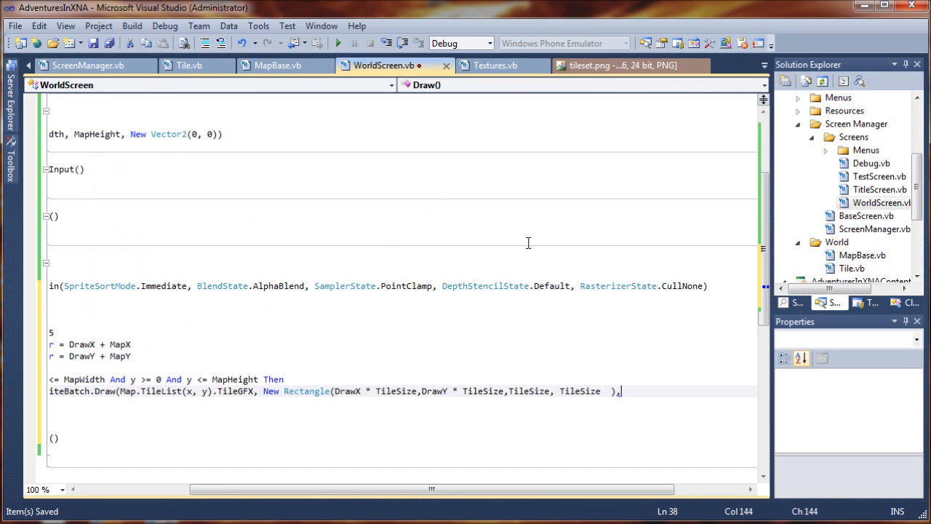
mouse_move(637, 399)
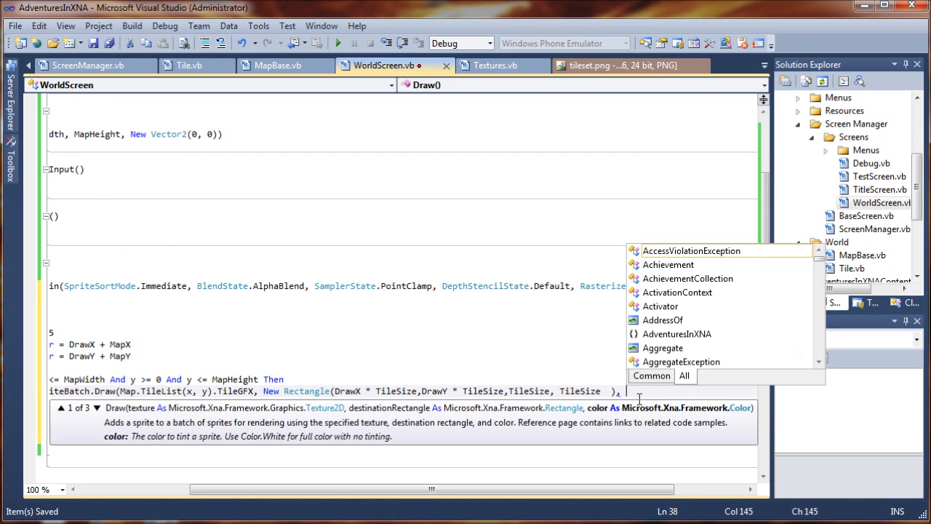
Append Map.TileList(x, y).SrcRect and Color.White to complete the tile Draw call
type("Map.TileList(")
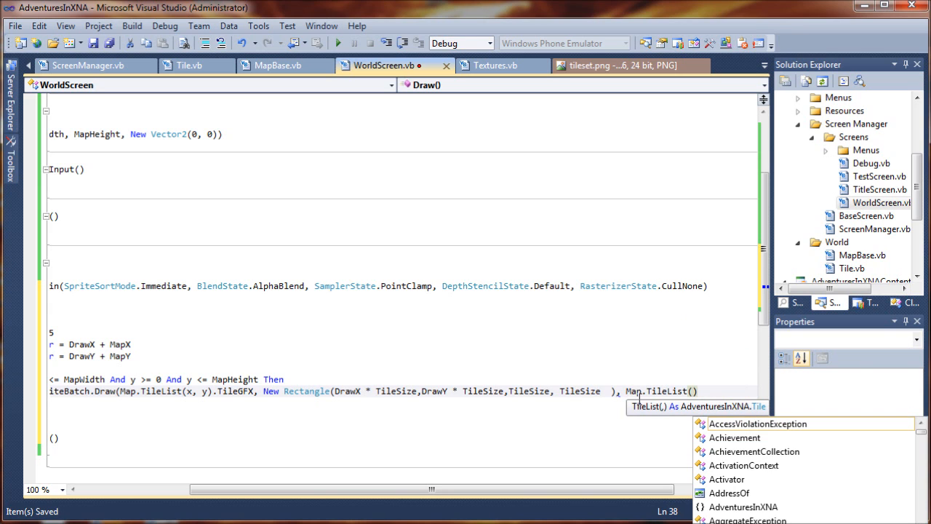
type("x,y")
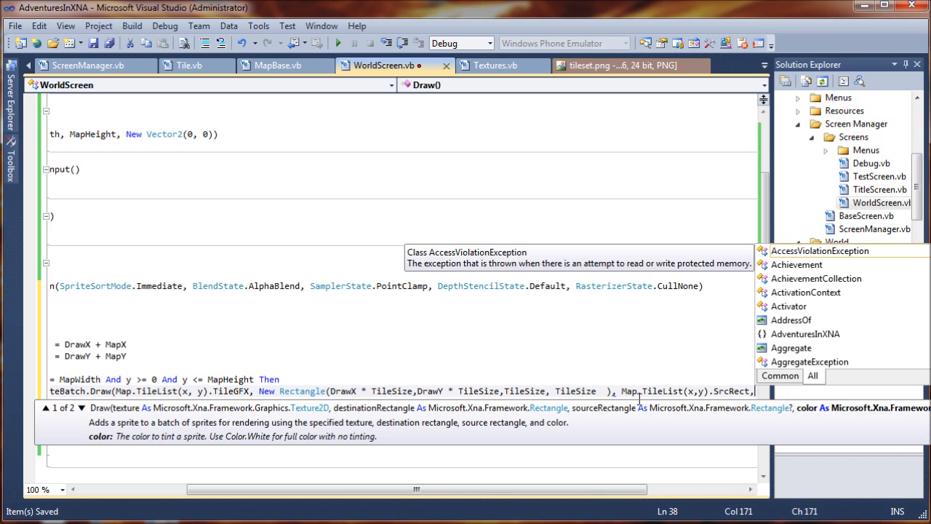
type("Color")
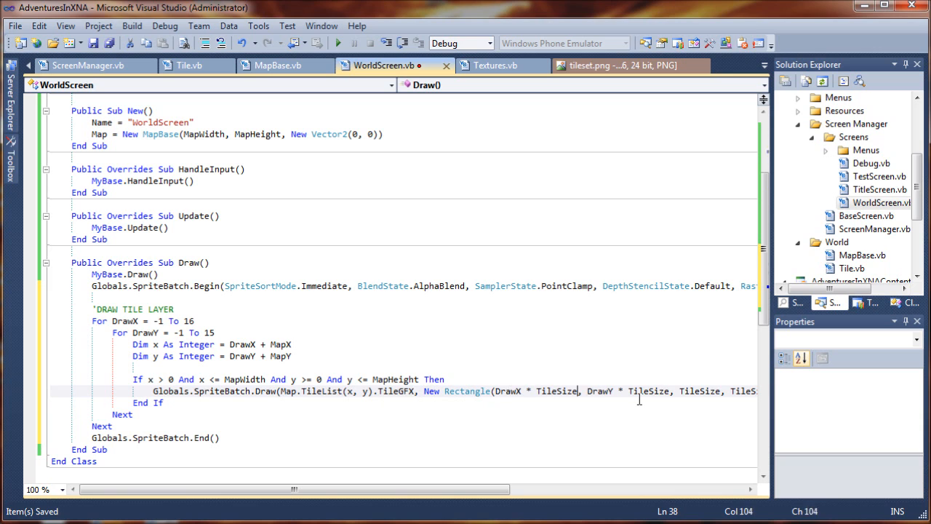
scroll("right", 3)
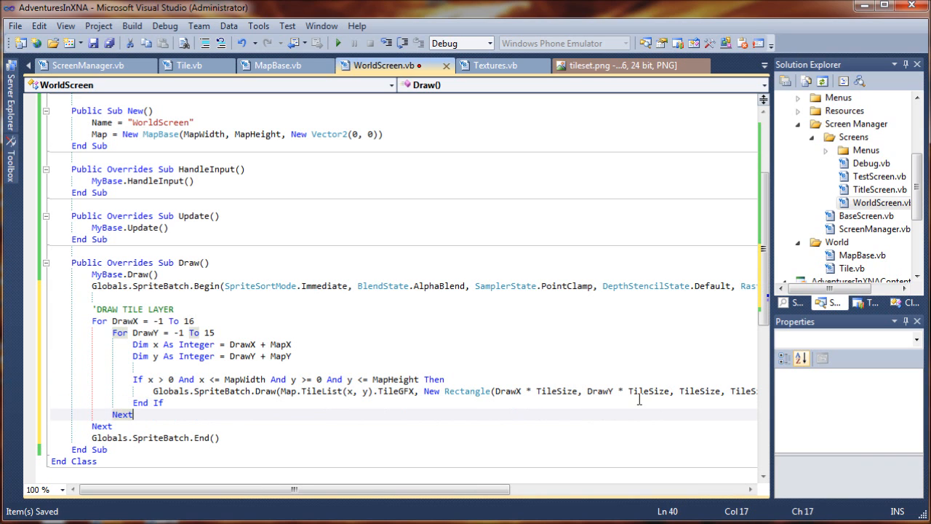
left_click(511, 358)
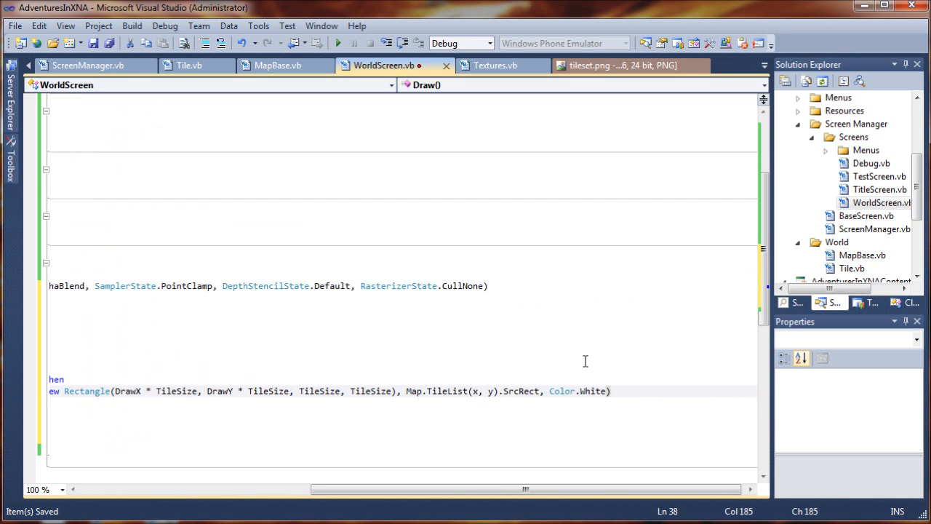
Write the comment ' VIEW COORDINATES ON TILE below the tile Draw call
scroll("up", 3)
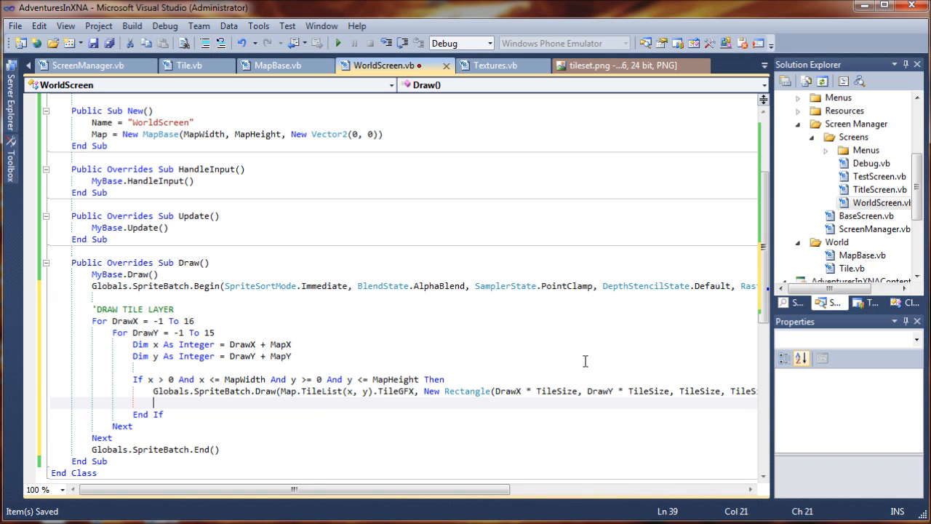
type("' VIEW")
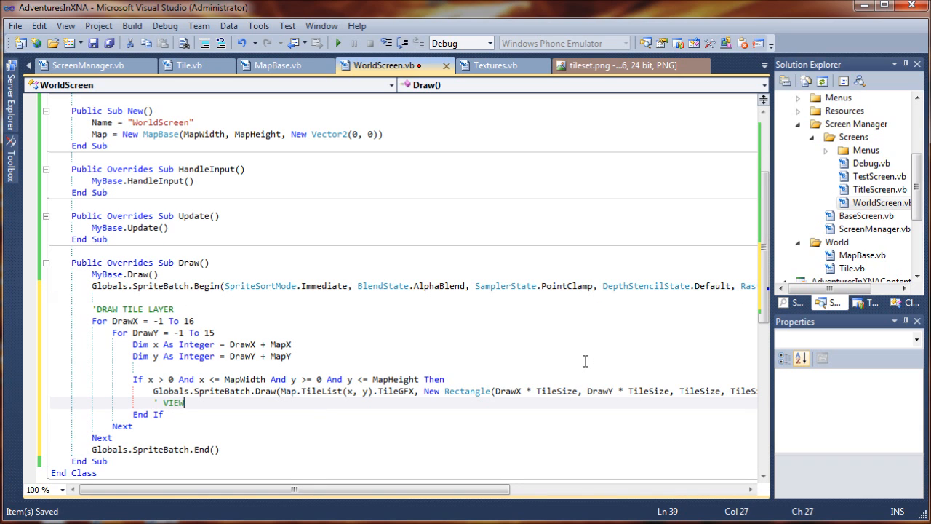
type("COOR")
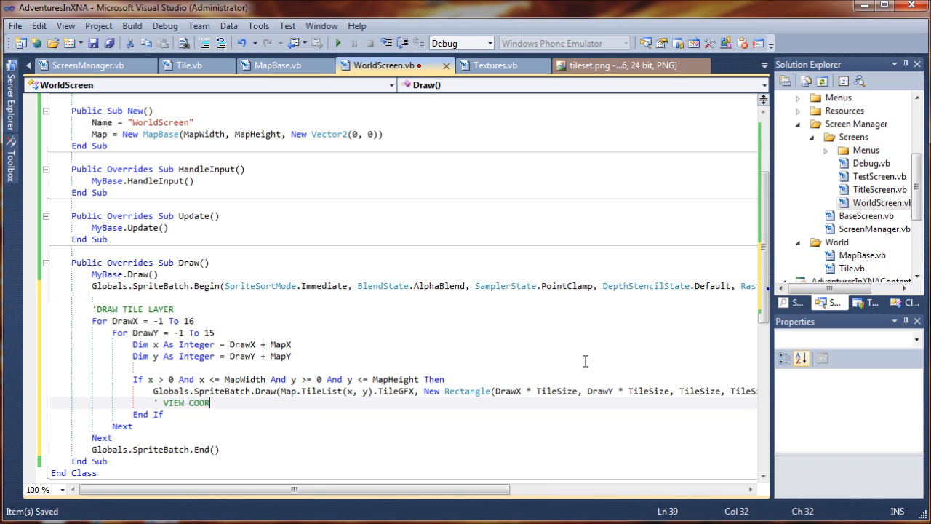
type("DIN")
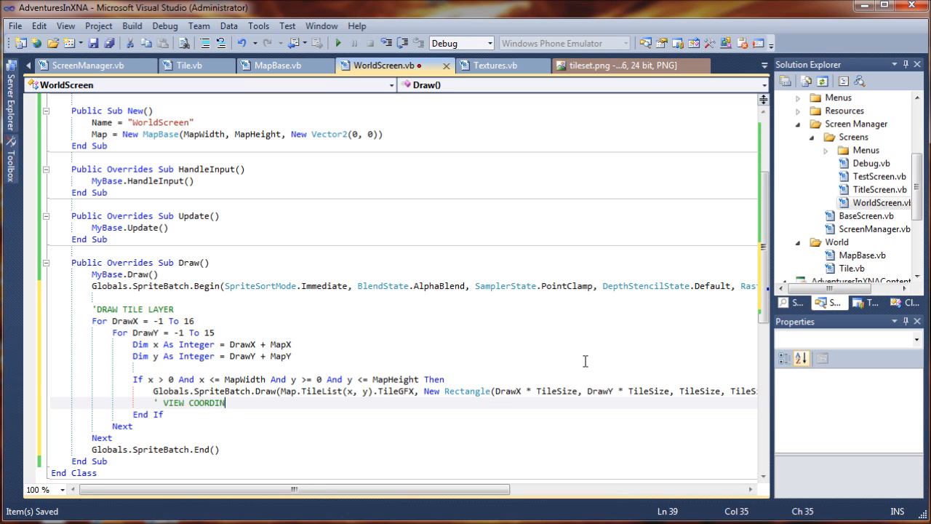
type("ATES")
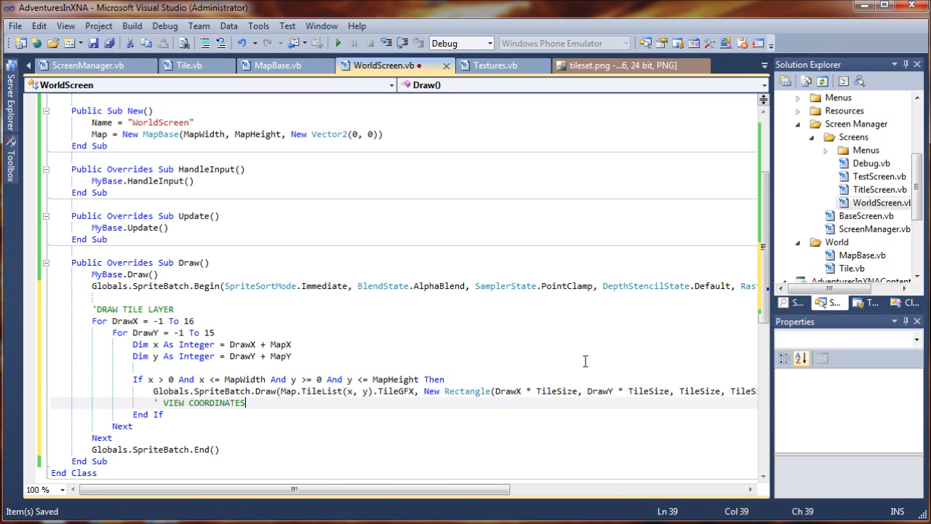
type("ON TI")
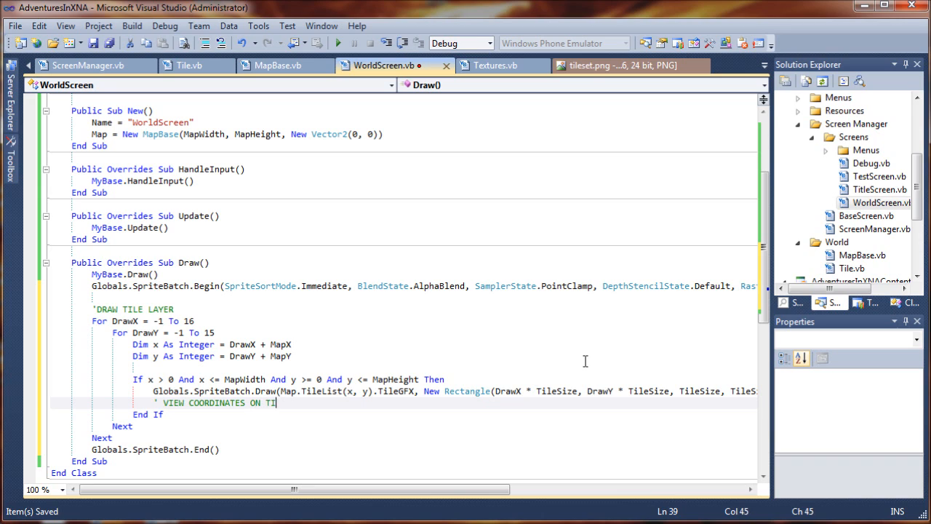
type("LE")
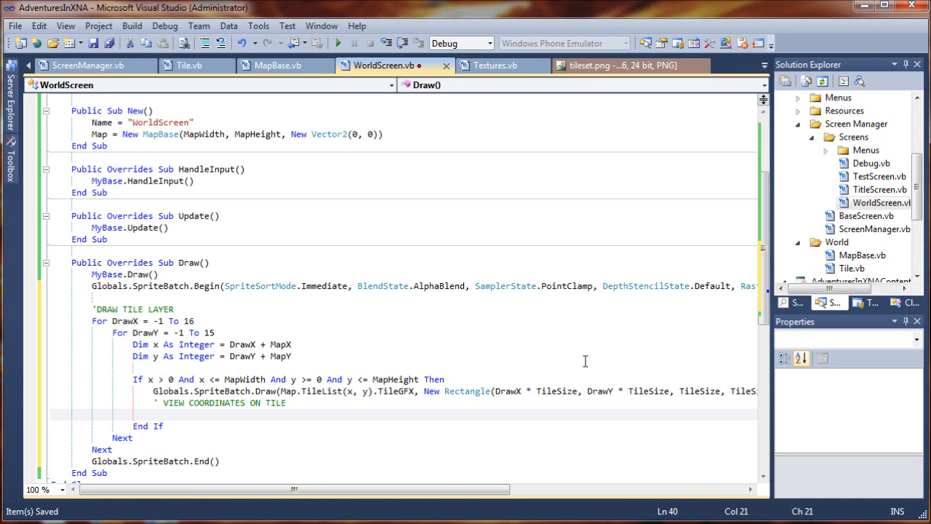
Begin a Globals.SpriteBatch.DrawString call using Fonts.Arial_8 under the comment
left_click(152, 413)
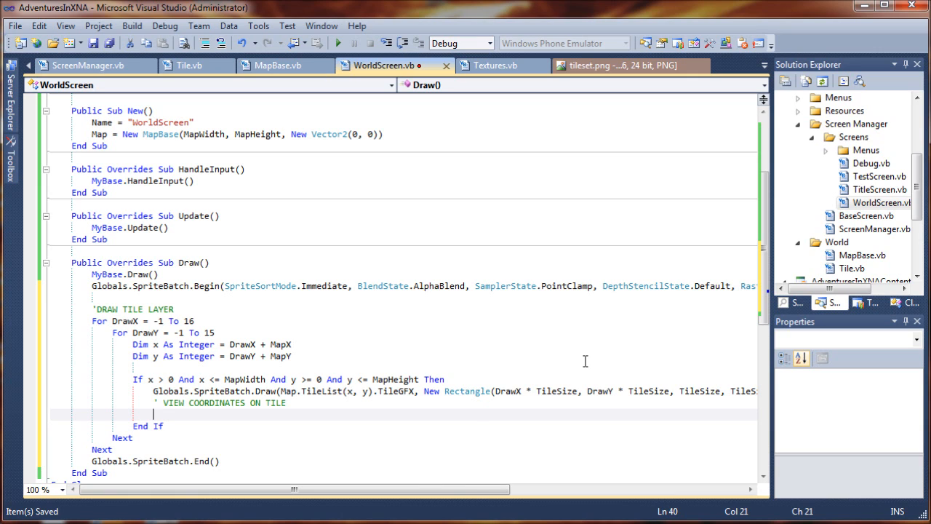
type("Globals")
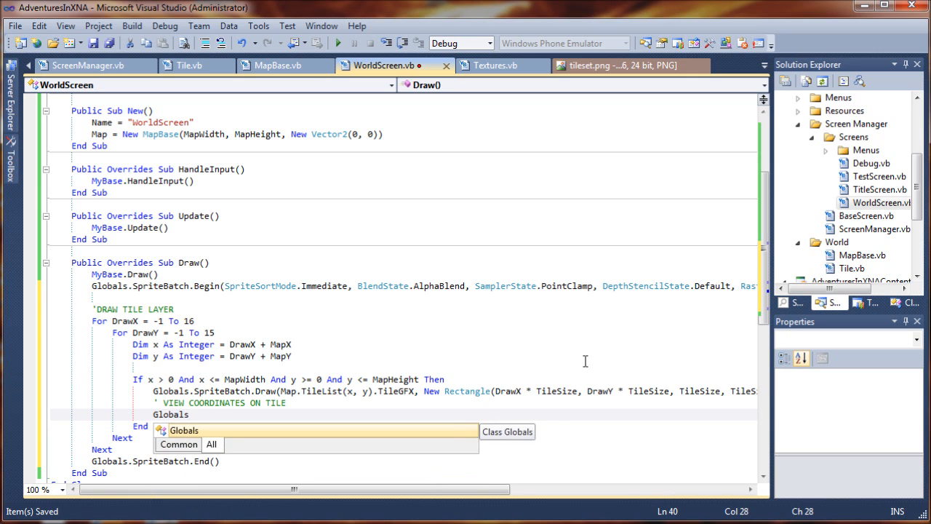
type(".Spr")
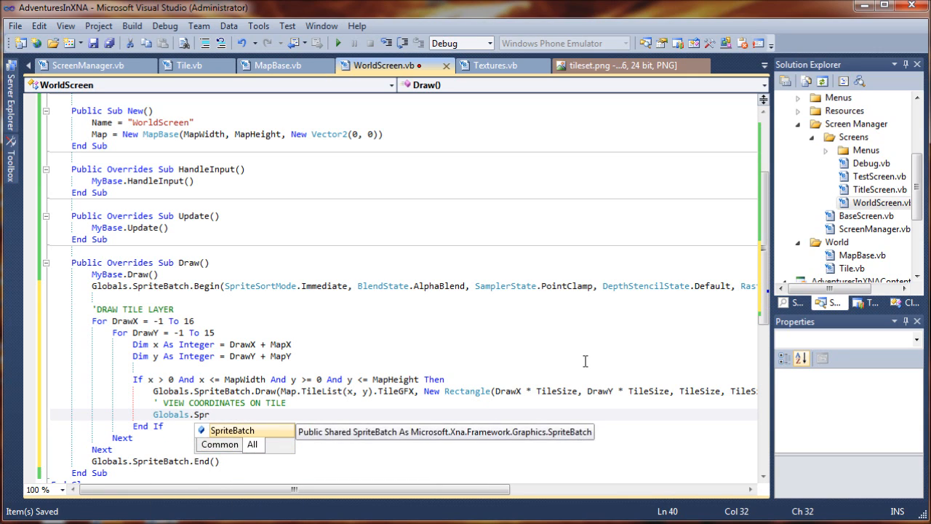
type("iteBatch.DrawString(")
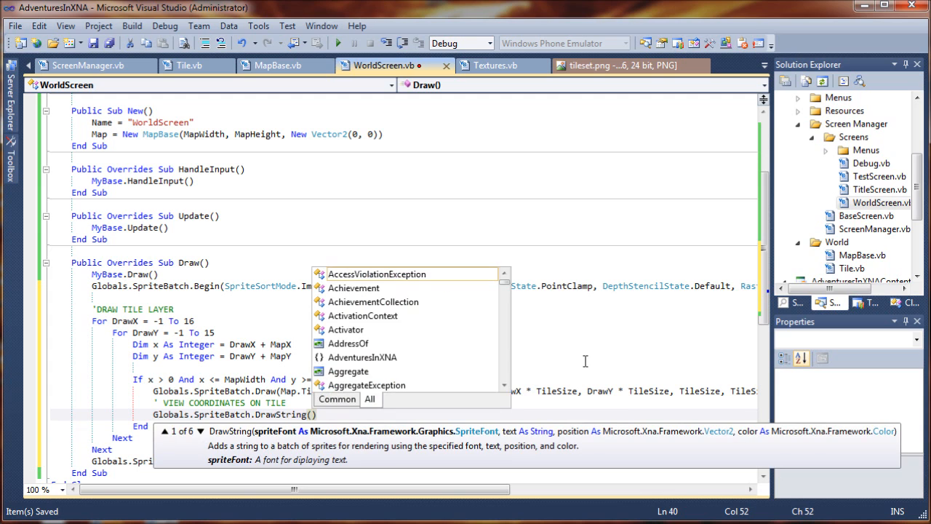
type("Fonts.")
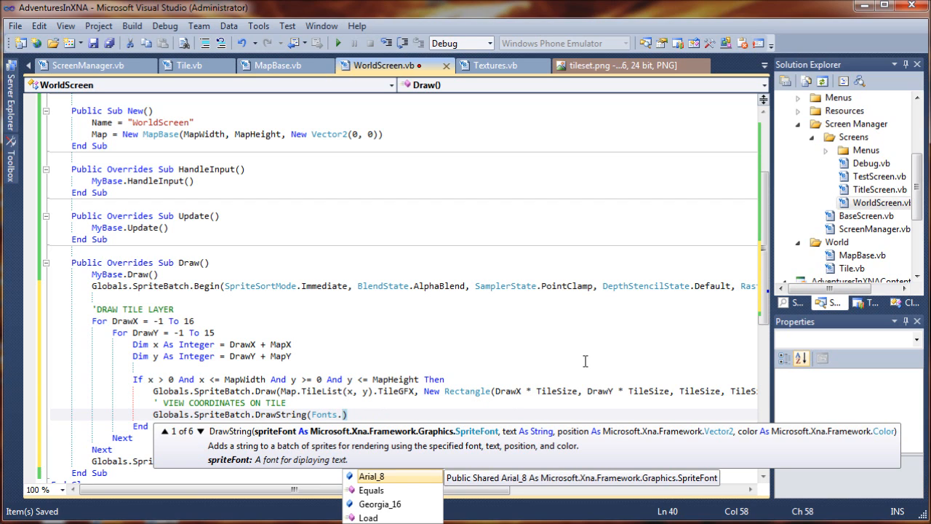
type("Arial_8,\"X")
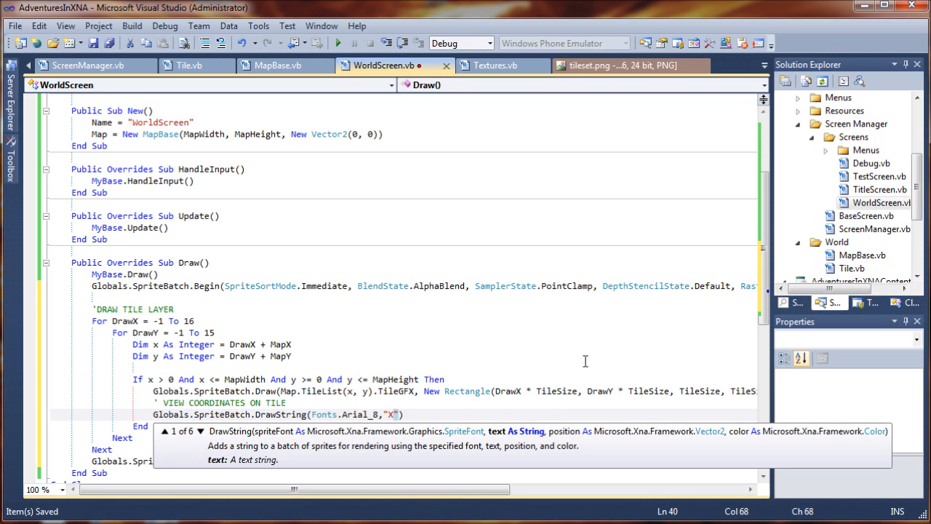
Build the coordinate text as "X:" & x & vbCr & "Y:" & y
type(":")
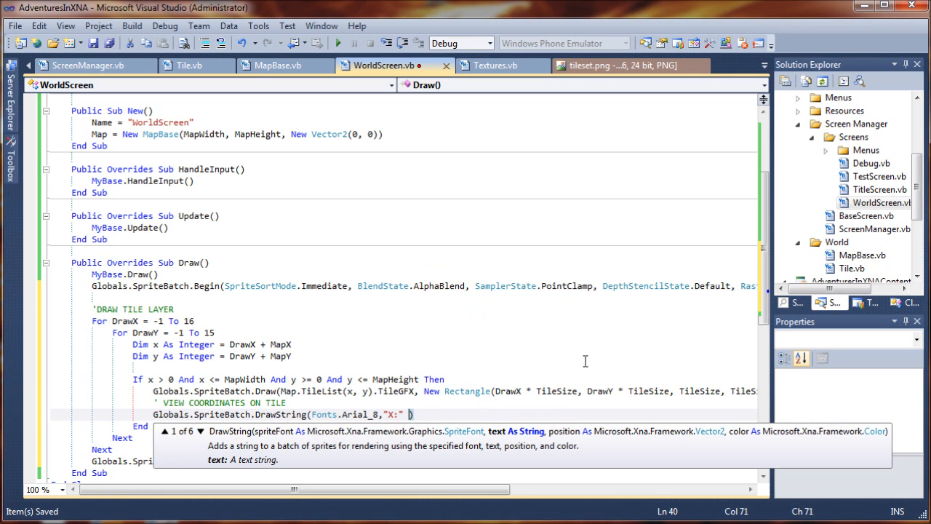
type("&")
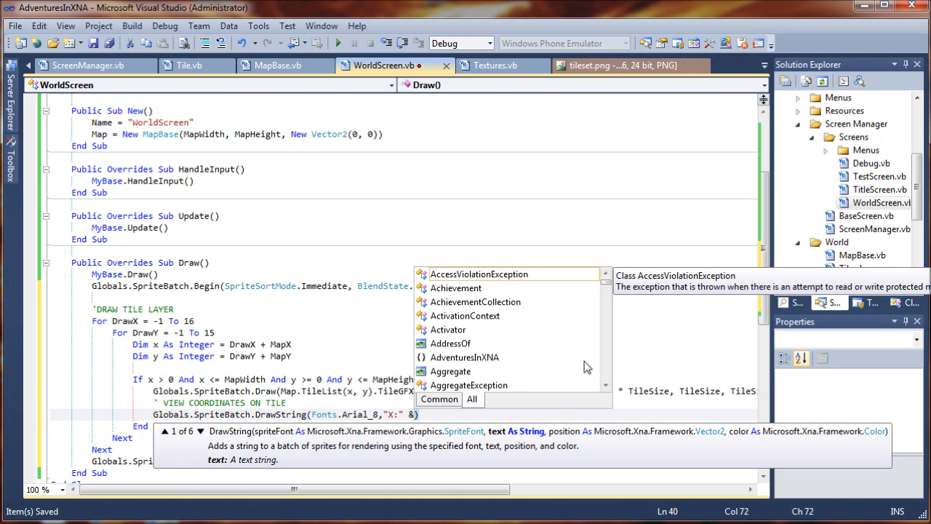
type("x &")
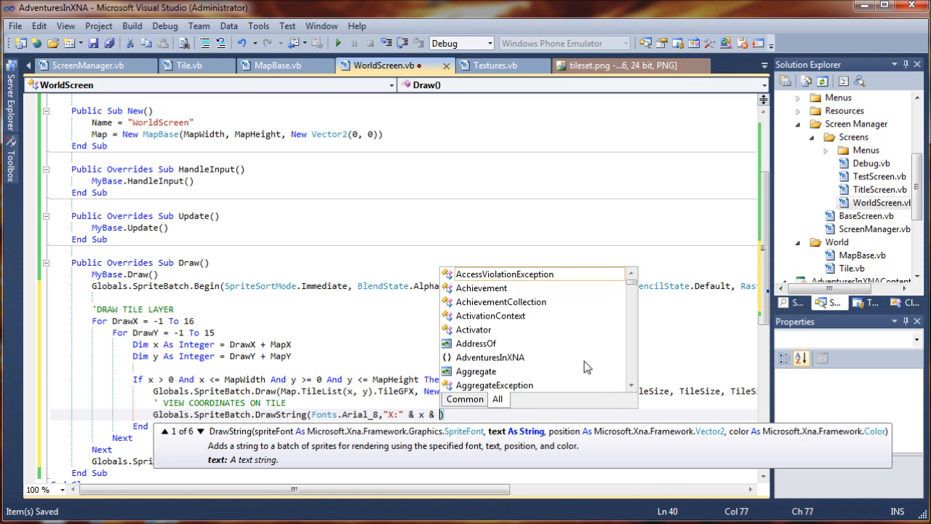
type("vbCrLf & \"Y:\" &")
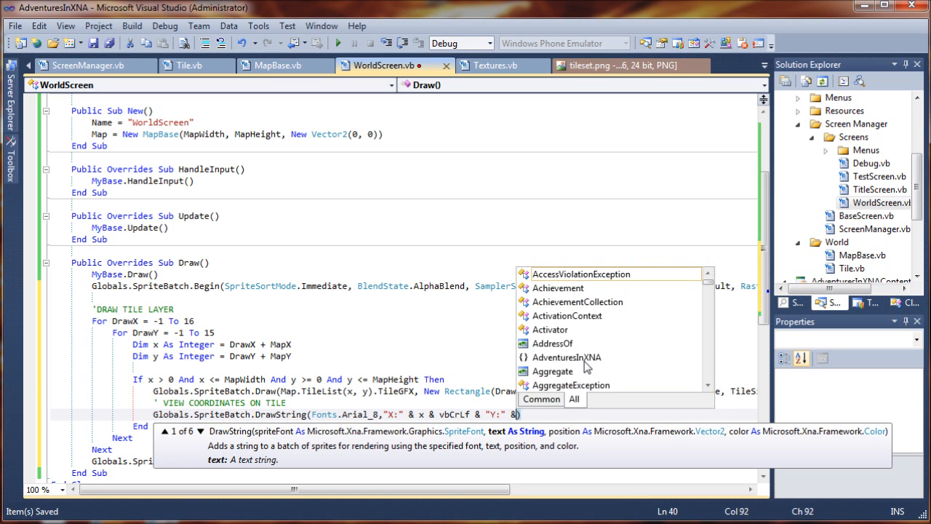
type("y")
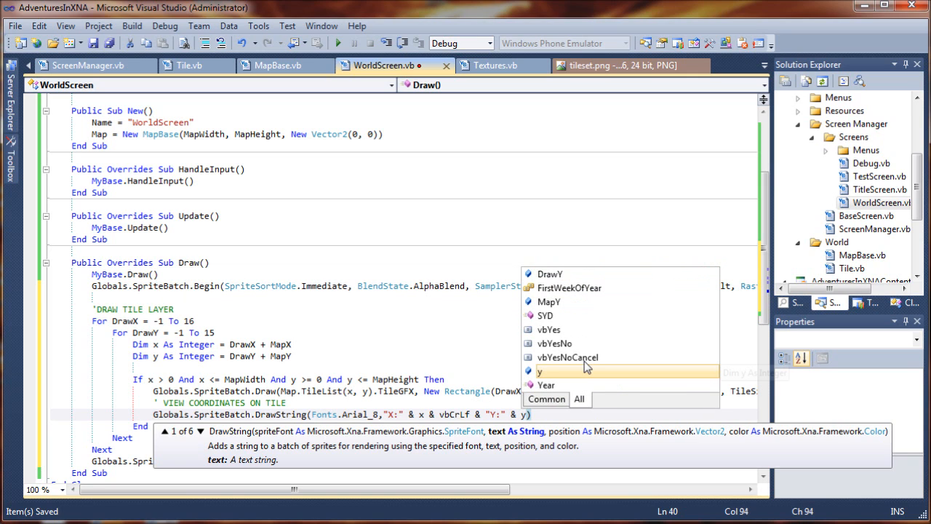
mouse_move(588, 366)
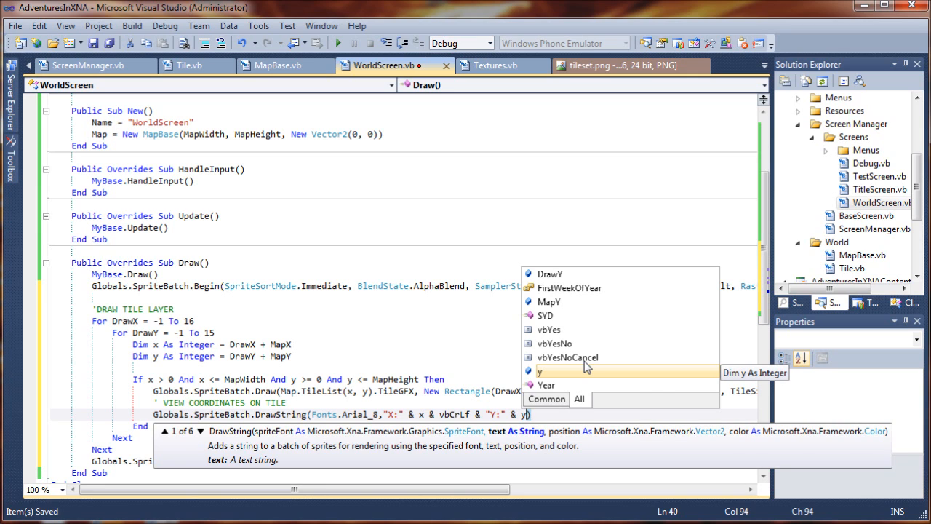
type(",")
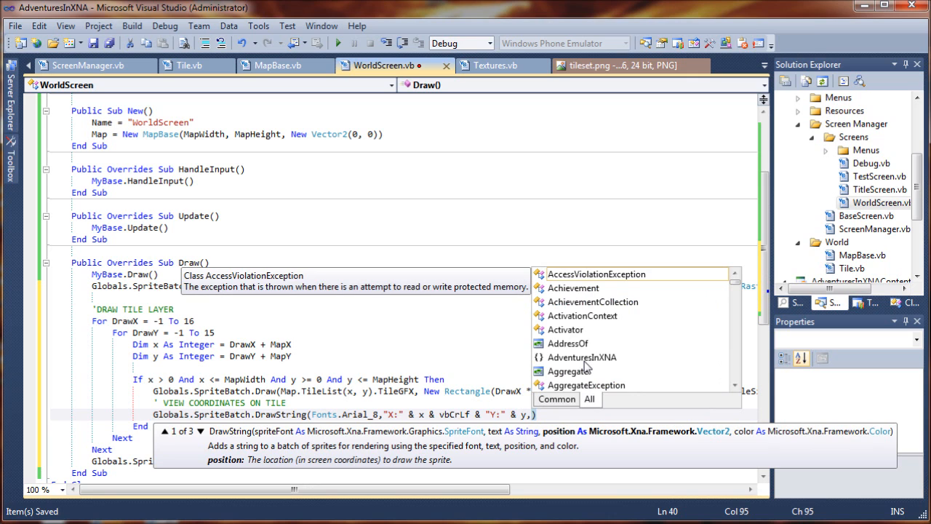
type(")")
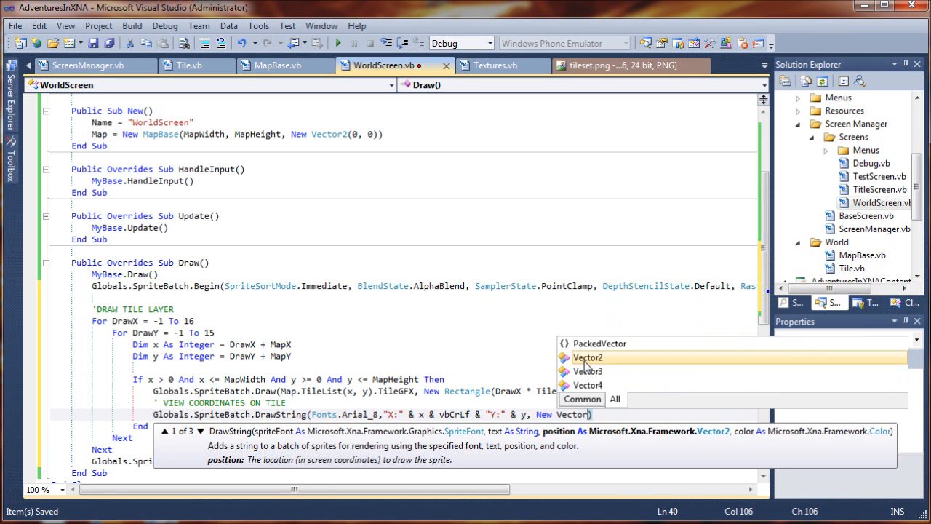
mouse_move(588, 358)
type("2(")
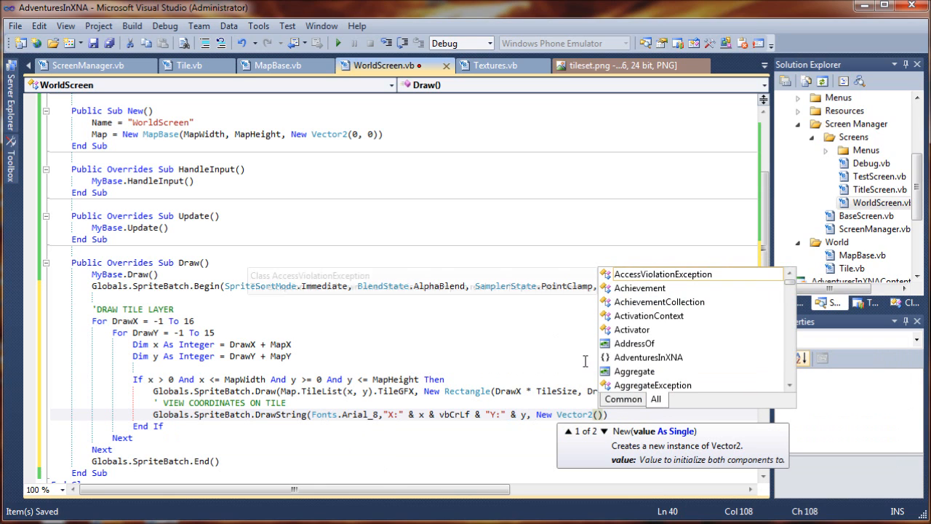
Position the text at a New Vector2 of the tile draw coordinates and pass the color
type("DrawX *")
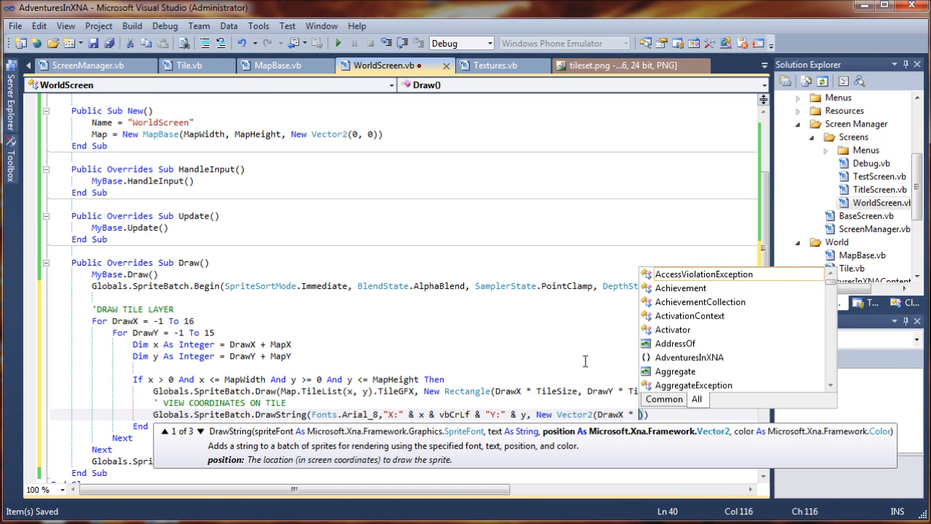
type("Tile")
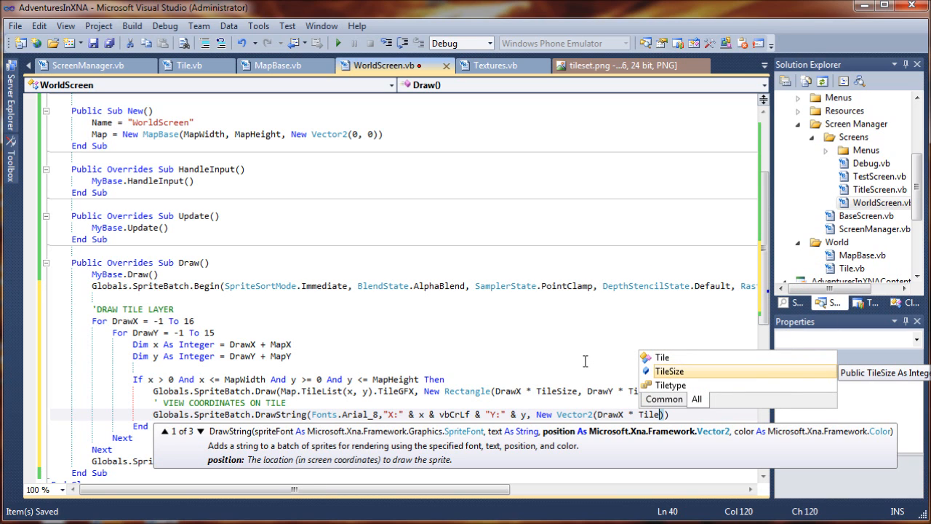
type("DrawY * tile")
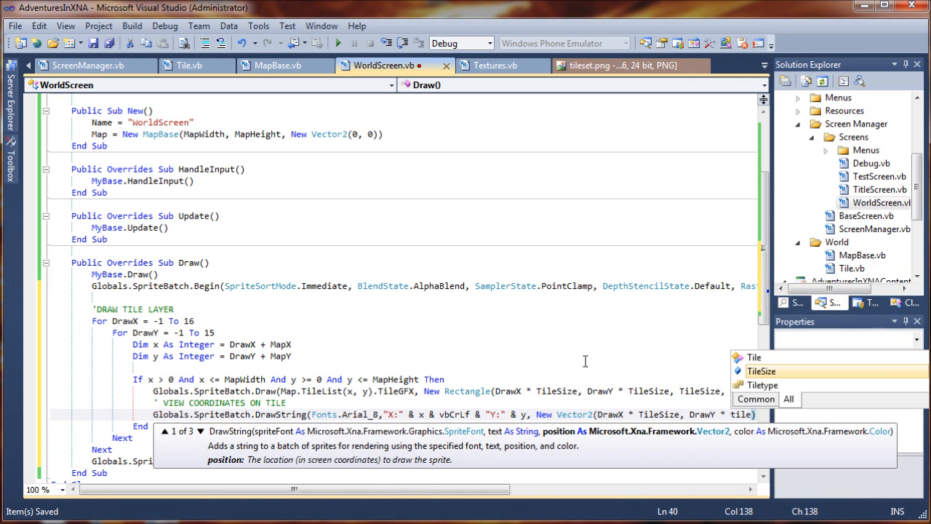
mouse_move(762, 371)
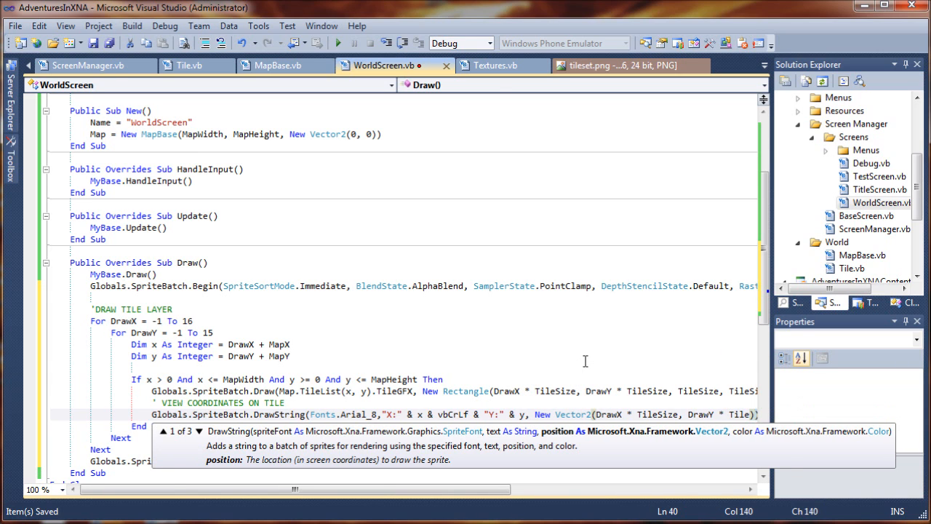
type(",")
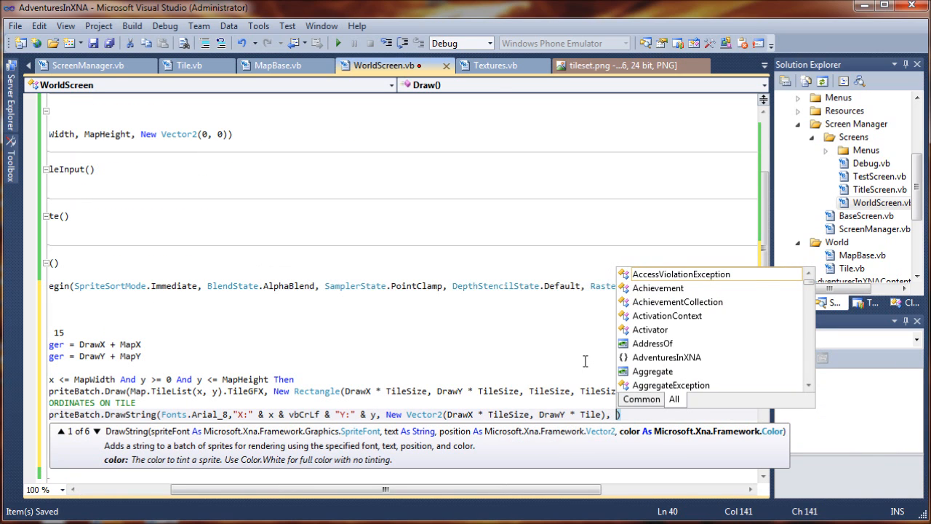
type("color")
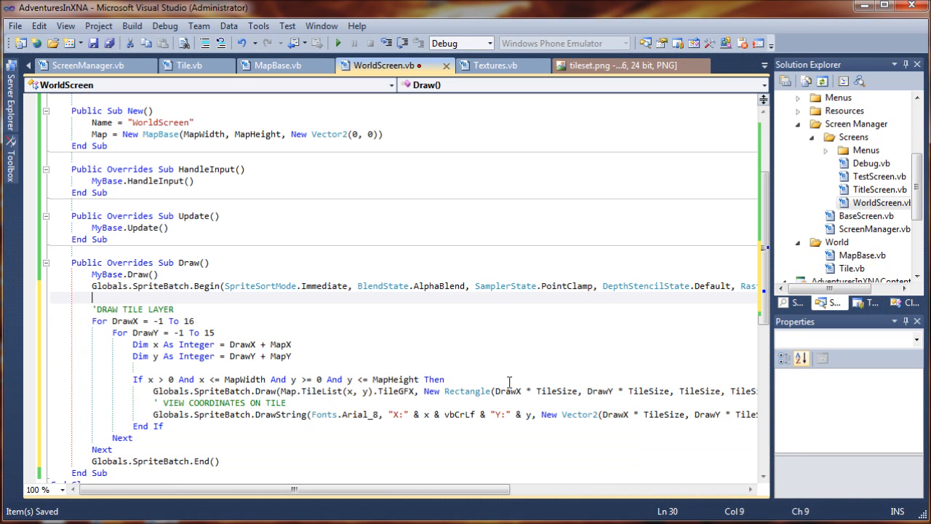
Comment out the coordinates DrawString line and save WorldScreen.vb
left_click(148, 416)
type("'")
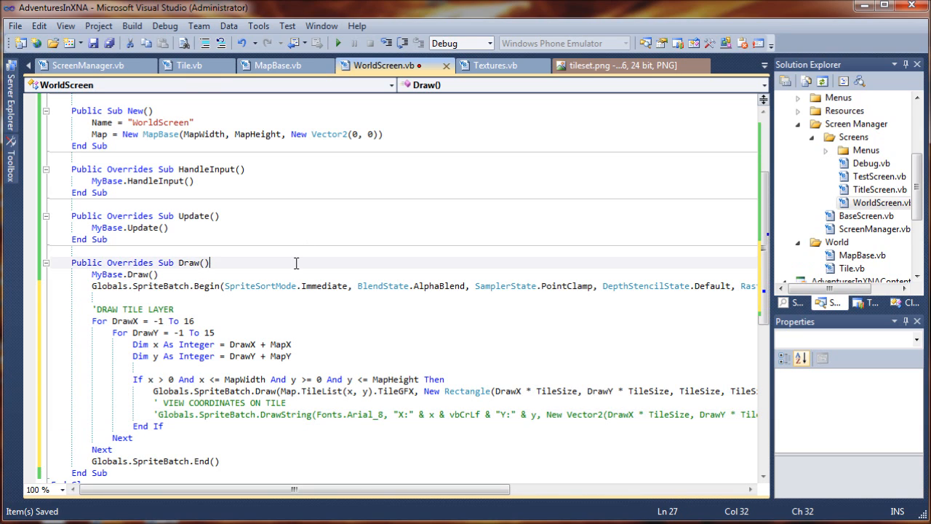
mouse_move(303, 253)
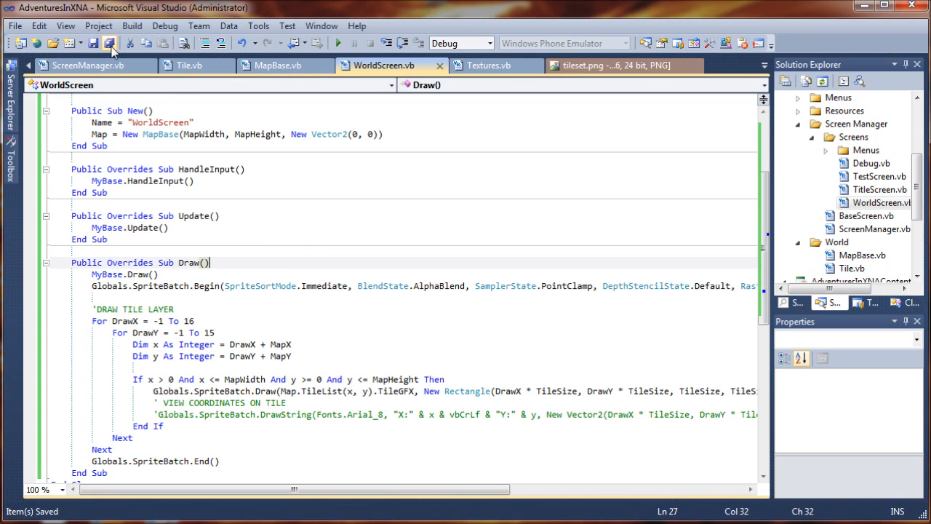
mouse_move(213, 134)
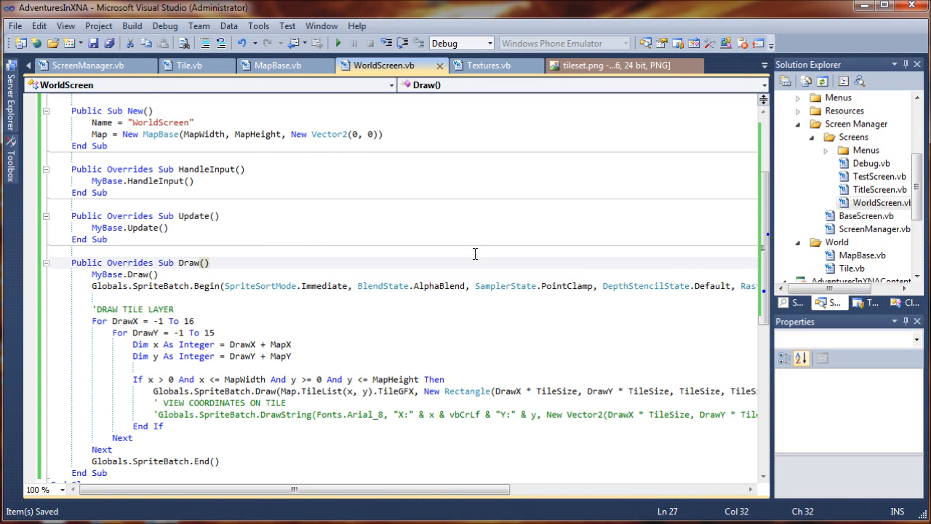
mouse_move(431, 300)
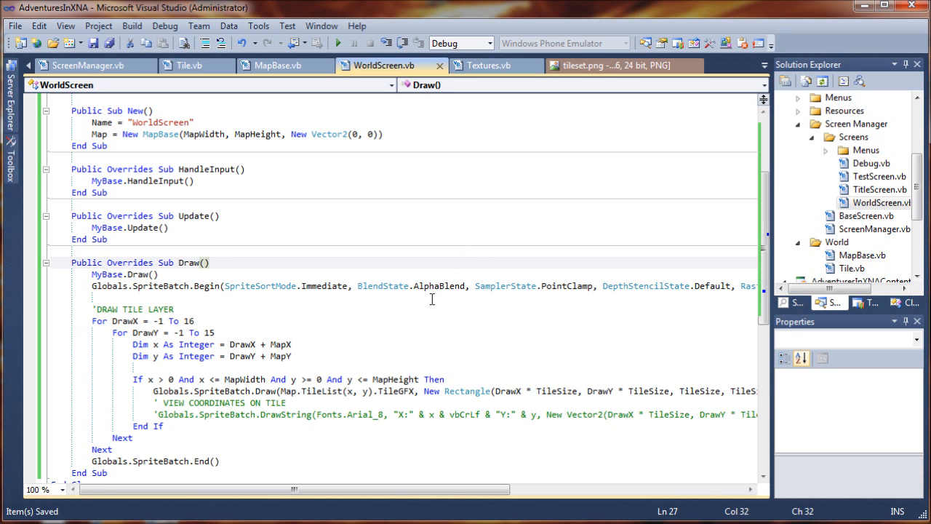
mouse_move(803, 244)
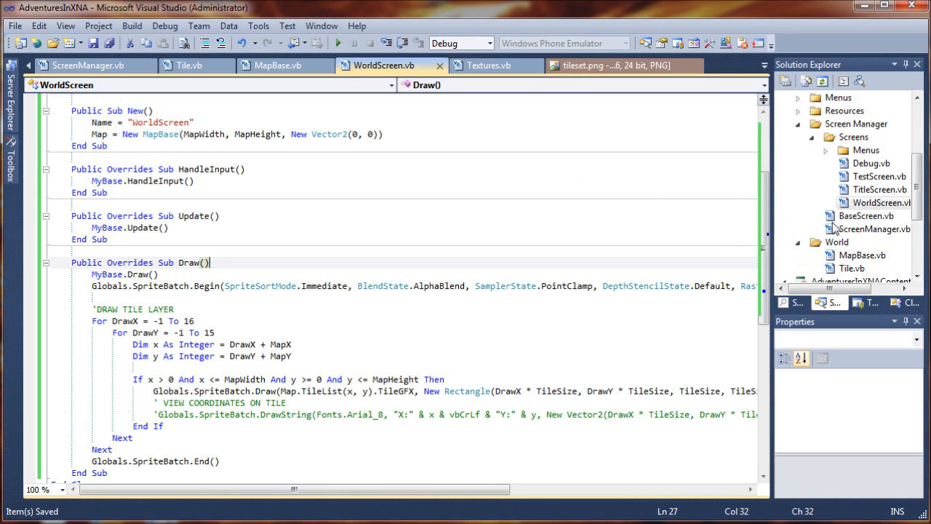
mouse_move(537, 261)
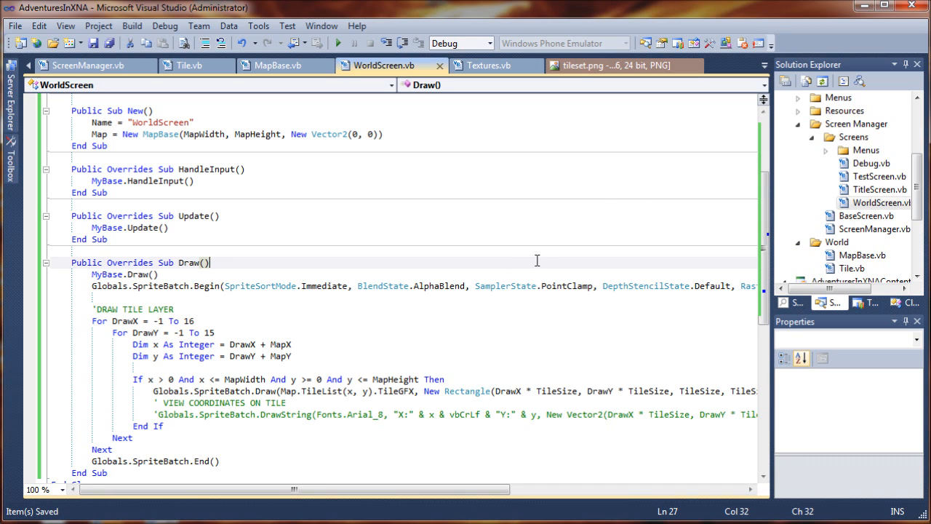
mouse_move(507, 285)
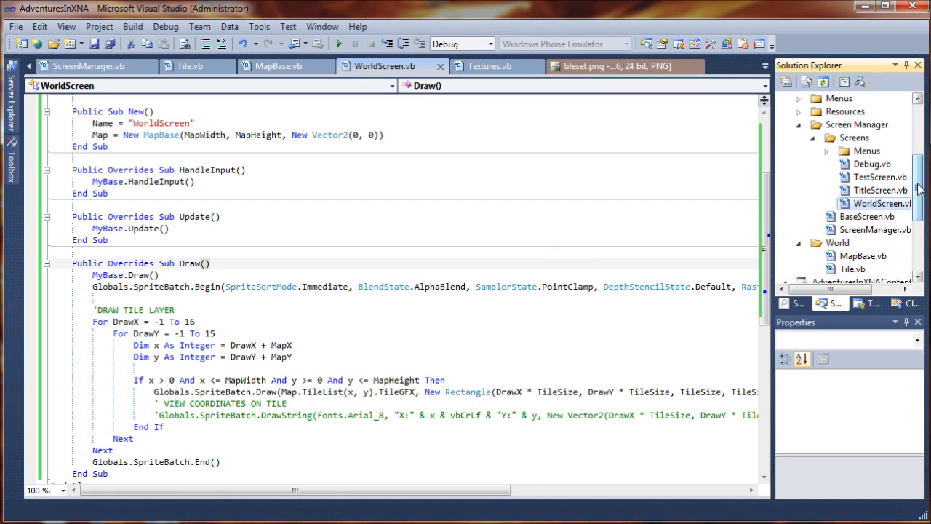
Open MainMenu.vb from Screens > Menus and scroll HandleInput to the Select Case MenuSelect block
scroll("up", 3)
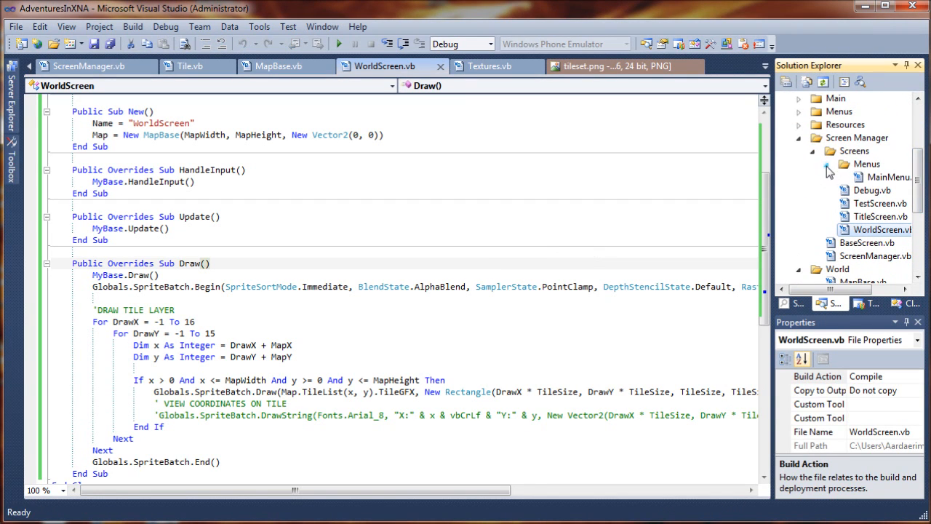
mouse_move(862, 175)
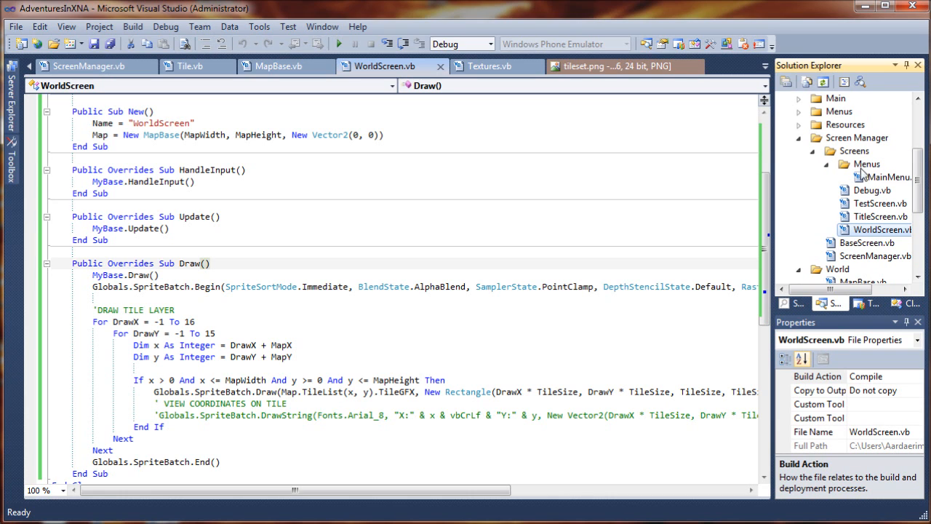
double_click(888, 177)
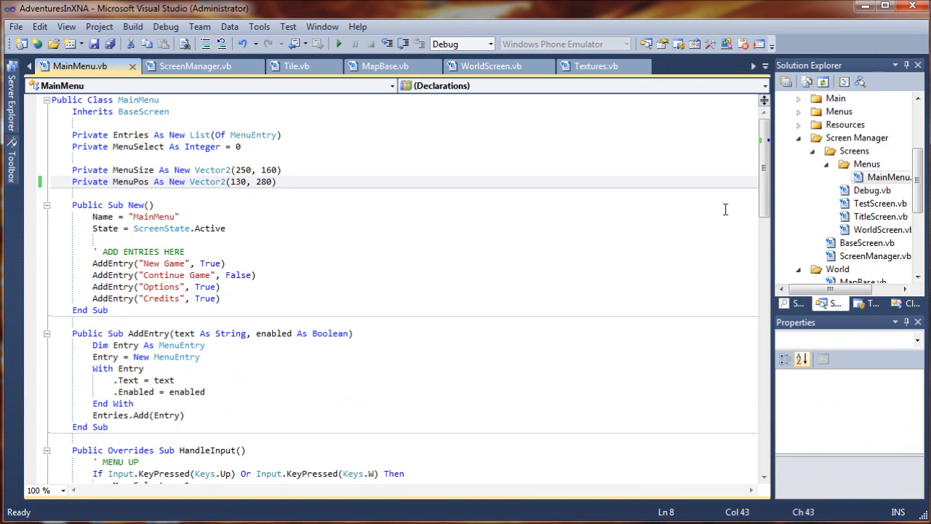
mouse_move(187, 218)
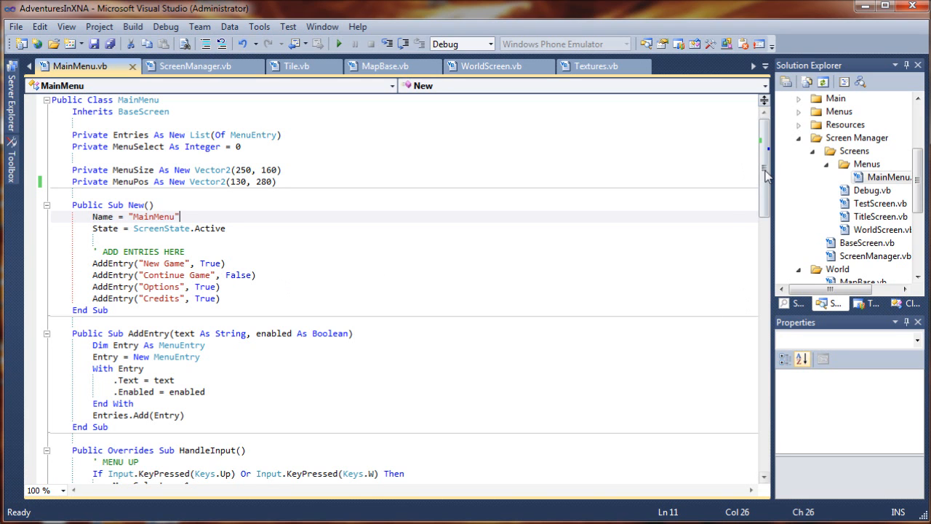
scroll("down", 3)
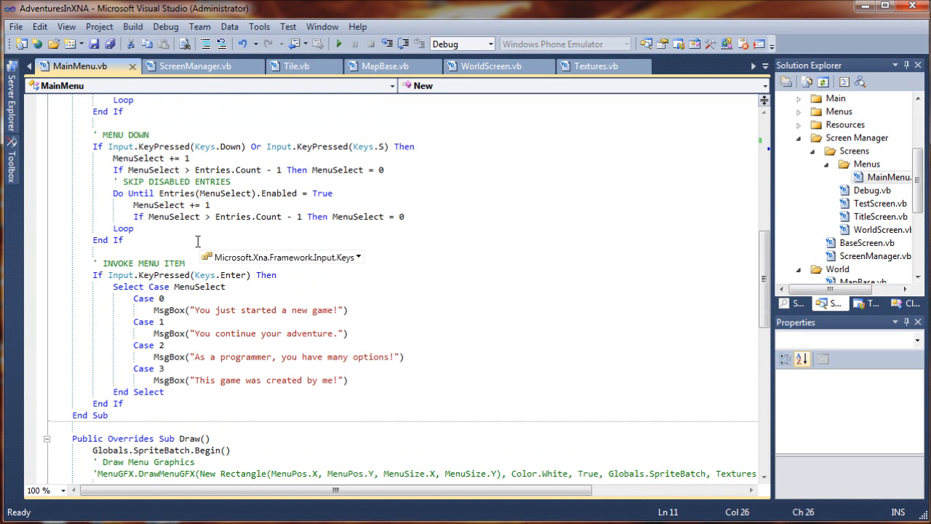
scroll("up", 3)
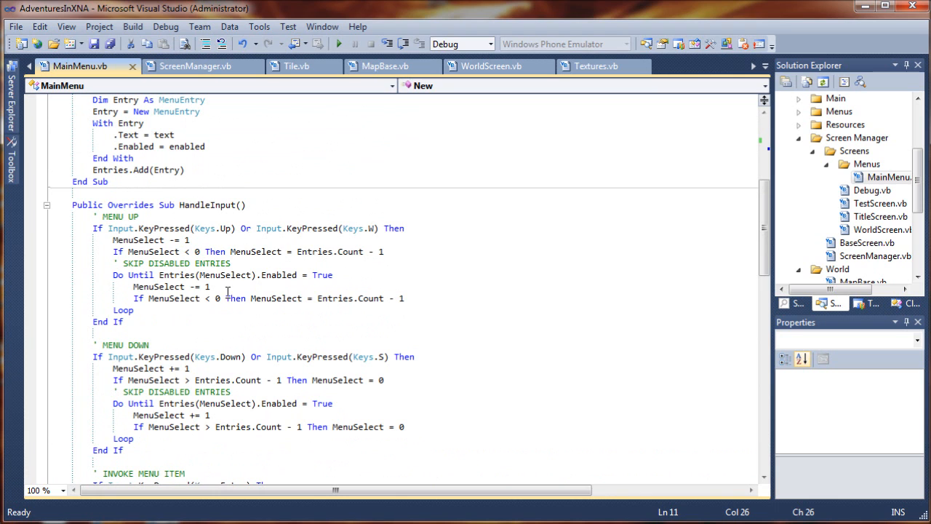
scroll("down", 3)
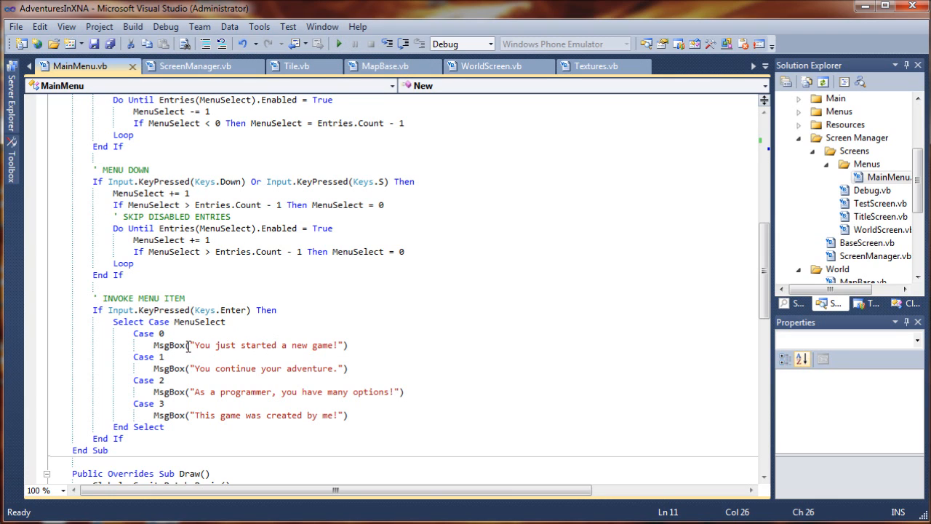
scroll("up", 3)
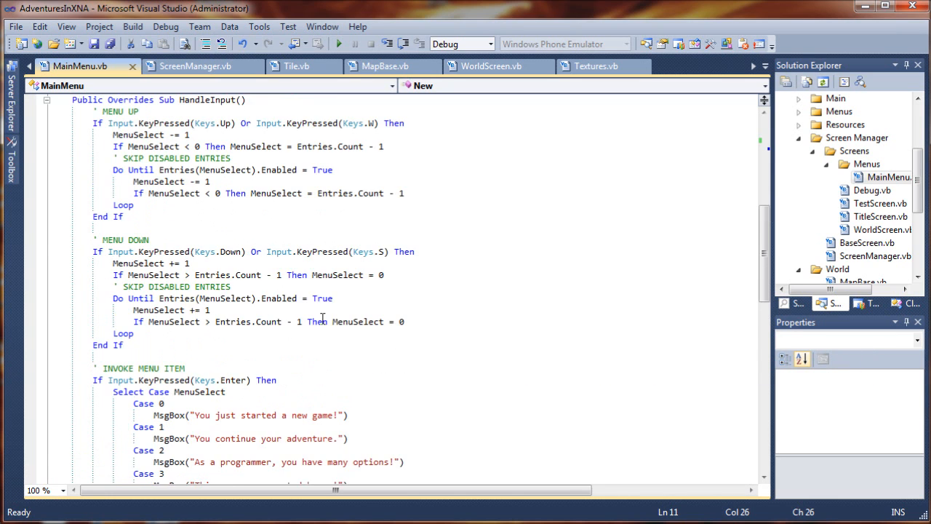
scroll("up", 3)
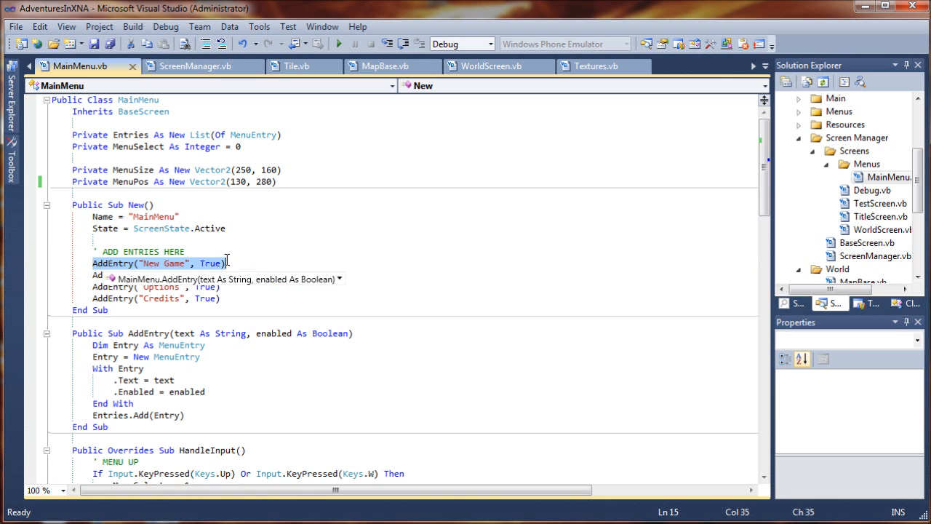
scroll("down", 3)
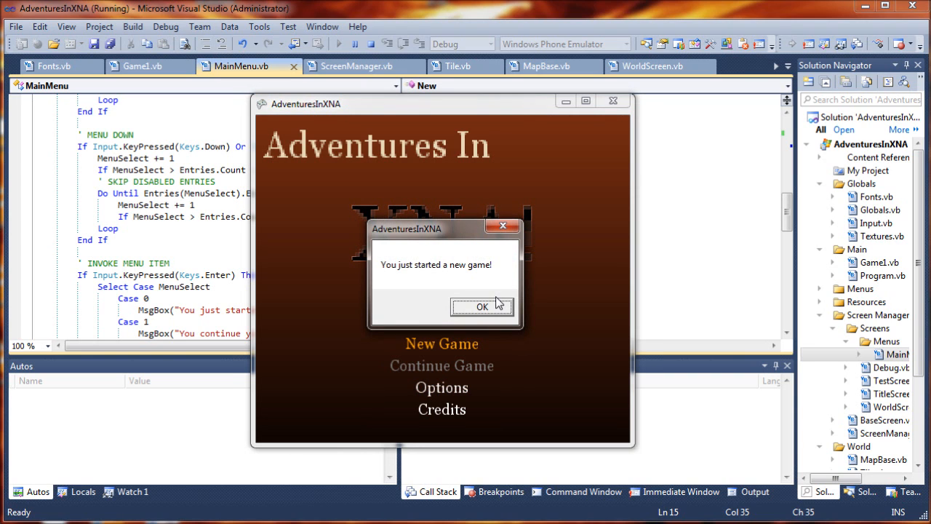
Dismiss the 'You just started a new game!' message box in the running game
left_click(482, 306)
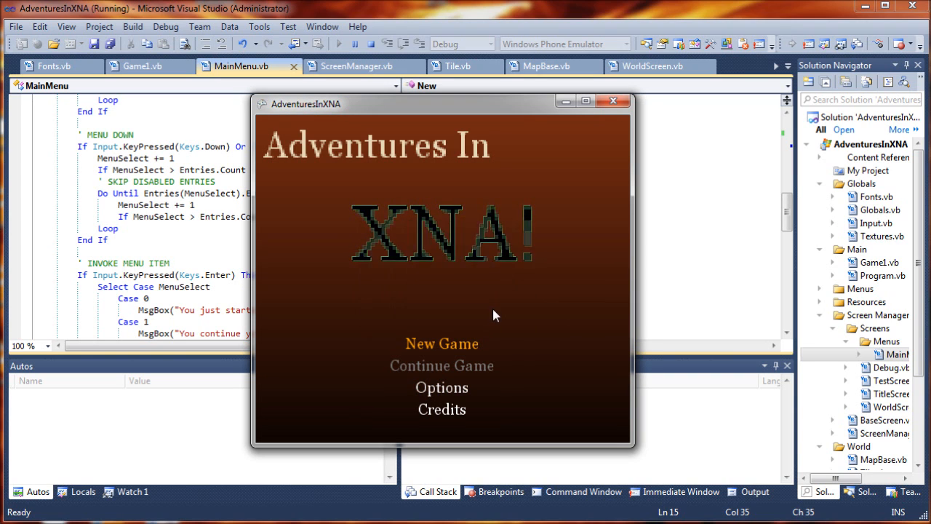
mouse_move(448, 346)
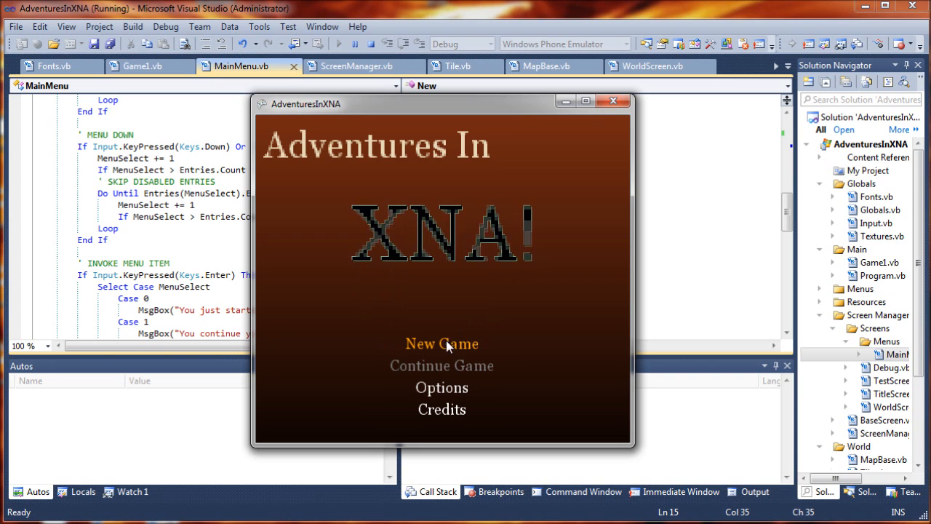
mouse_move(288, 224)
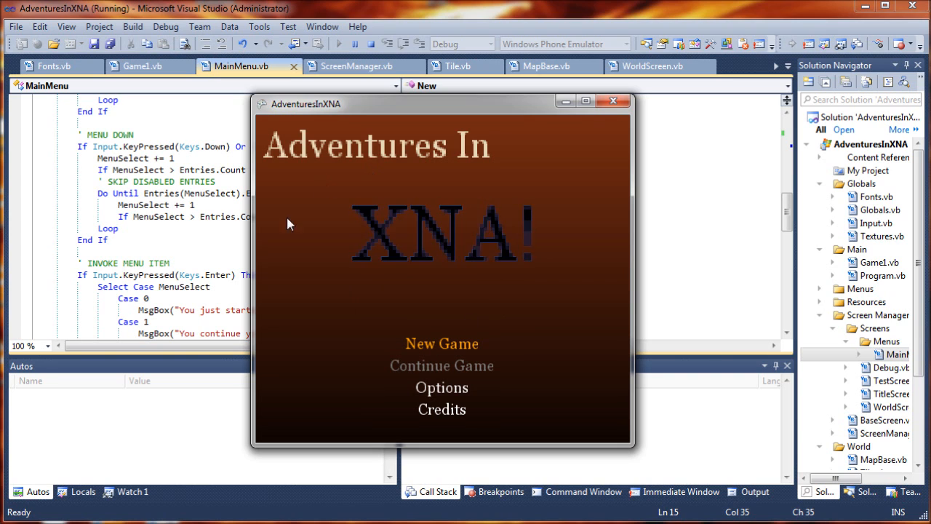
mouse_move(398, 195)
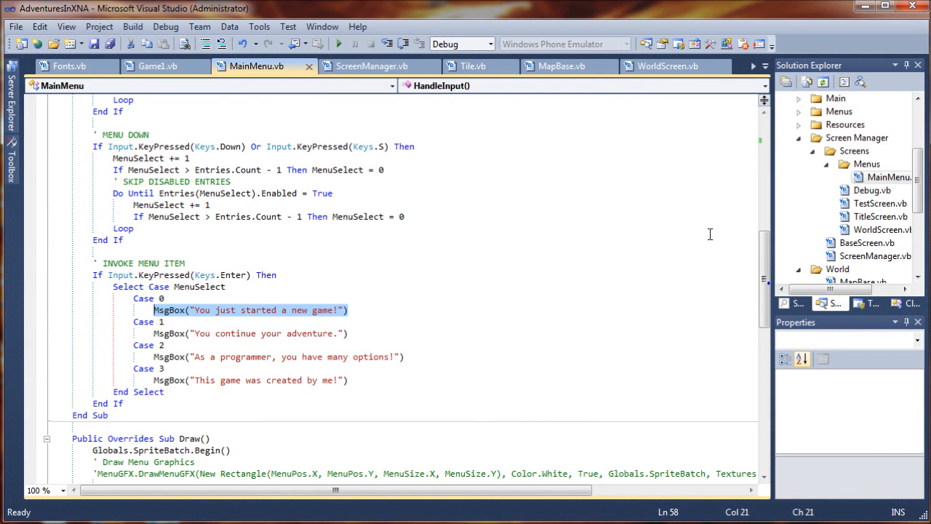
Replace the Case 0 MsgBox with ScreenManager.UnloadScreen("TitleScreen")
key("Delete")
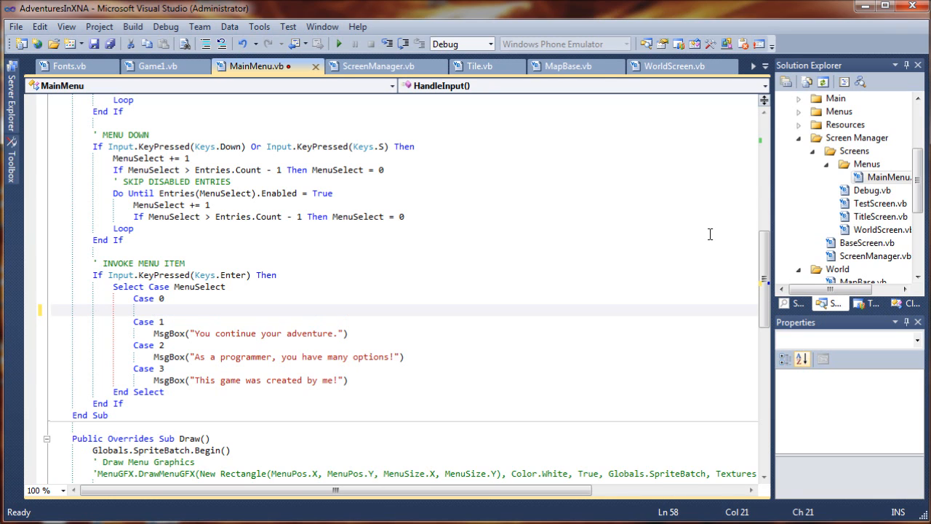
type("ScreenManager.U")
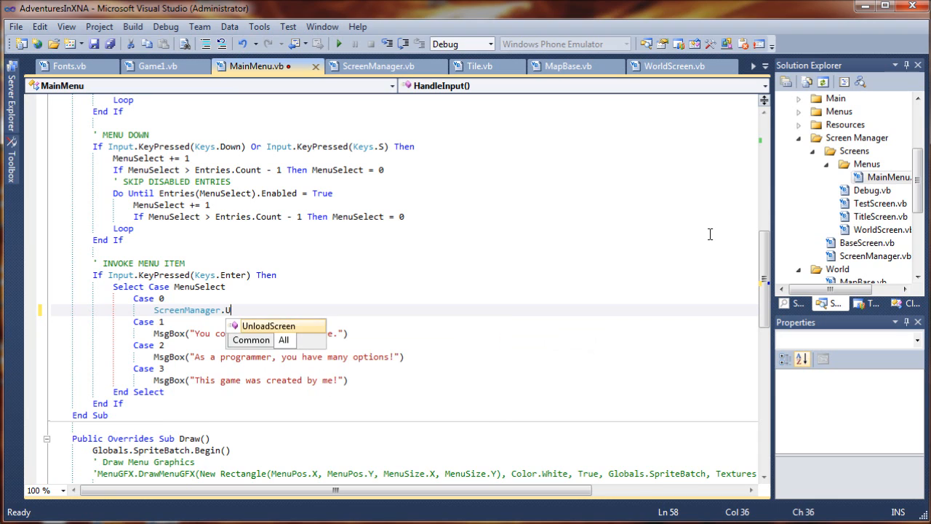
type("nloadScreen(\"")
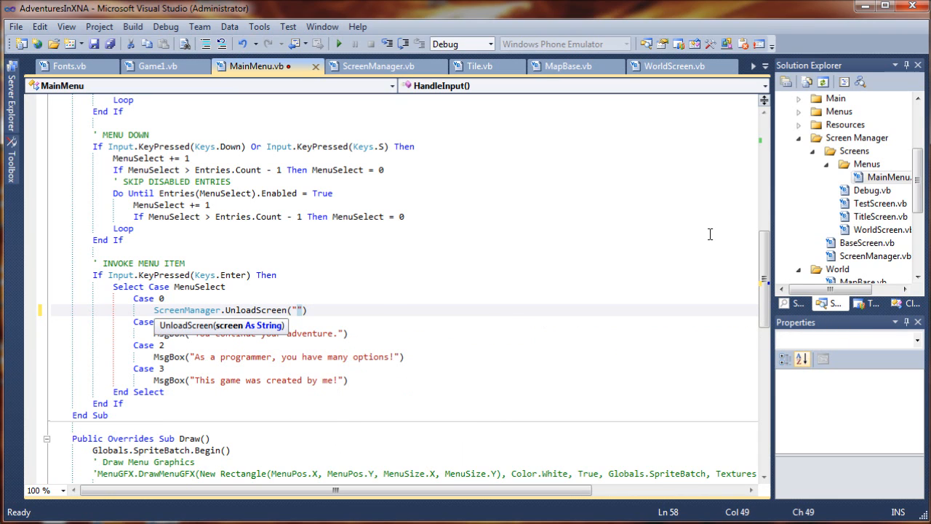
type("Title")
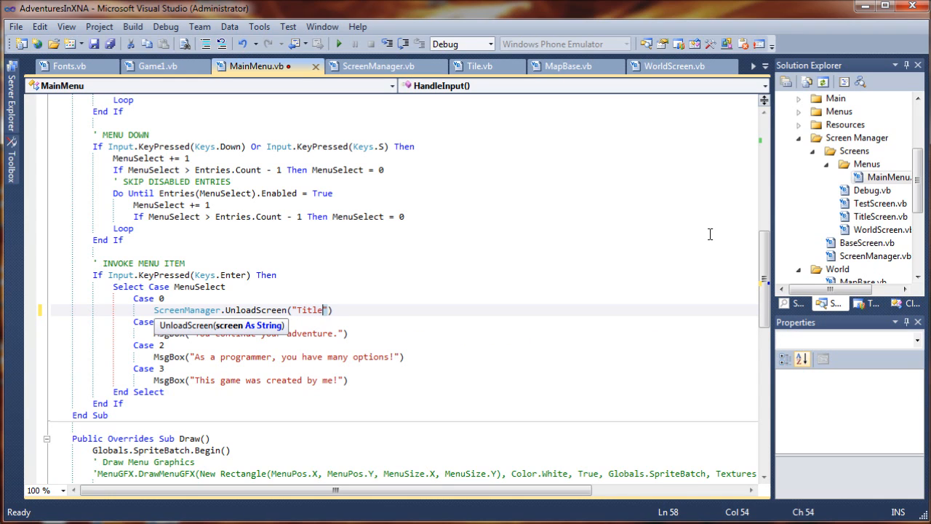
type("Screen")
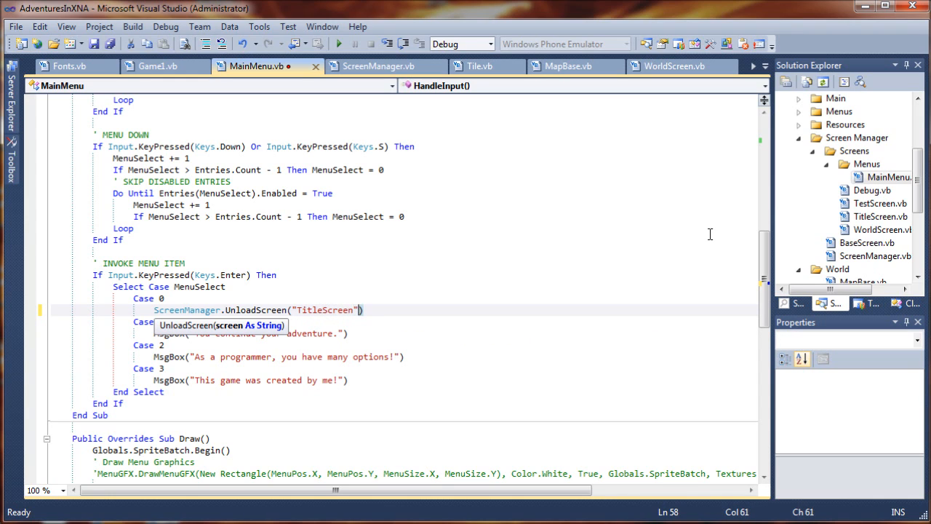
left_click(268, 333)
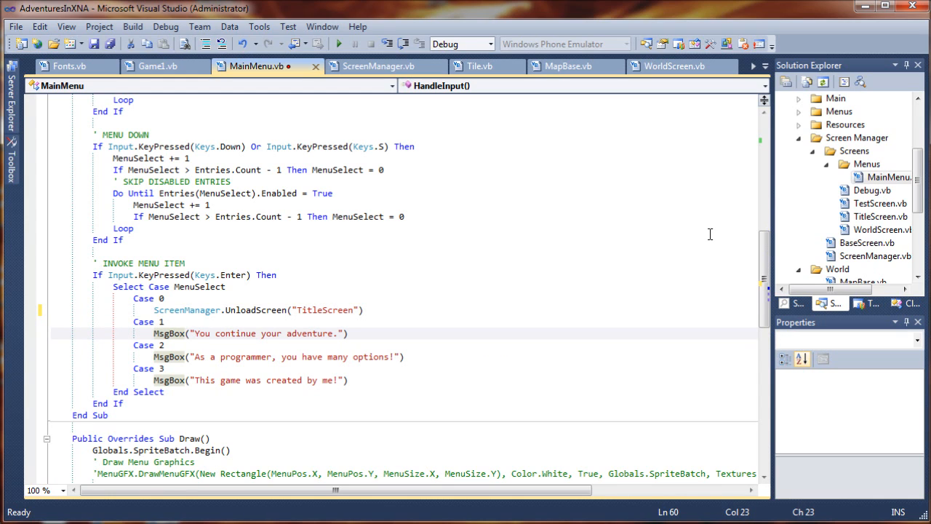
Check UnloadScreen in ScreenManager.vb, then add ScreenManager.UnloadScreen("MainMenu") below
left_click(376, 66)
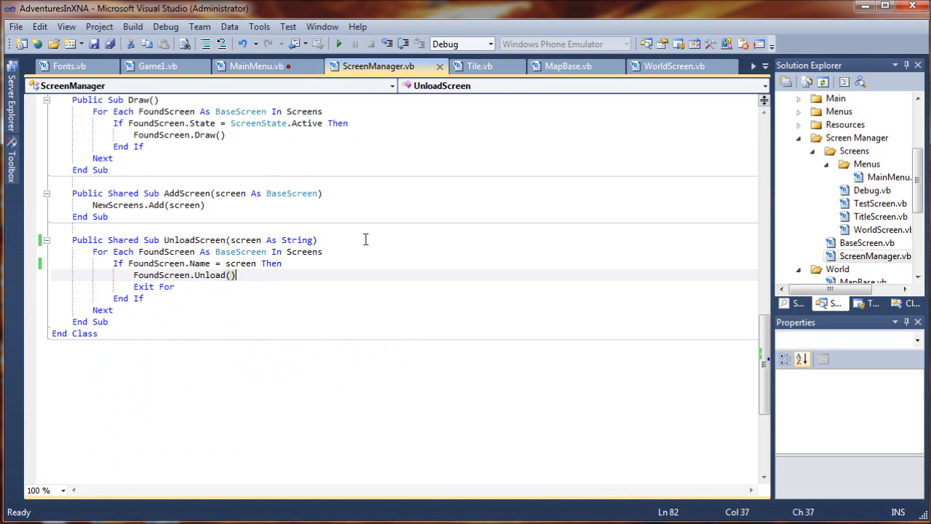
mouse_move(196, 241)
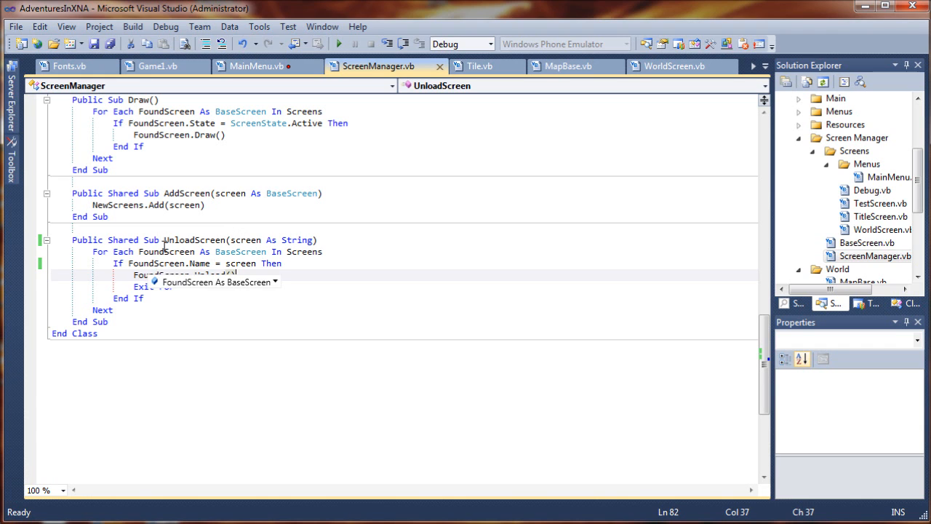
left_click(259, 67)
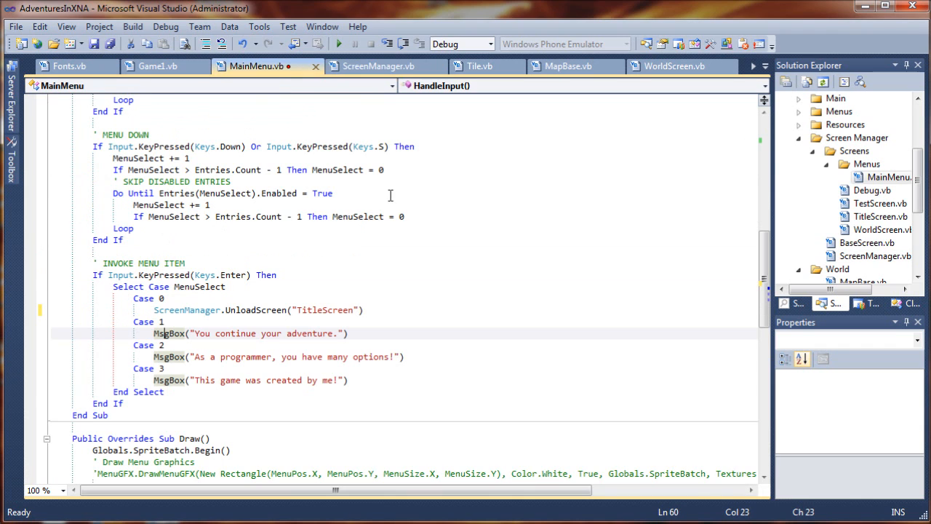
scroll("down", 3)
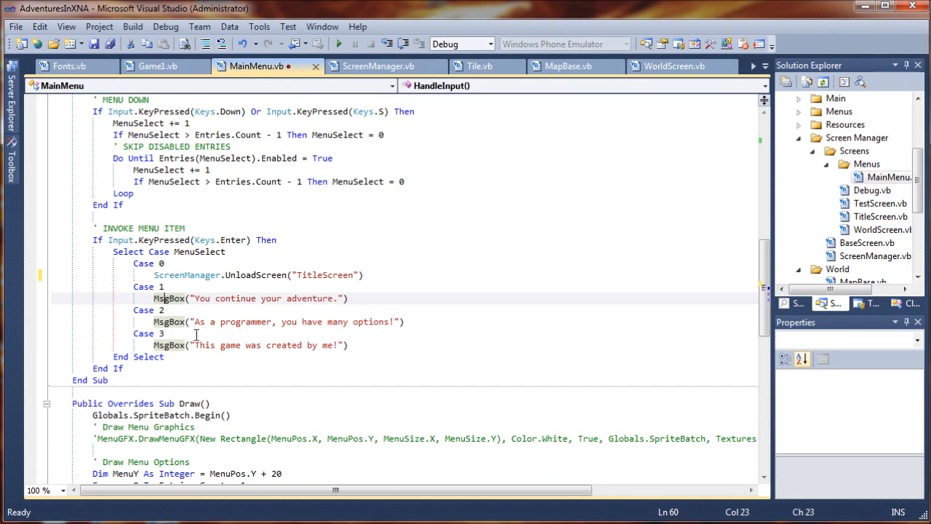
left_click(506, 274)
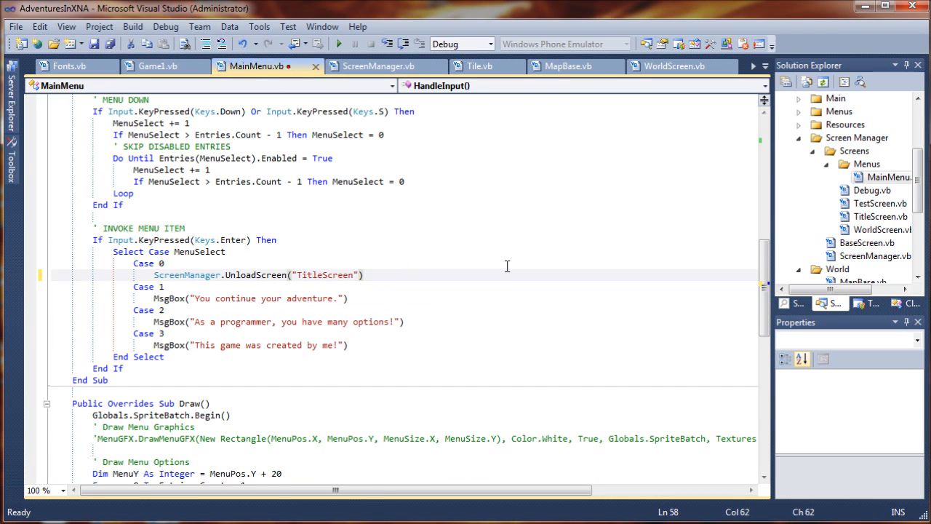
key("enter")
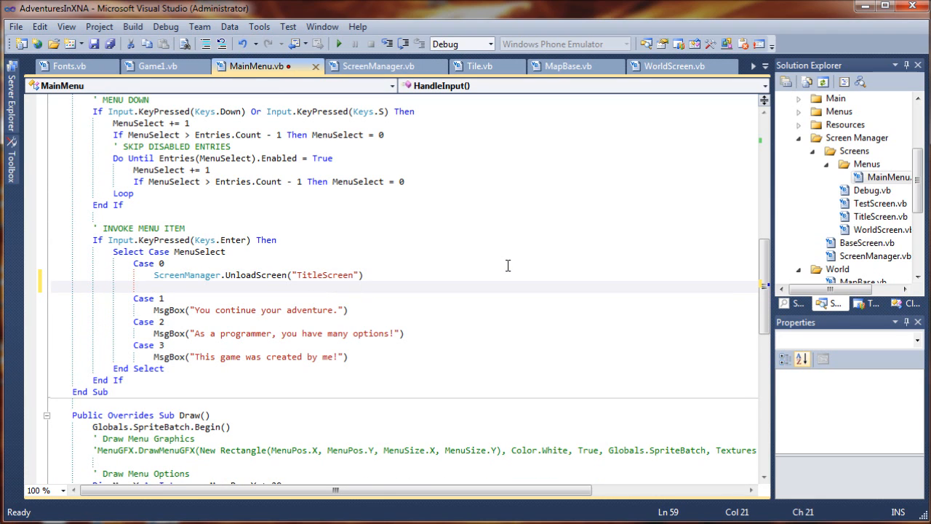
type("ScreenManager.UnloadScreen(\"")
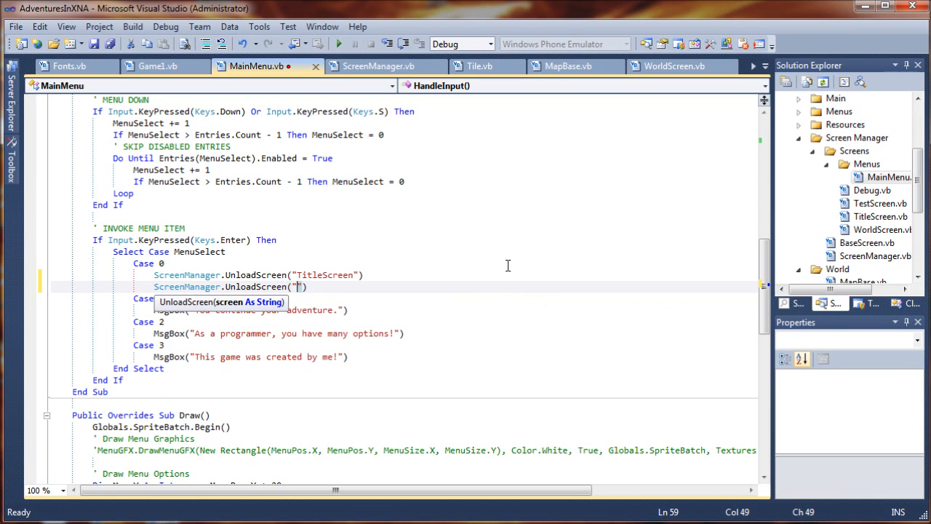
type("MainMenu")
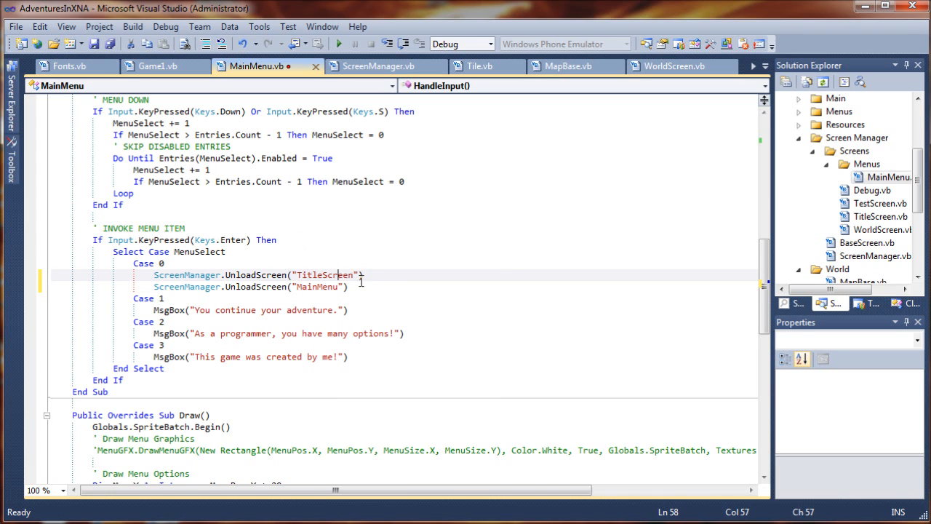
mouse_move(405, 129)
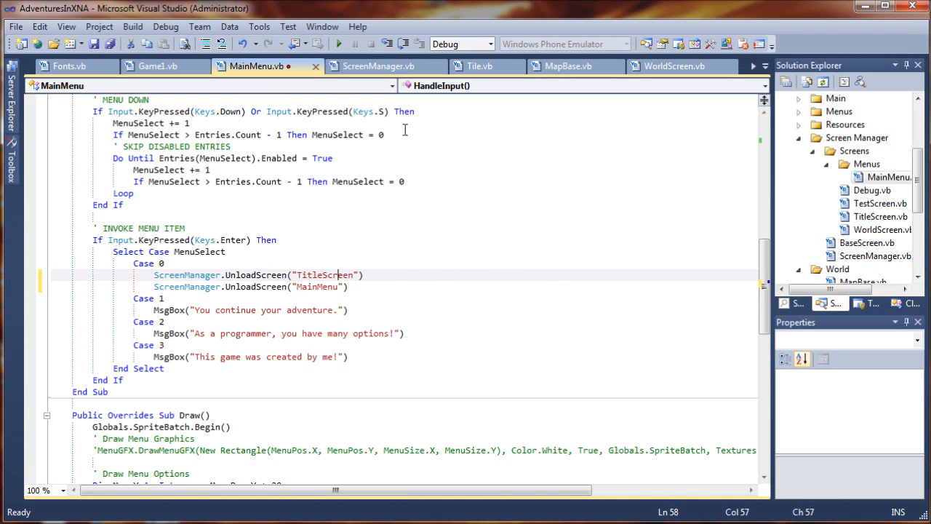
Confirm the menu Name is "MainMenu", then begin ScreenManager.AddScreen(New Worl… under Case 0
scroll("up", 3)
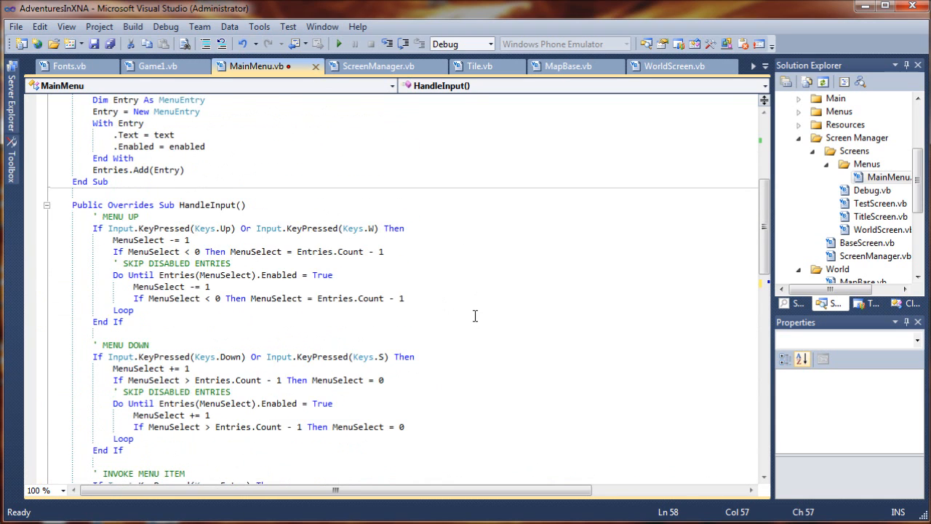
scroll("up", 3)
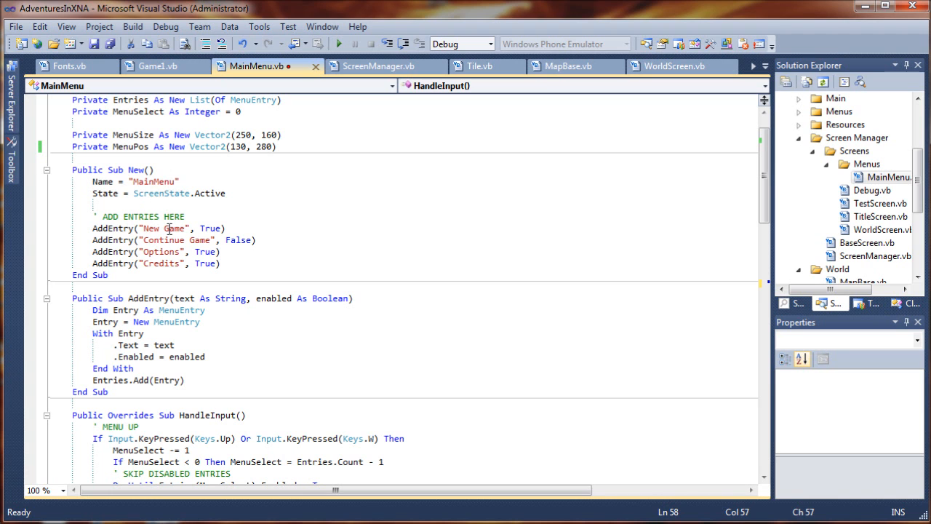
scroll("down", 3)
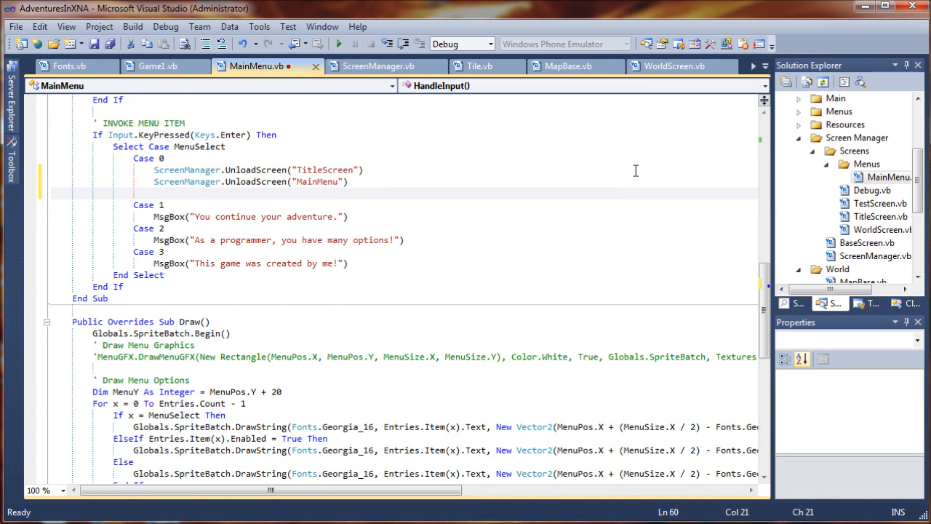
type("Screen")
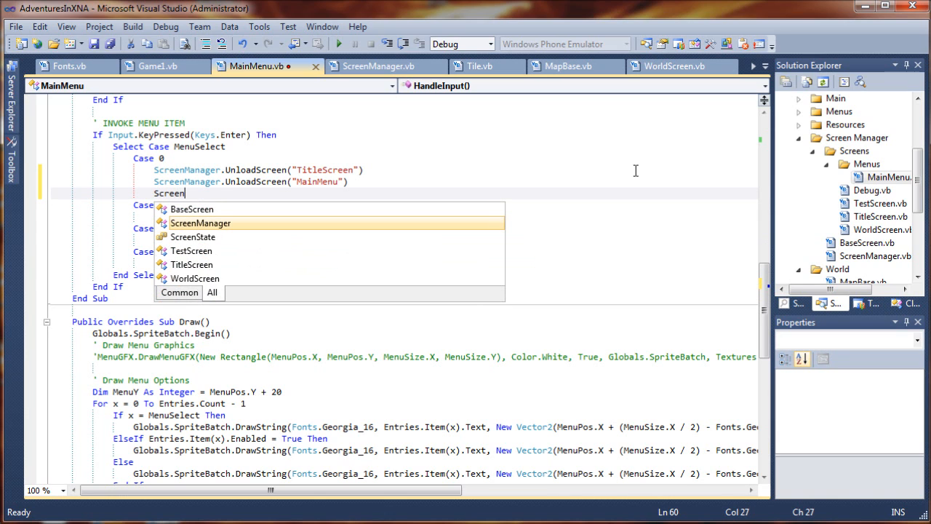
type("Manager.AddScreen(")
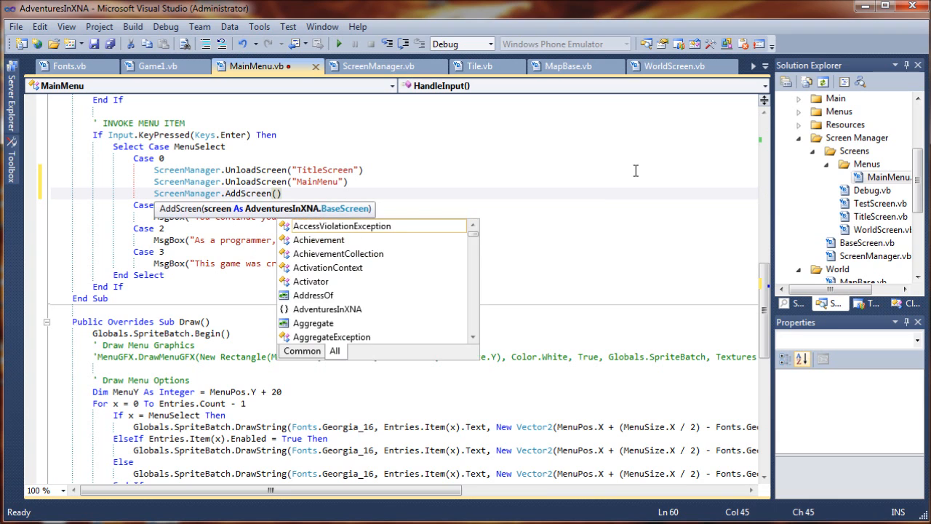
type("New")
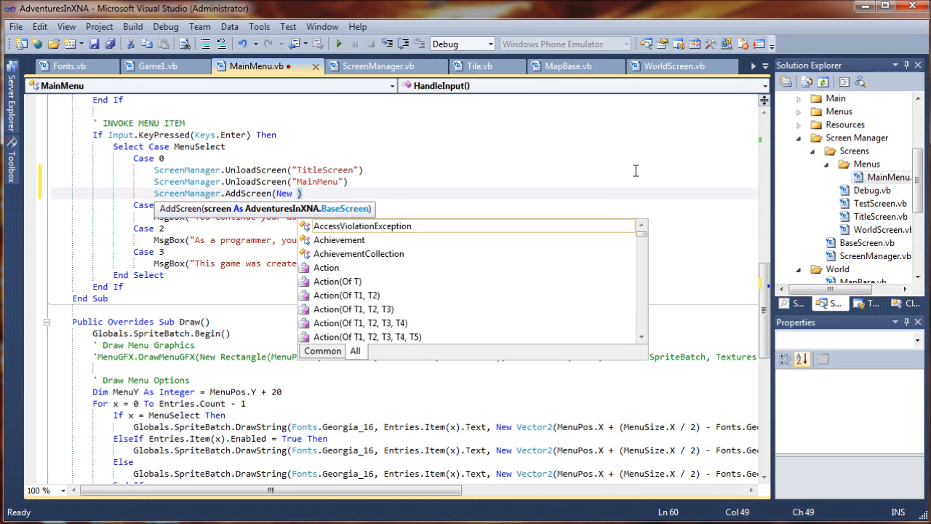
type("Worl")
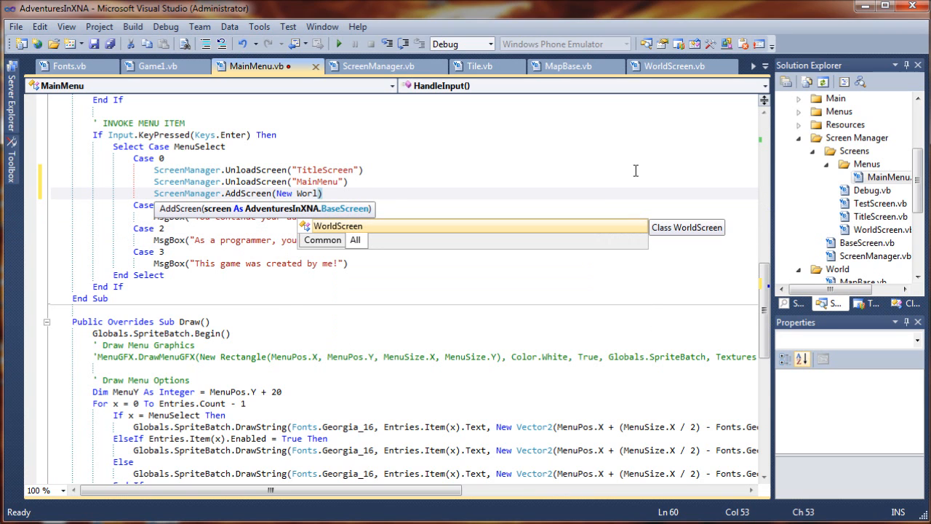